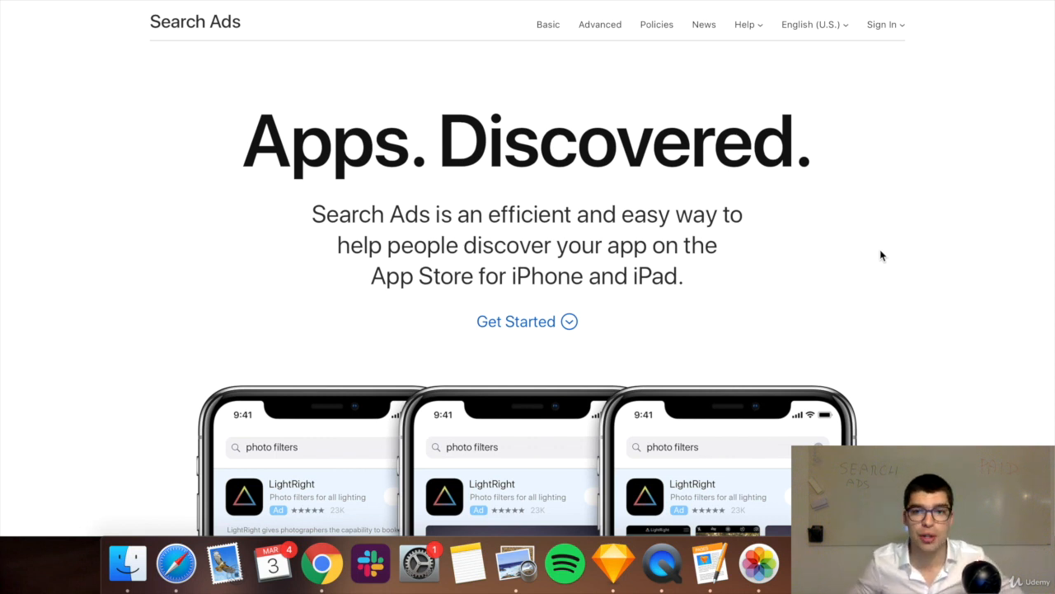
mouse_move(890, 96)
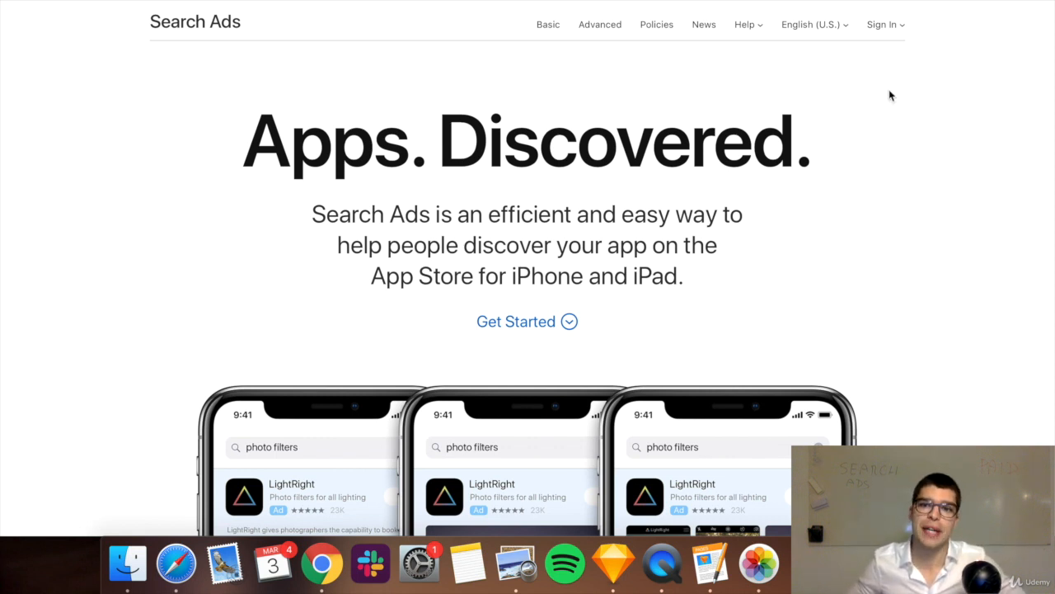
Show the Basic and Advanced sign-in choices from the Search Ads homepage
click(883, 24)
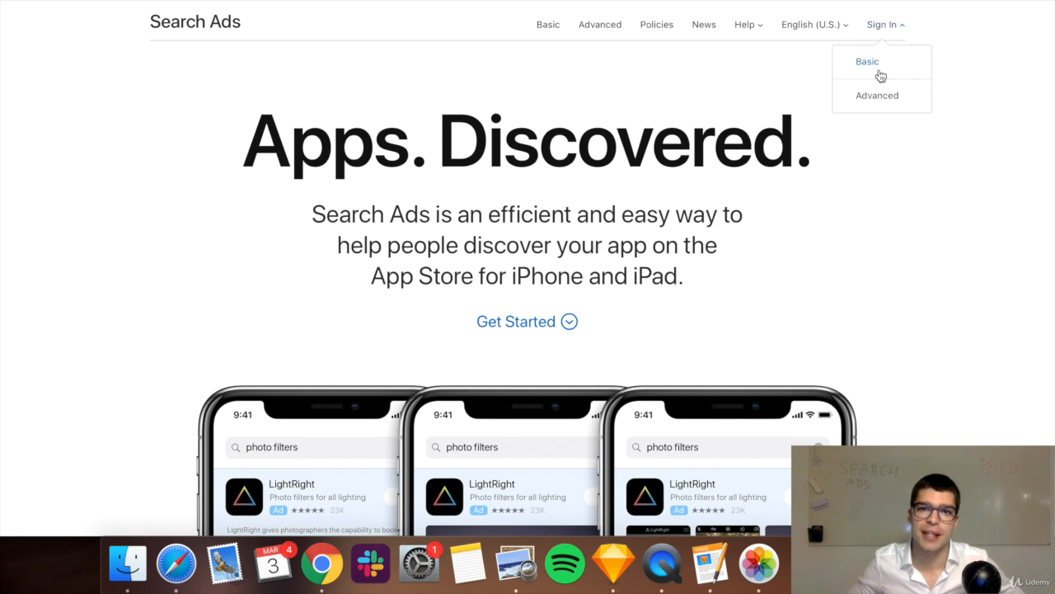
Sign in to Basic and review installs, CPI and spend for Salut - Business Cards
click(868, 61)
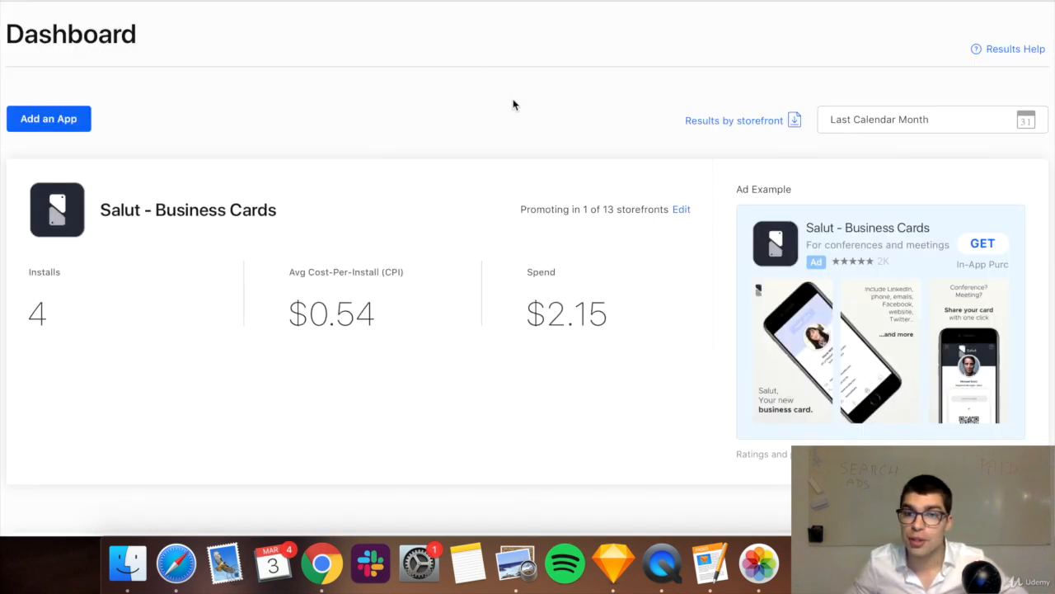
scroll(down, 3)
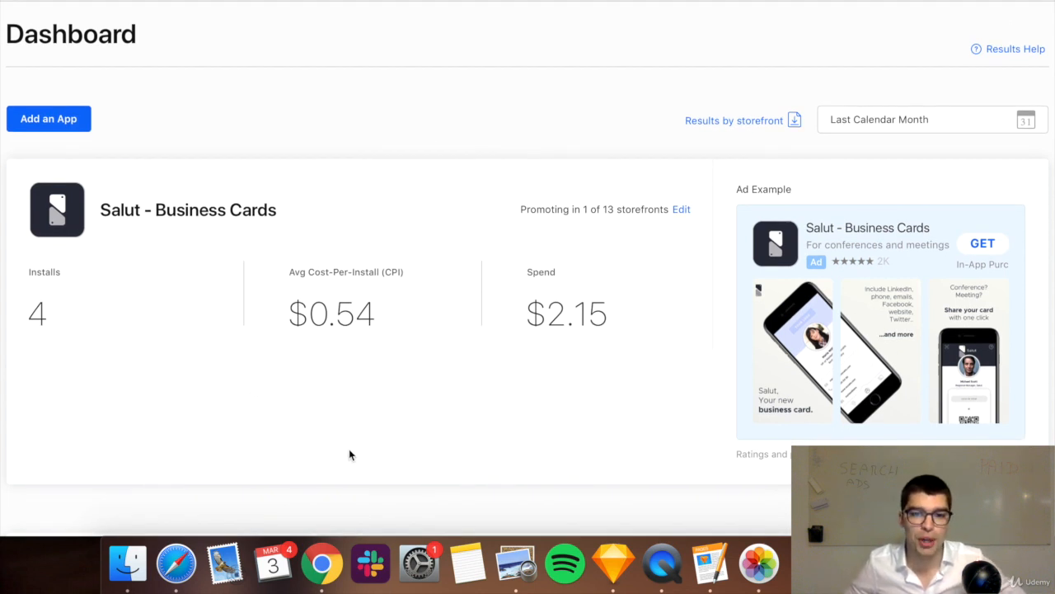
mouse_move(473, 408)
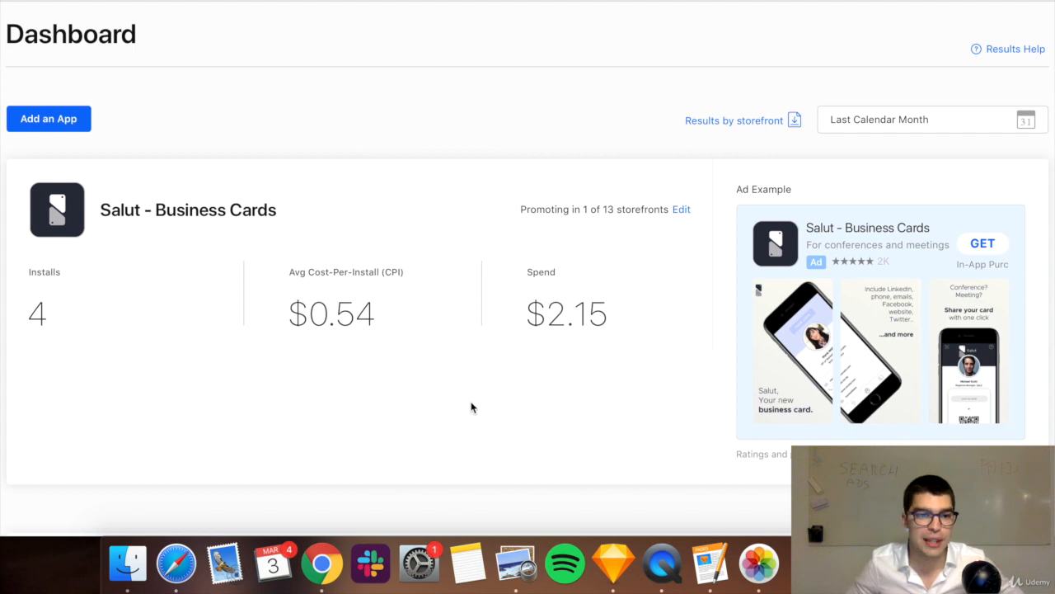
mouse_move(445, 414)
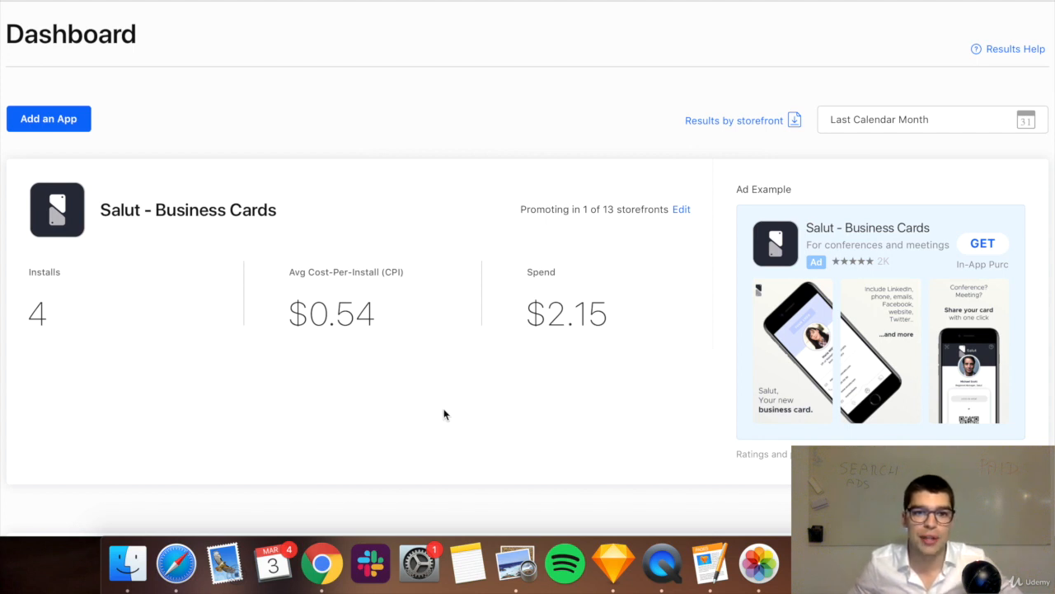
scroll(down, 3)
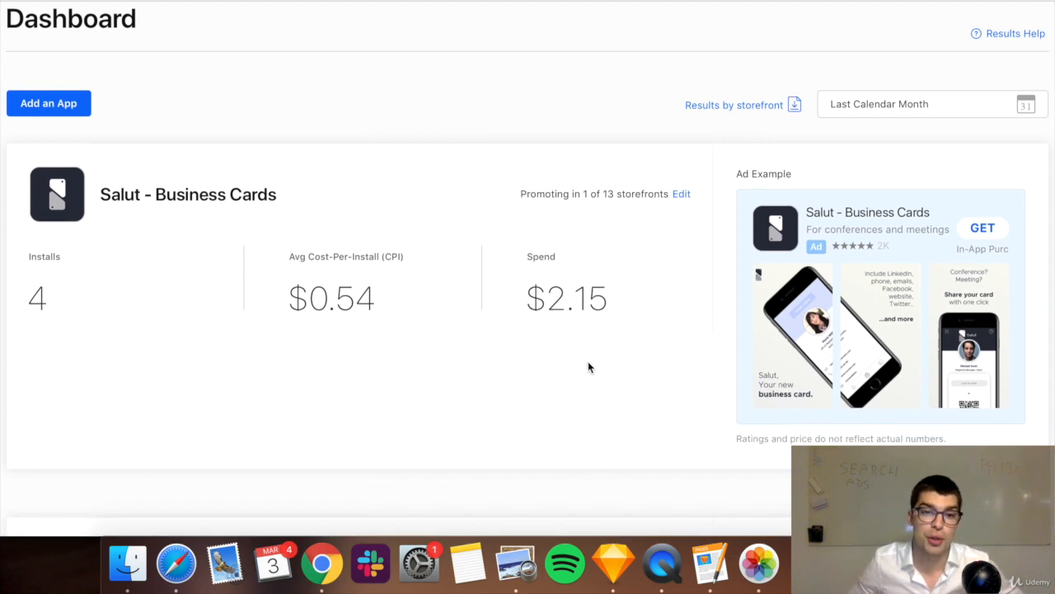
mouse_move(538, 380)
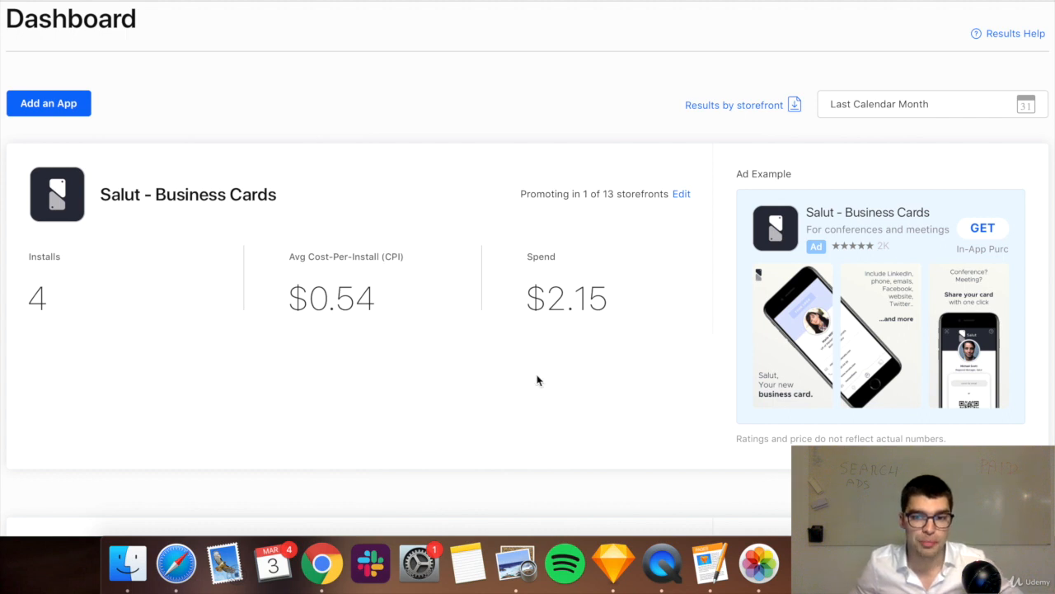
mouse_move(578, 385)
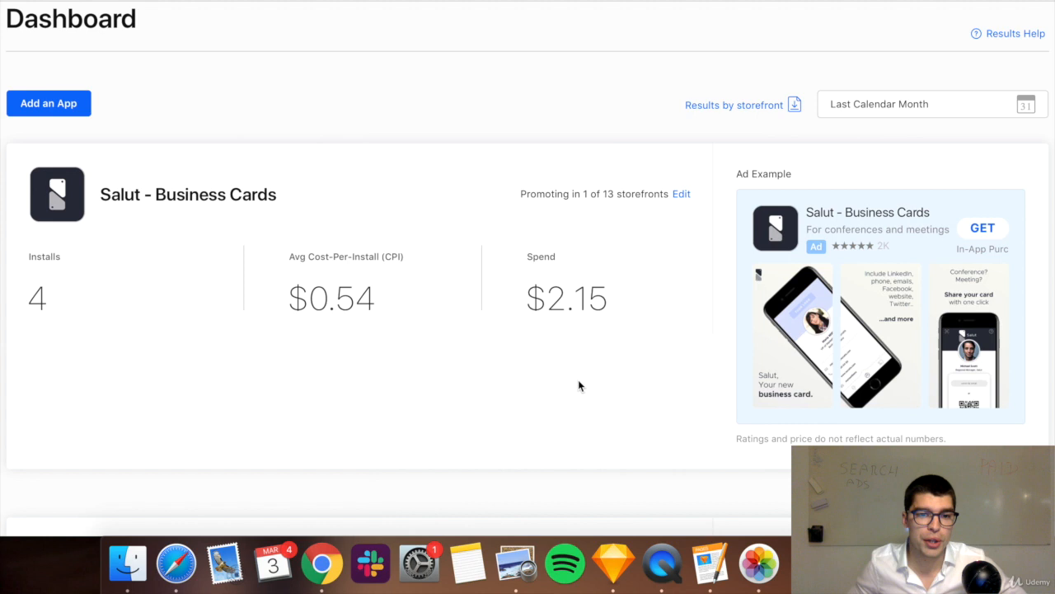
mouse_move(845, 386)
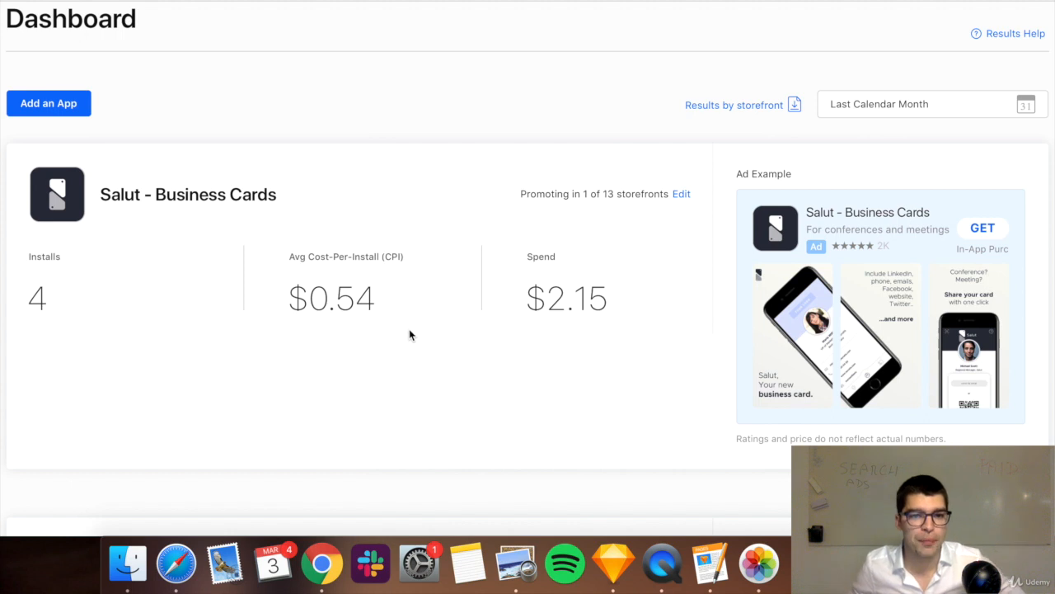
mouse_move(483, 370)
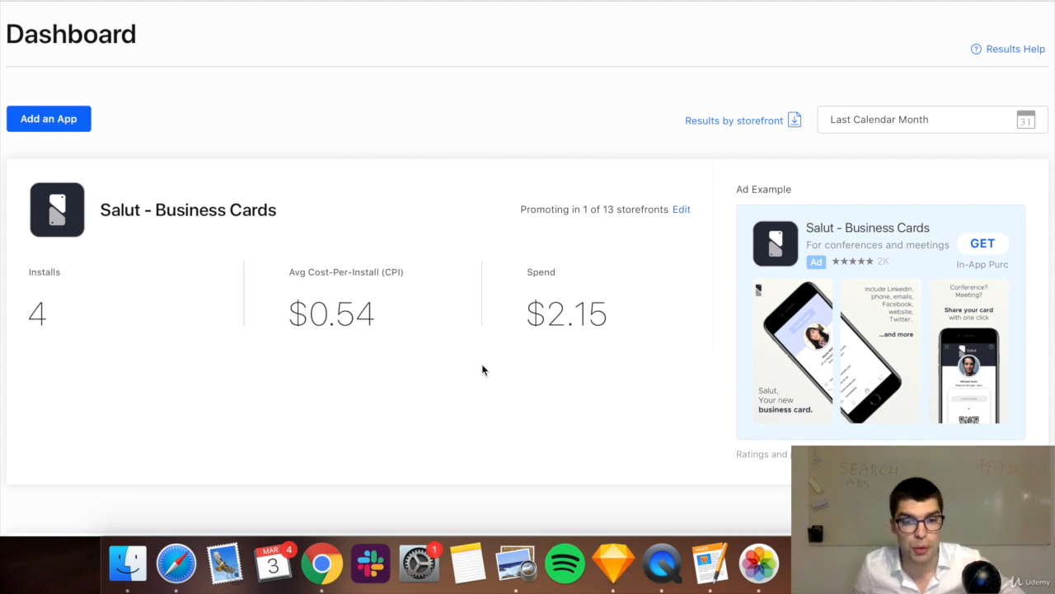
mouse_move(313, 348)
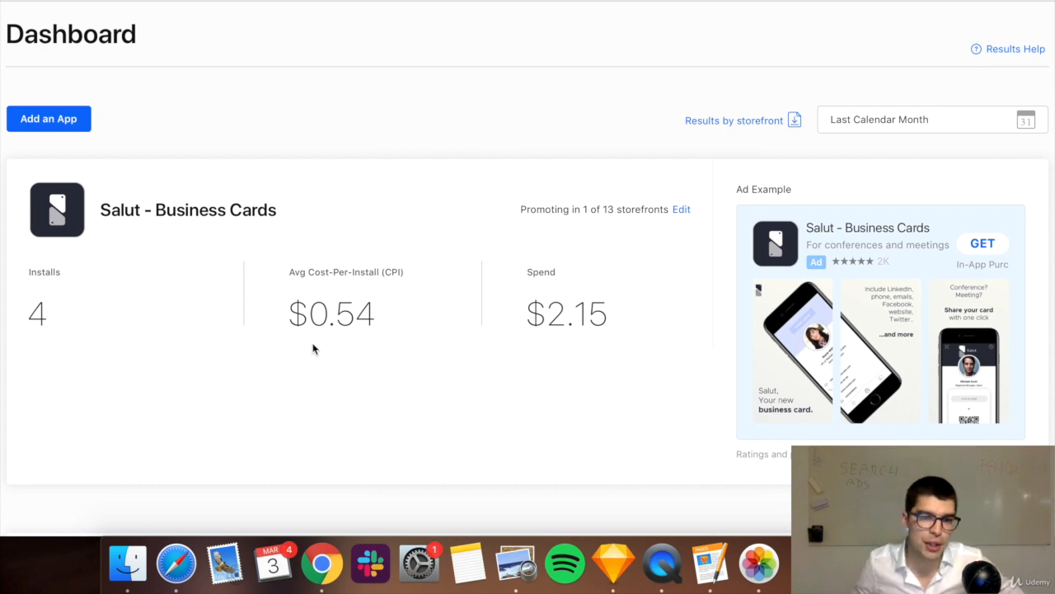
mouse_move(435, 378)
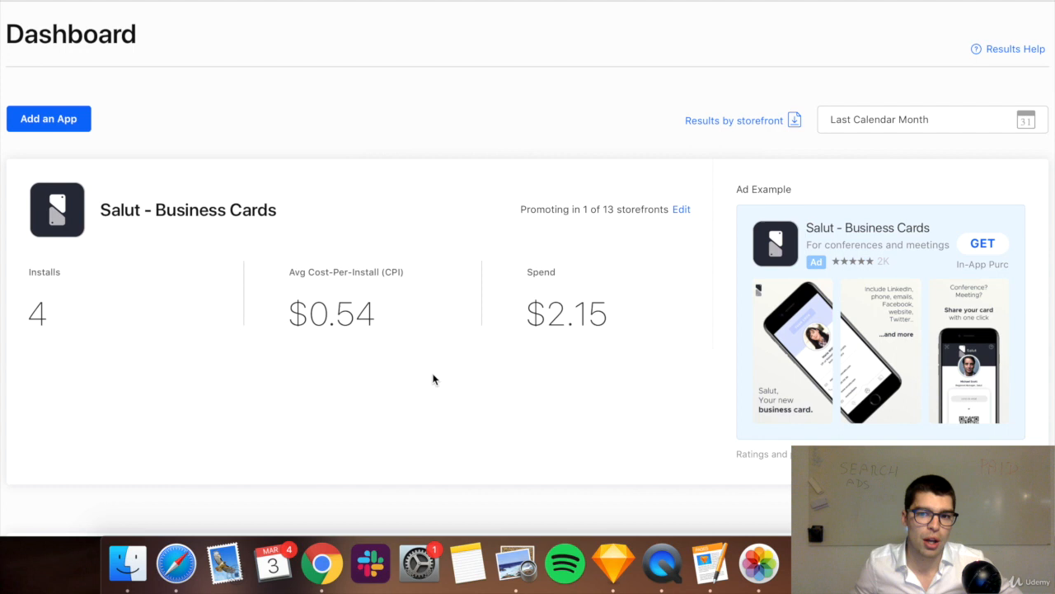
mouse_move(504, 454)
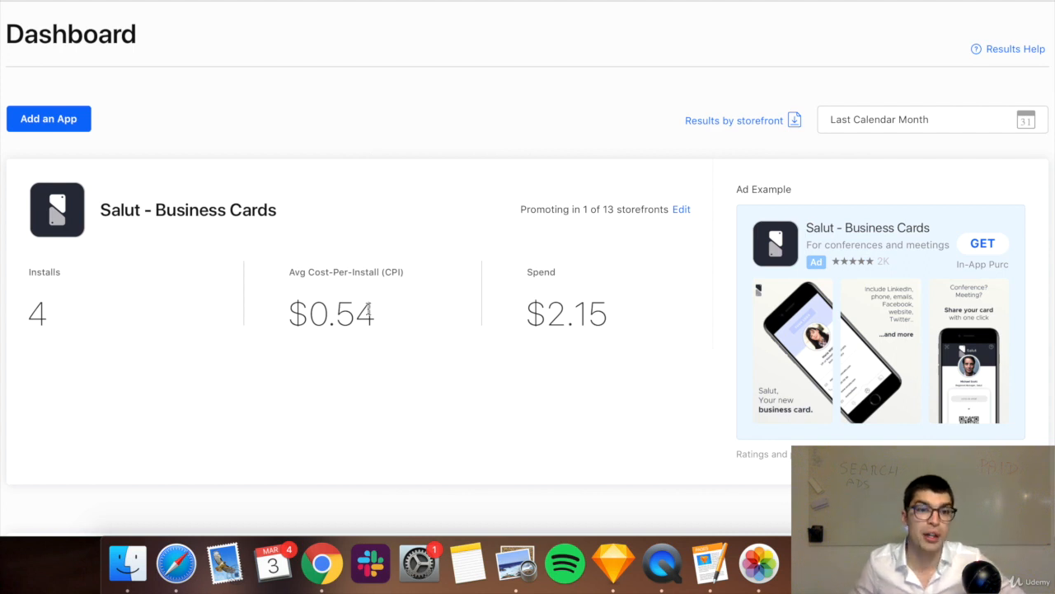
mouse_move(460, 466)
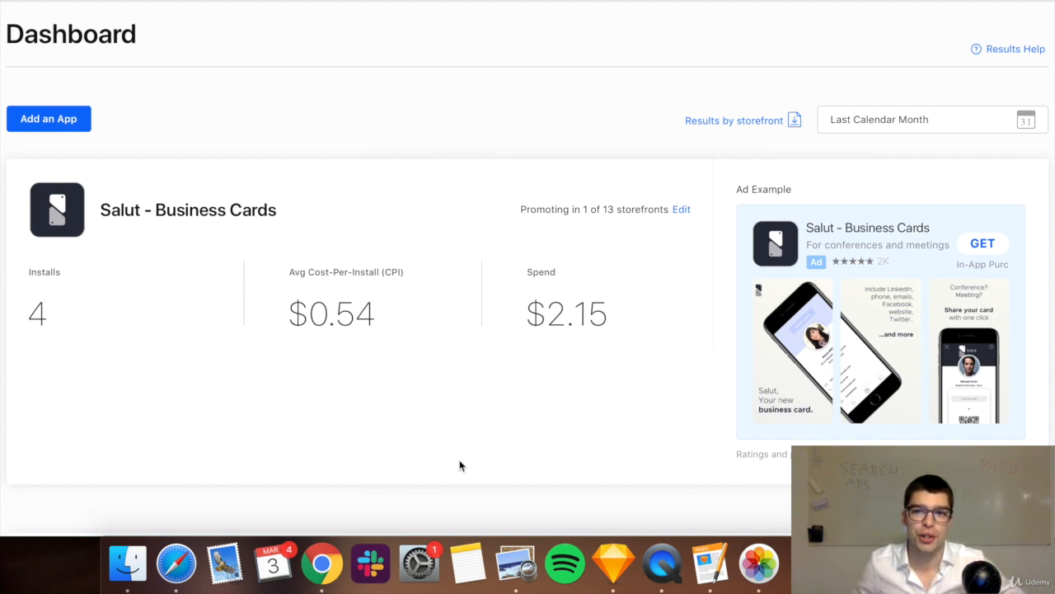
mouse_move(575, 434)
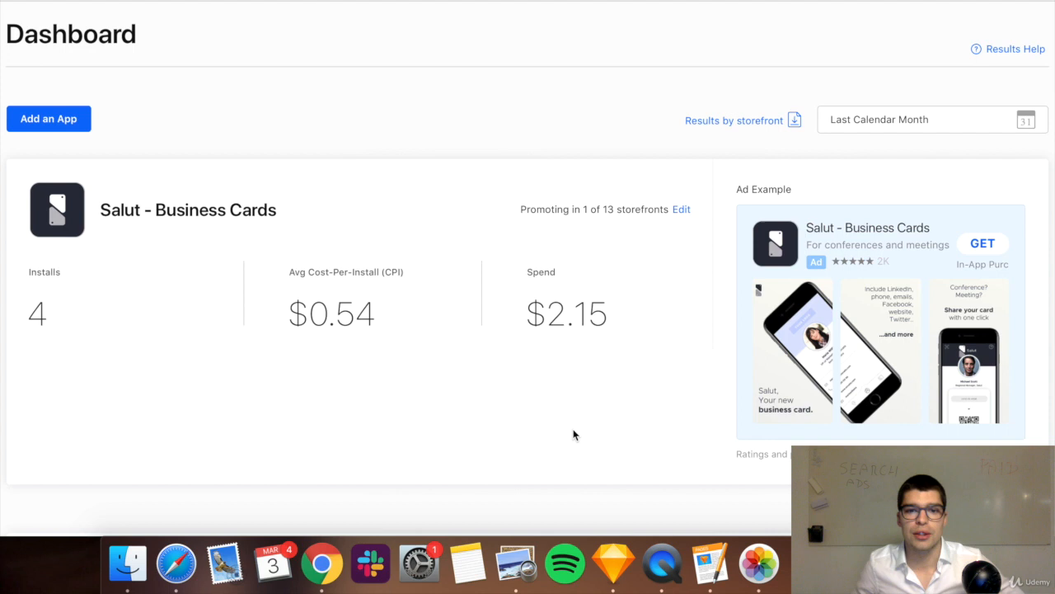
mouse_move(532, 438)
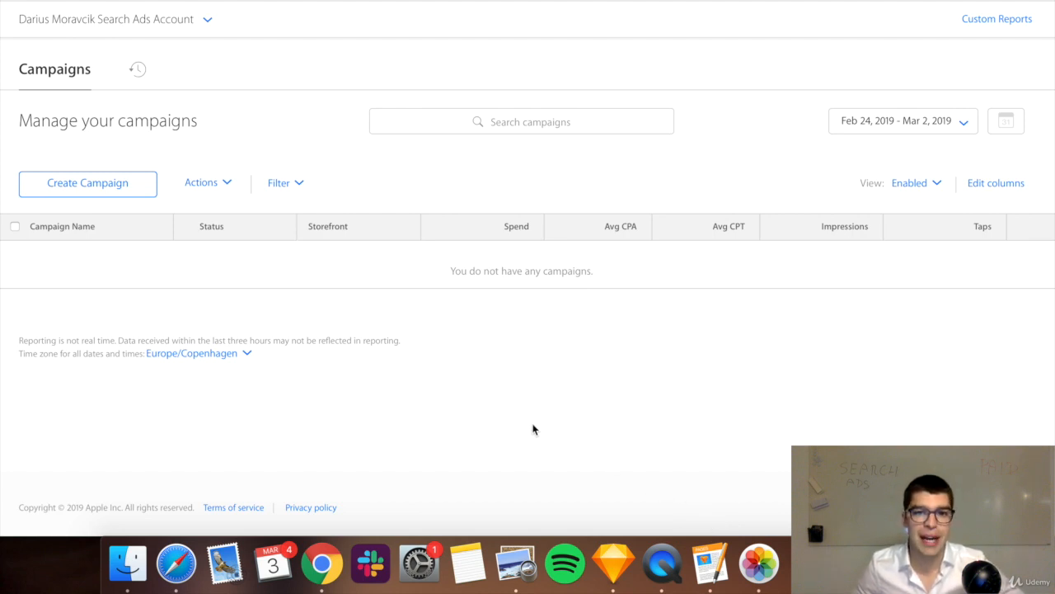
mouse_move(583, 388)
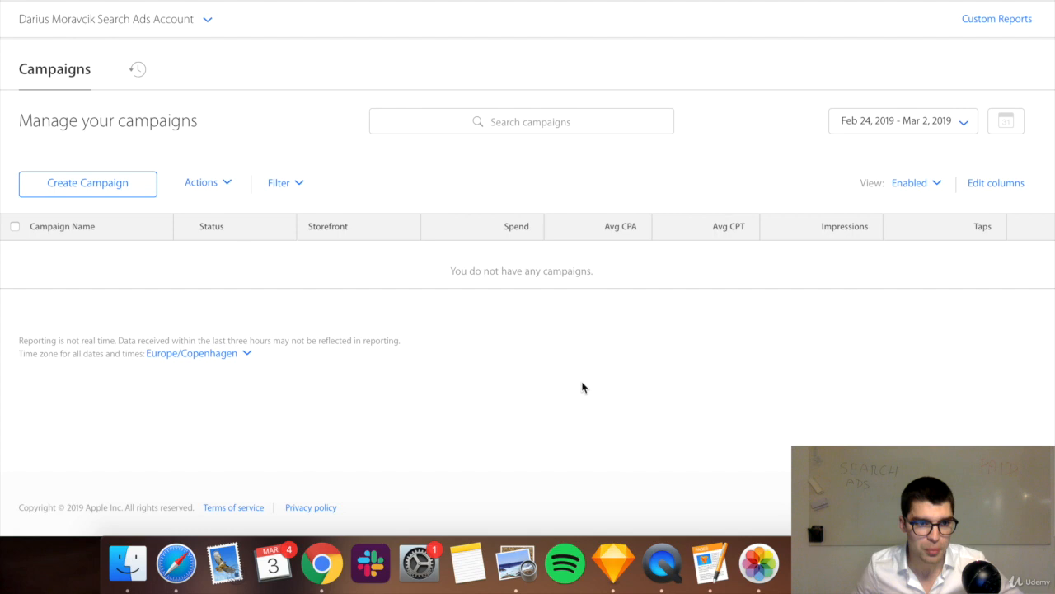
mouse_move(124, 199)
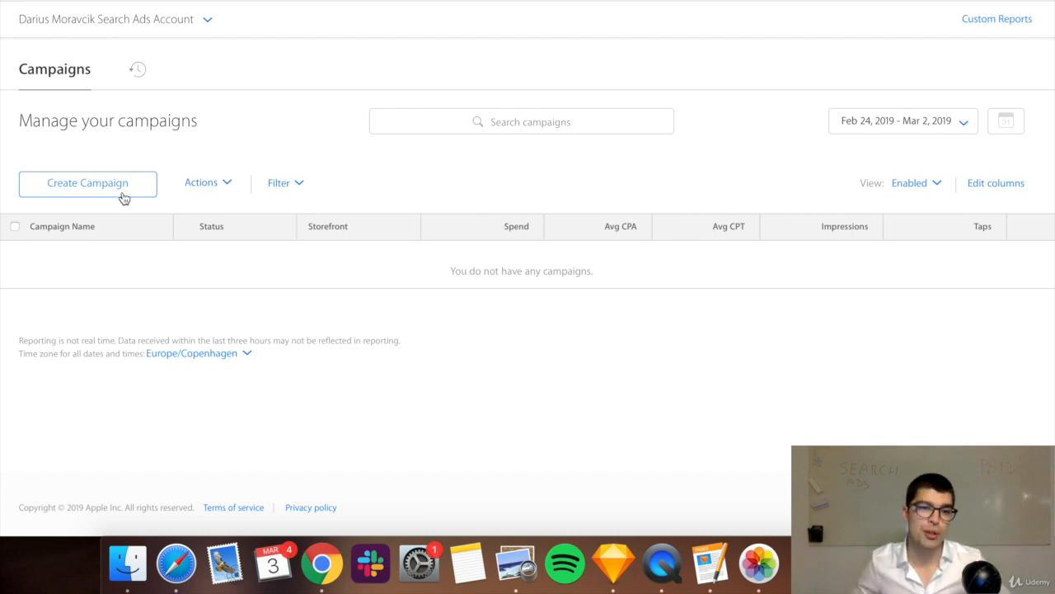
mouse_move(130, 161)
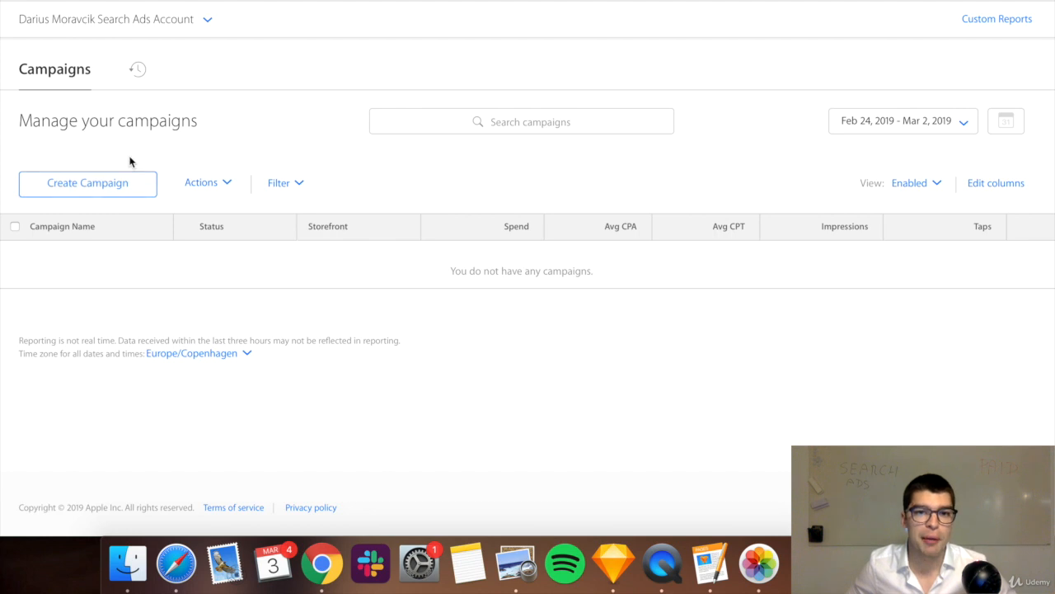
Start a new campaign and look over the campaign setup form
click(86, 183)
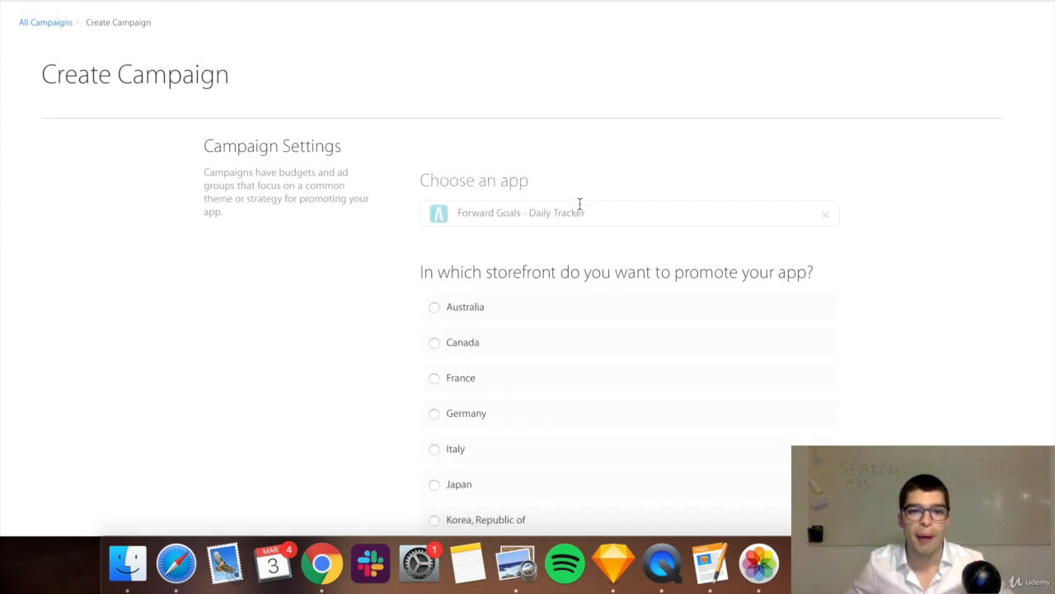
scroll(down, 3)
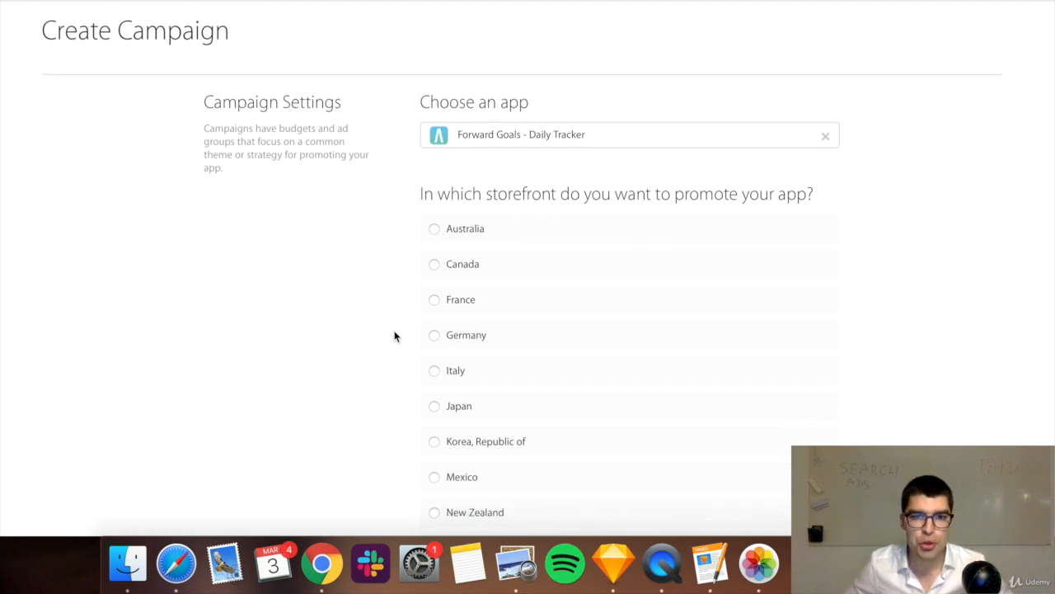
scroll(down, 3)
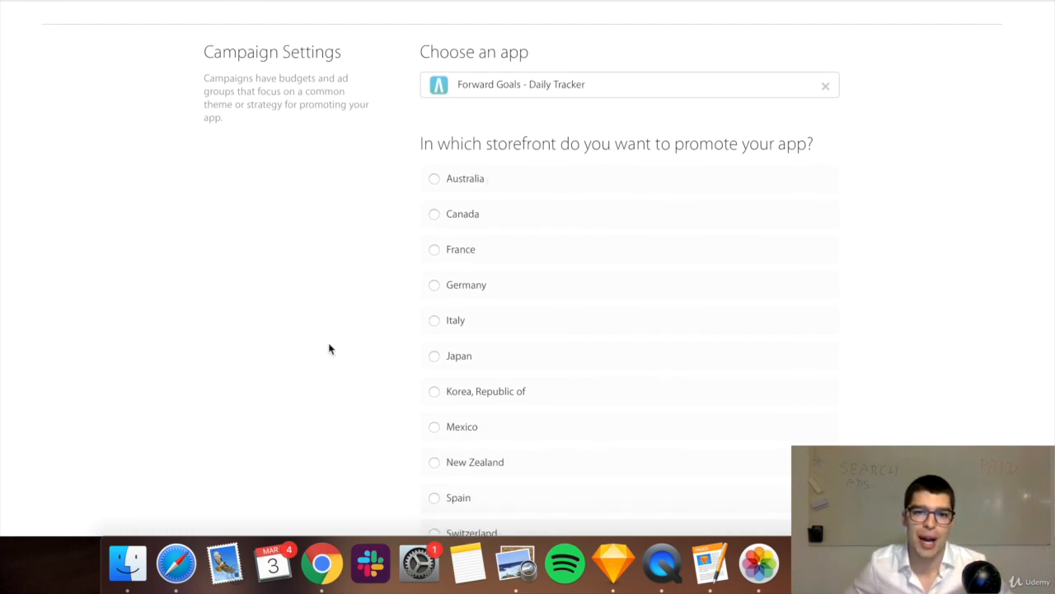
scroll(down, 3)
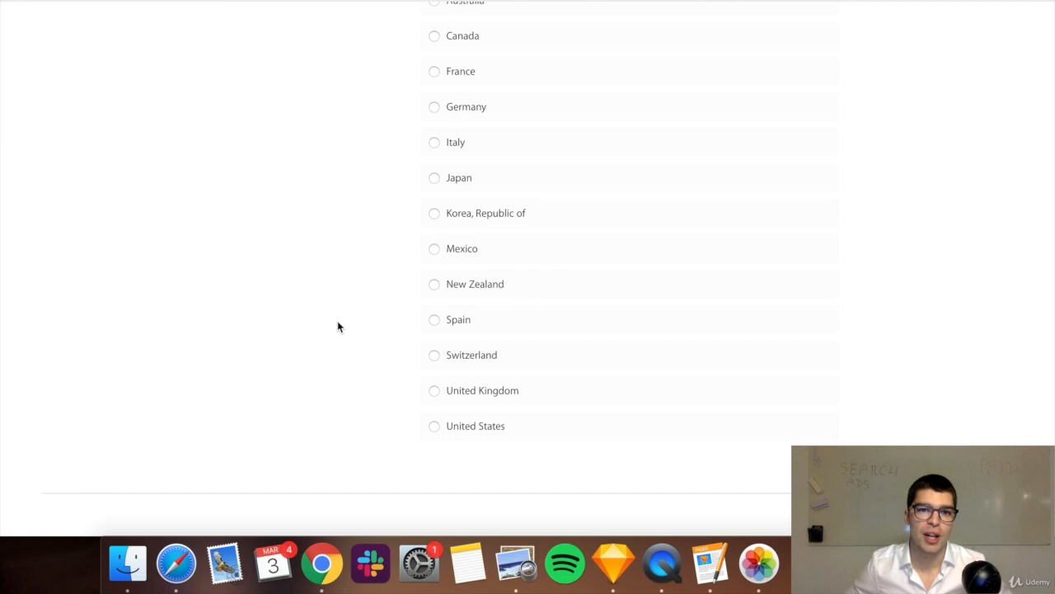
scroll(up, 3)
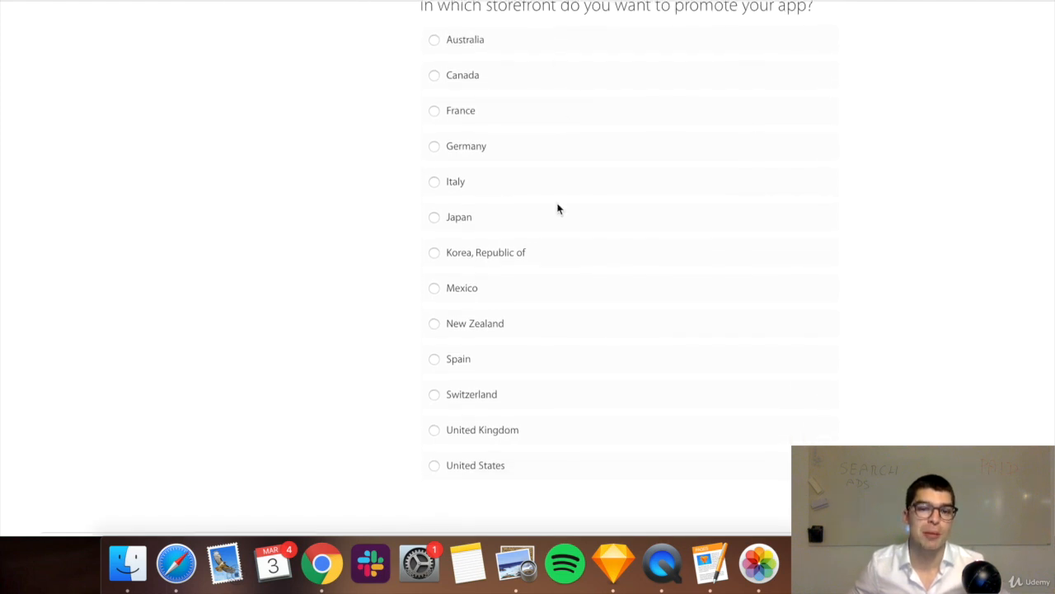
mouse_move(464, 478)
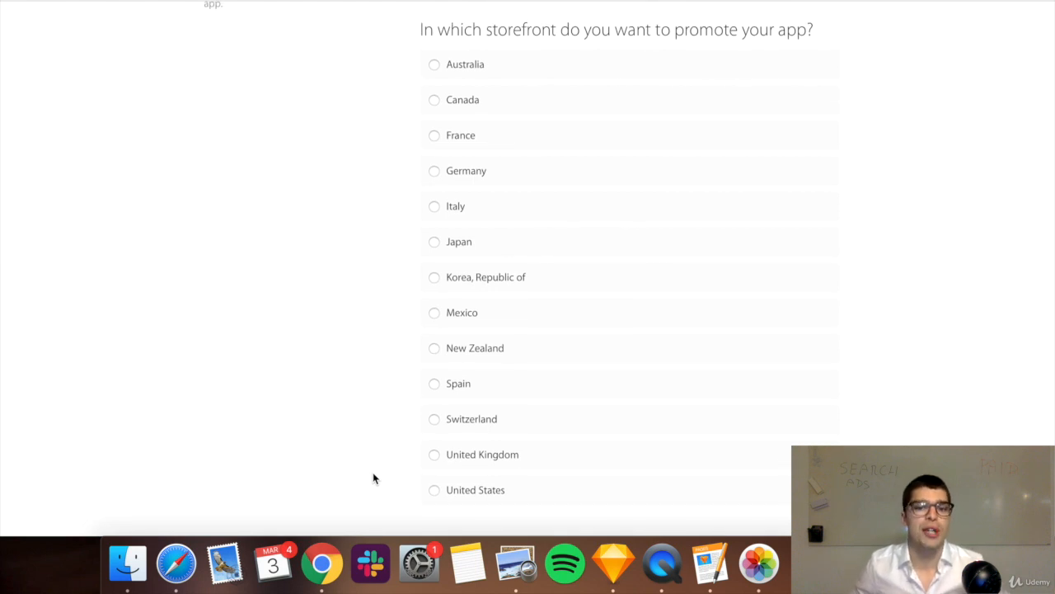
mouse_move(381, 471)
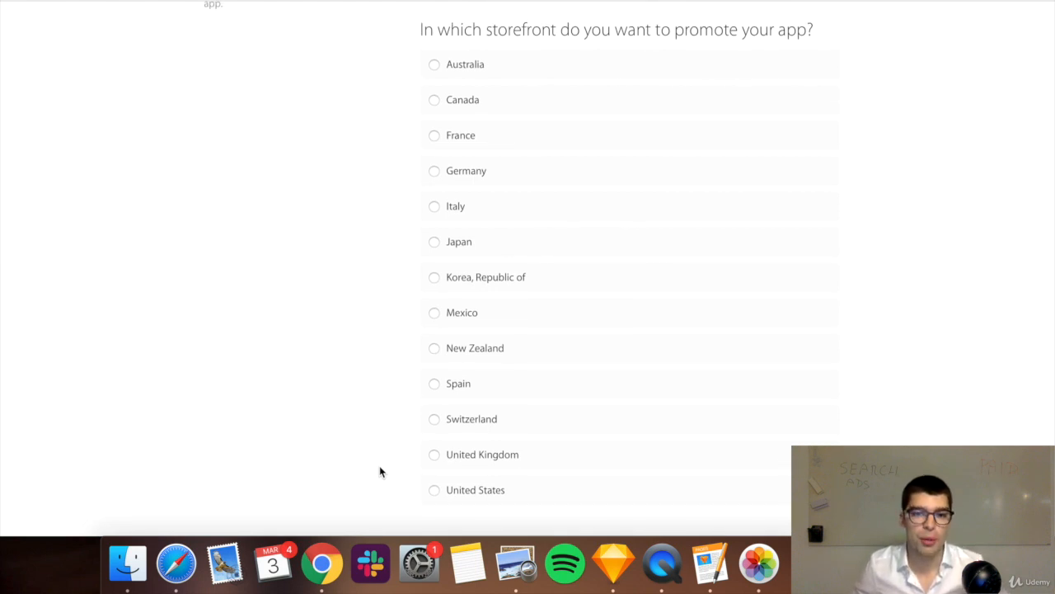
Target the United States storefront with a $100 budget and a $10 daily cap
click(434, 490)
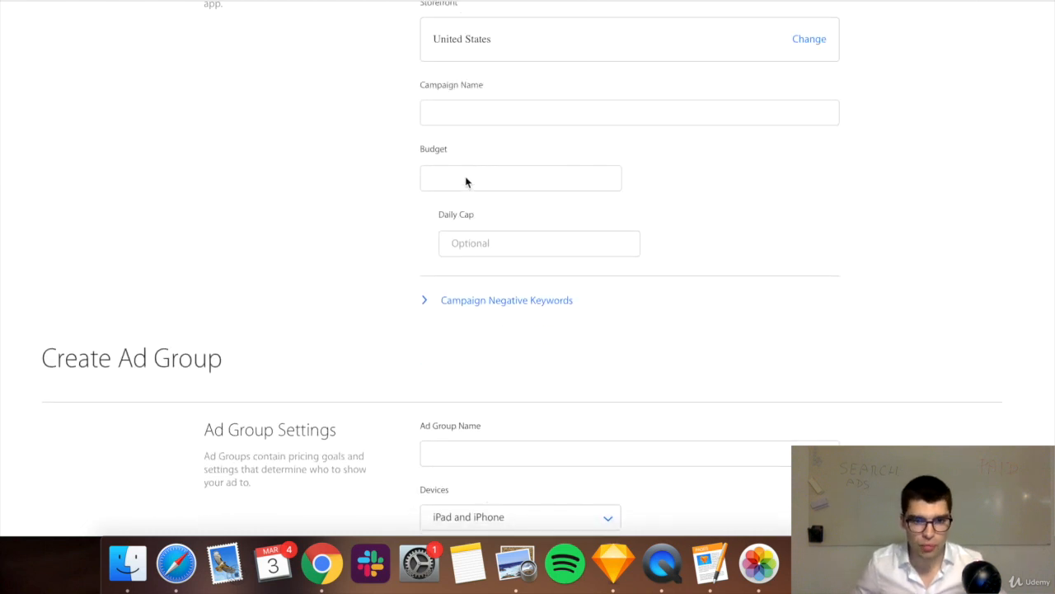
text(1)
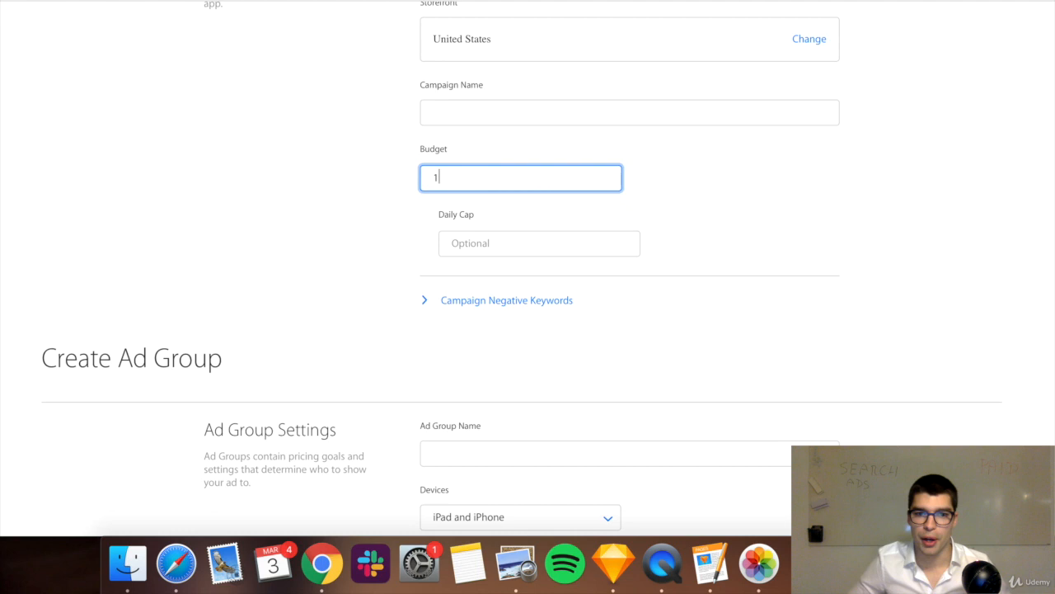
text(00)
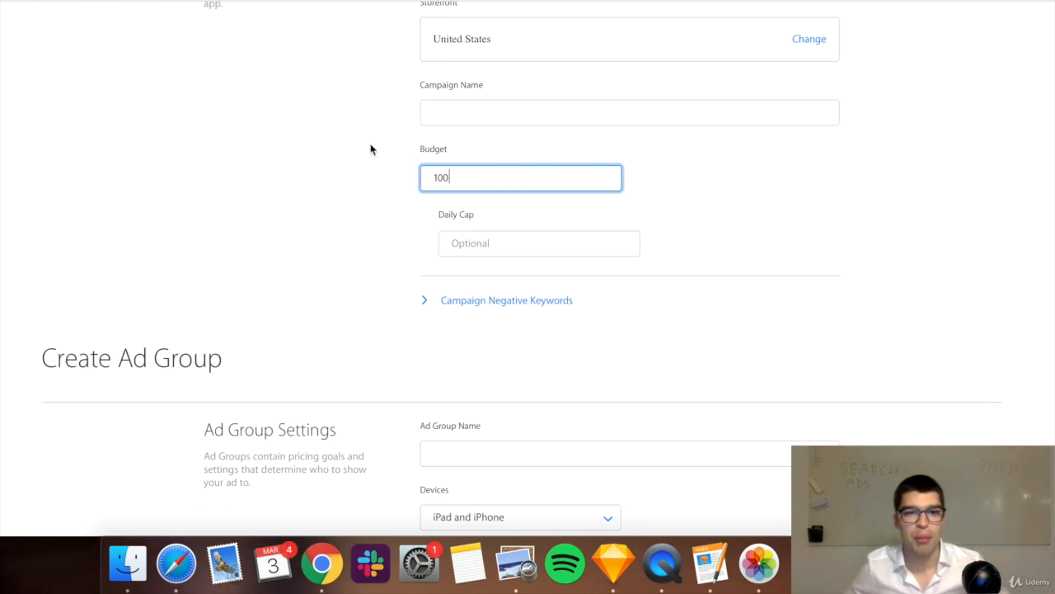
click(539, 243)
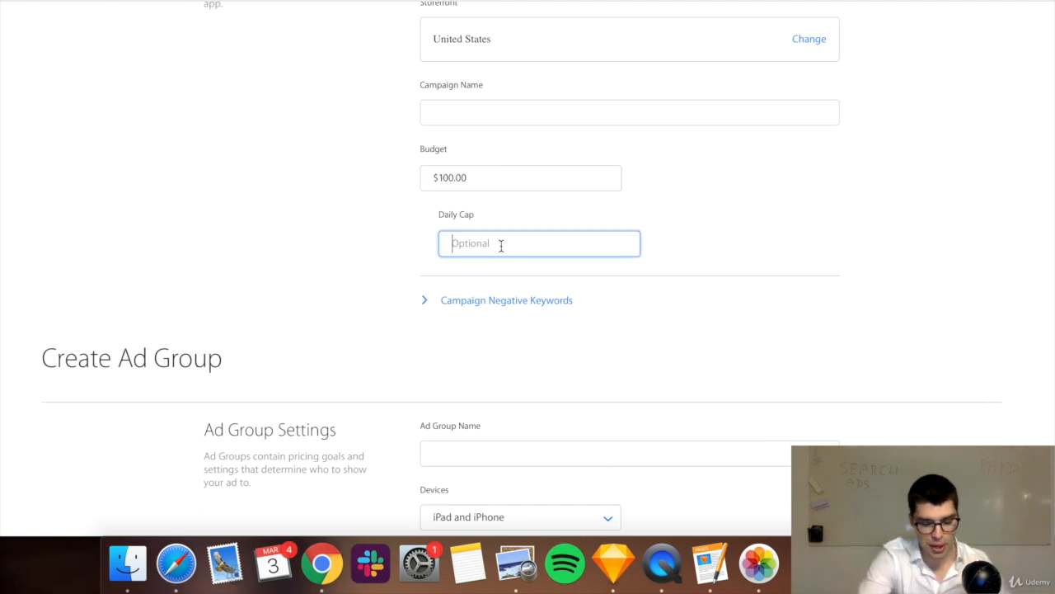
text(10)
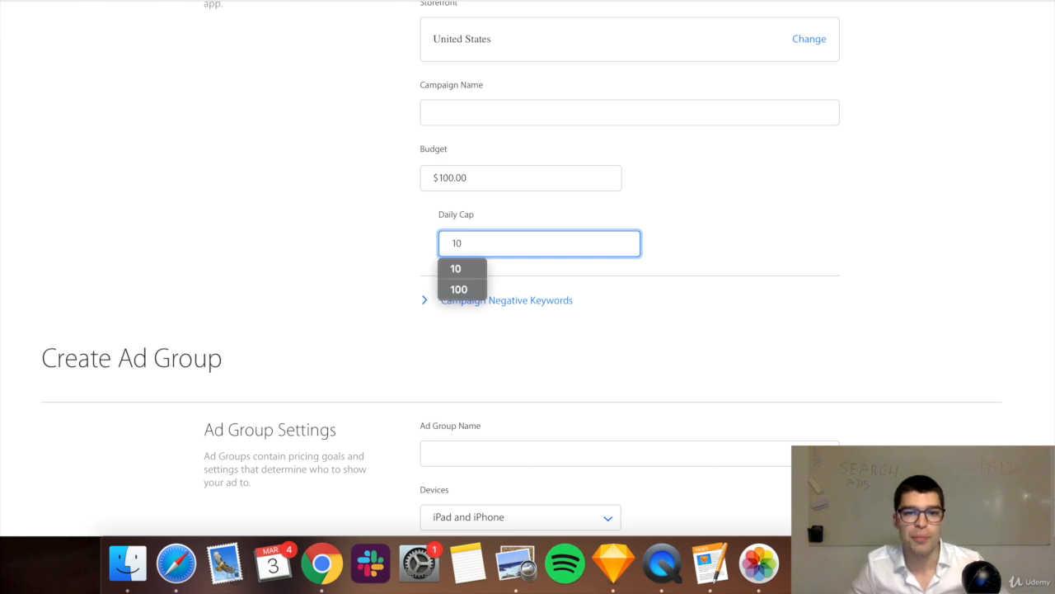
click(455, 268)
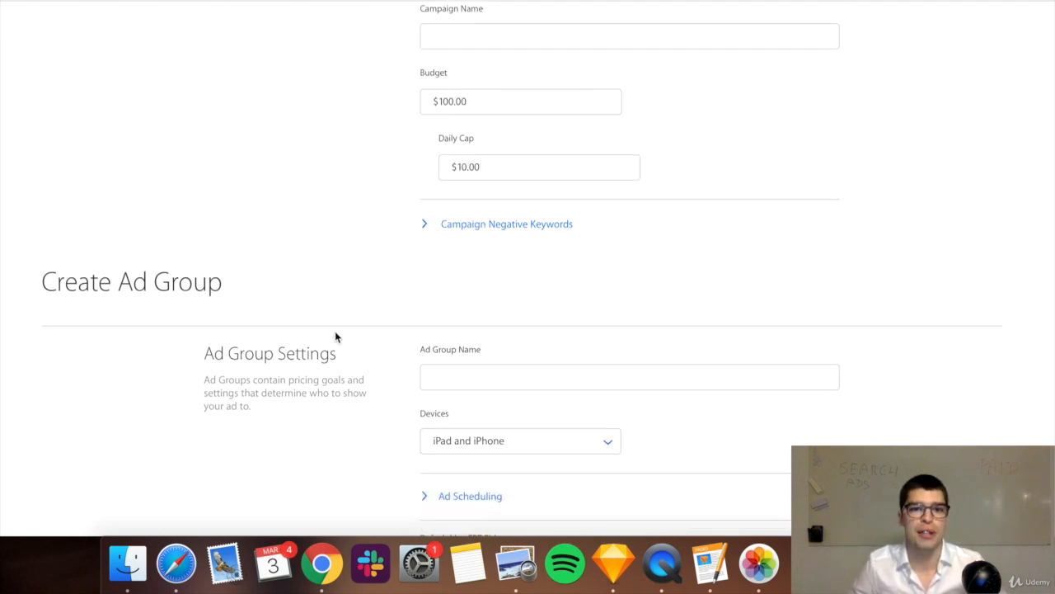
click(629, 377)
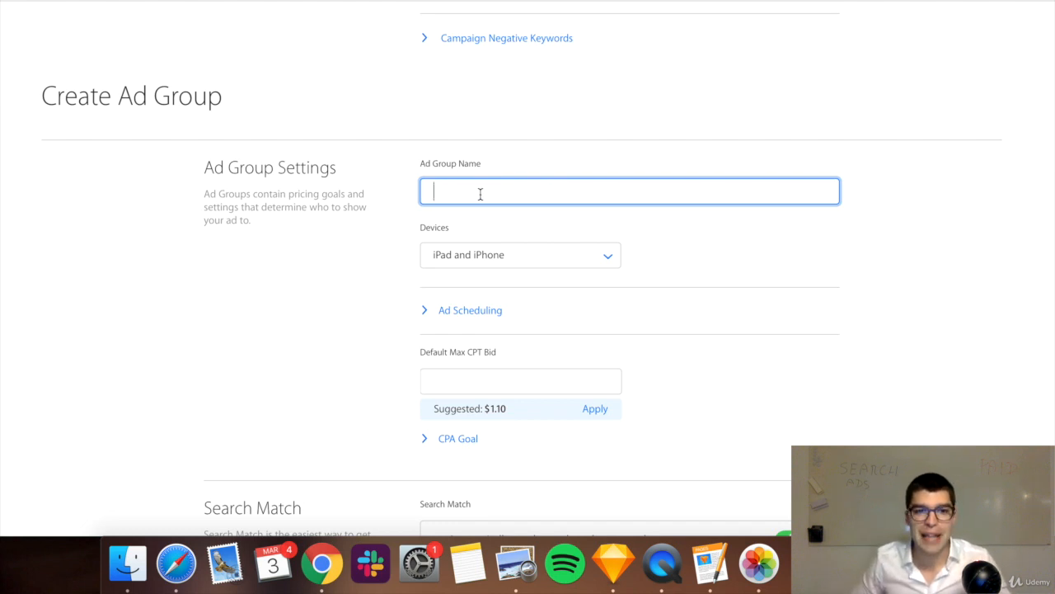
mouse_move(336, 237)
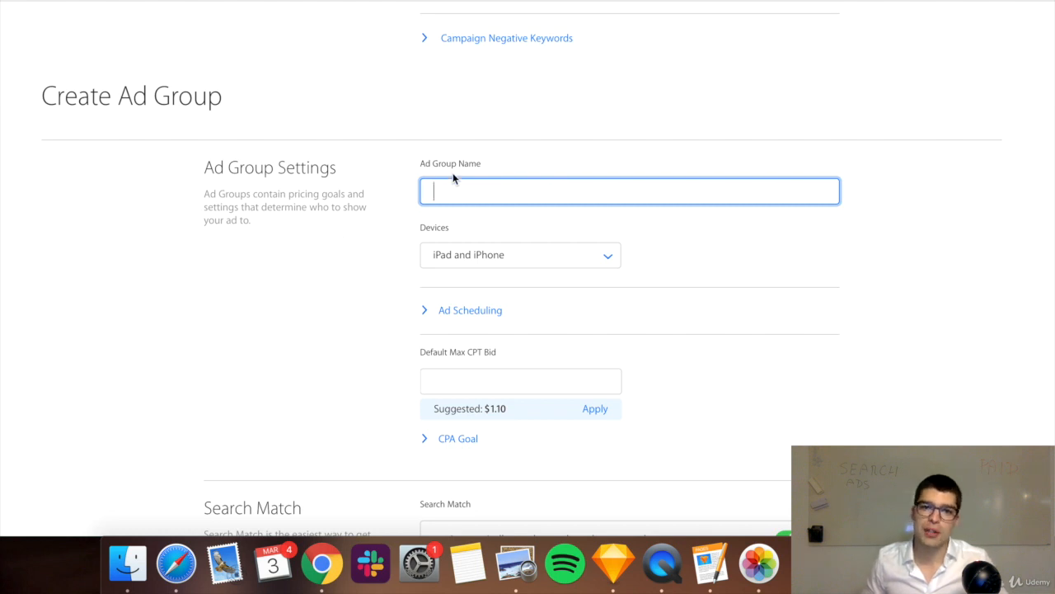
mouse_move(400, 250)
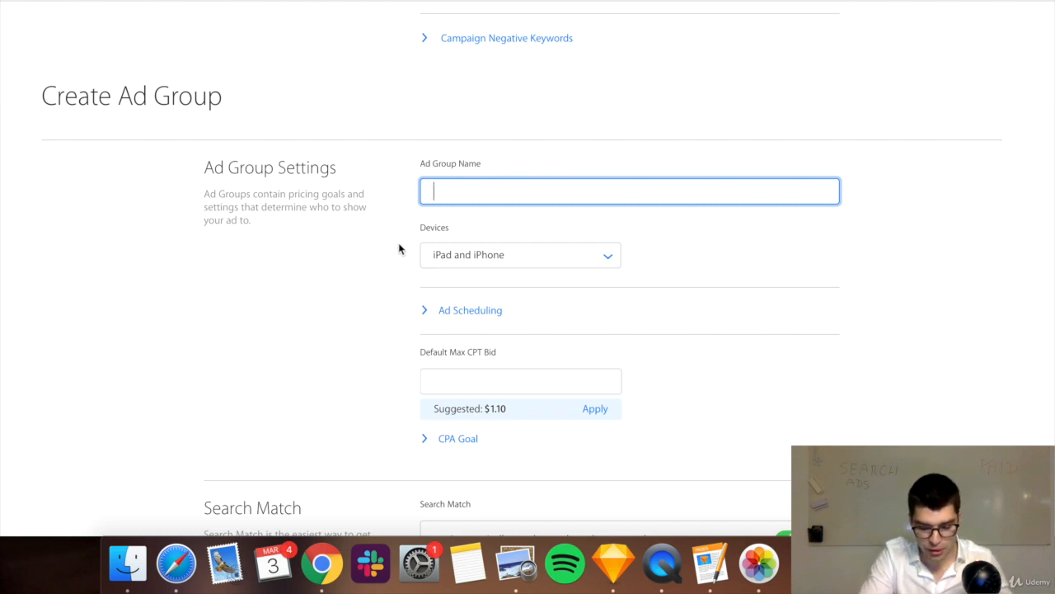
Name the ad group 'Close match' and limit it to iPhone only
text(cl)
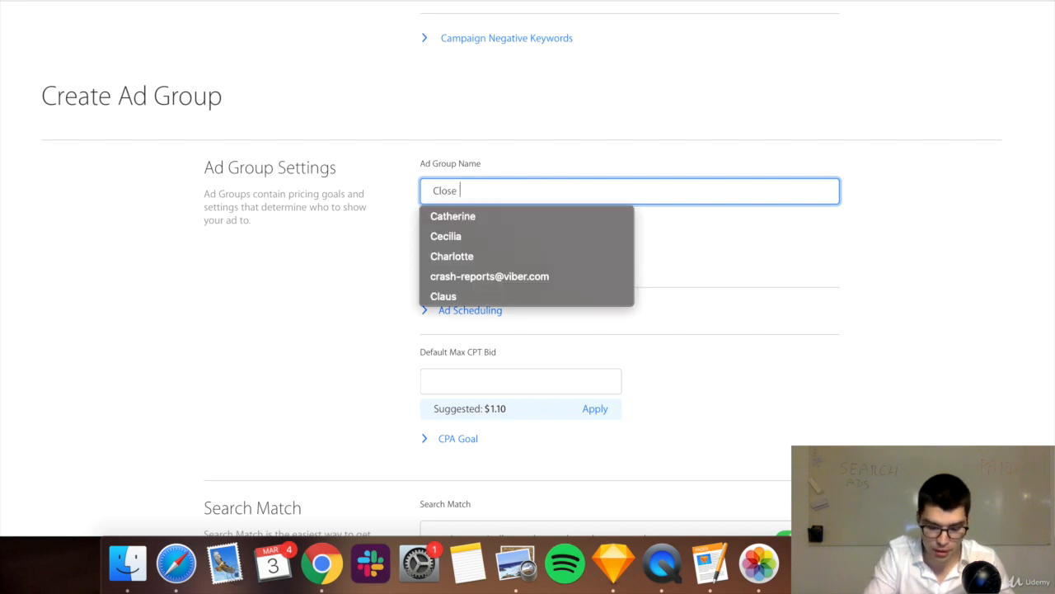
text(ma)
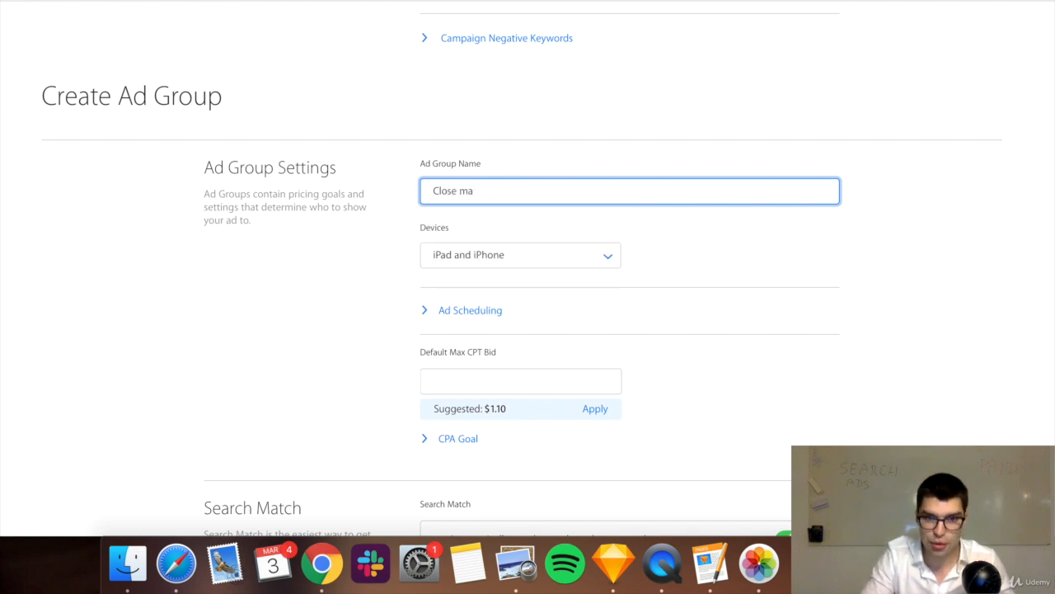
text(tch)
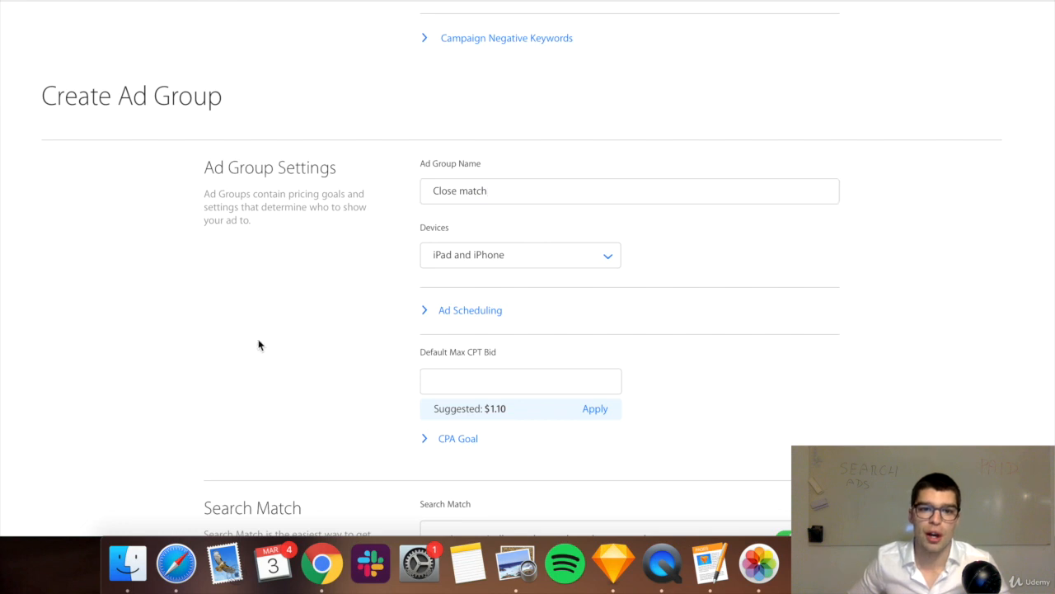
click(520, 254)
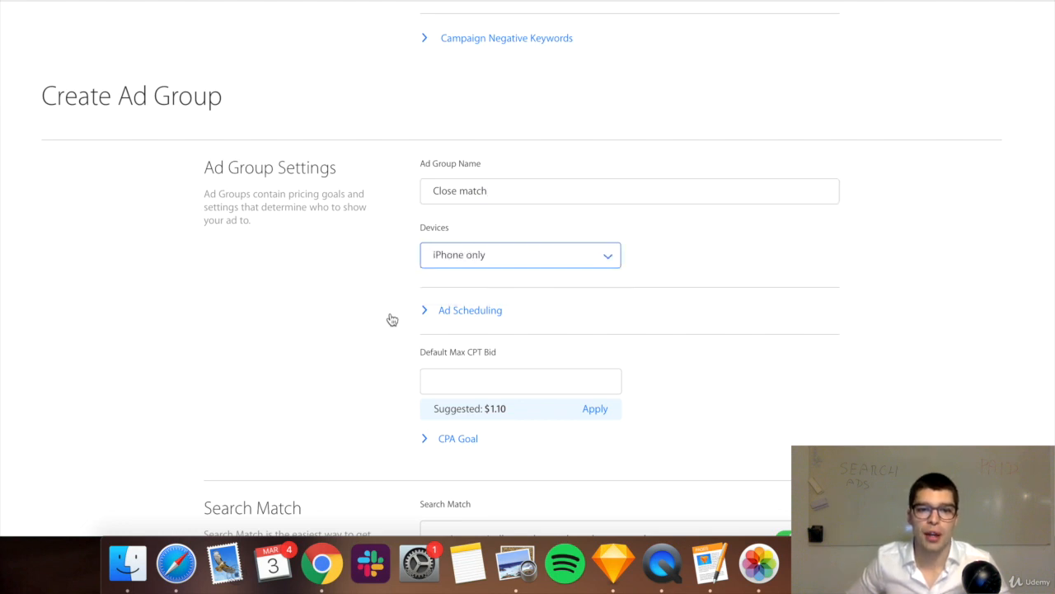
Toggle ad scheduling open and closed, then expand the CPA goal entry
click(470, 310)
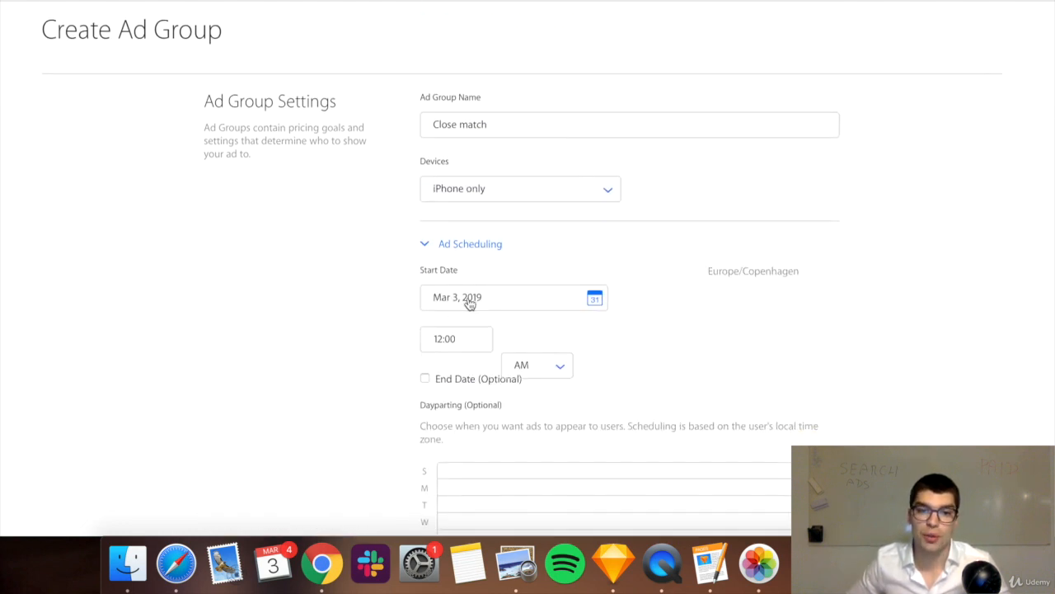
click(469, 243)
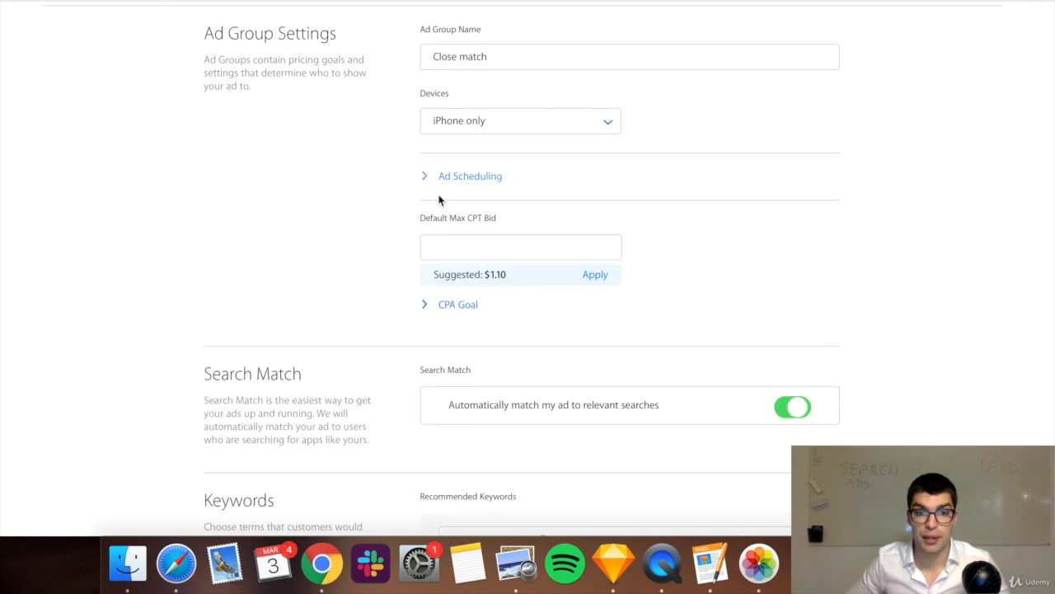
scroll(down, 3)
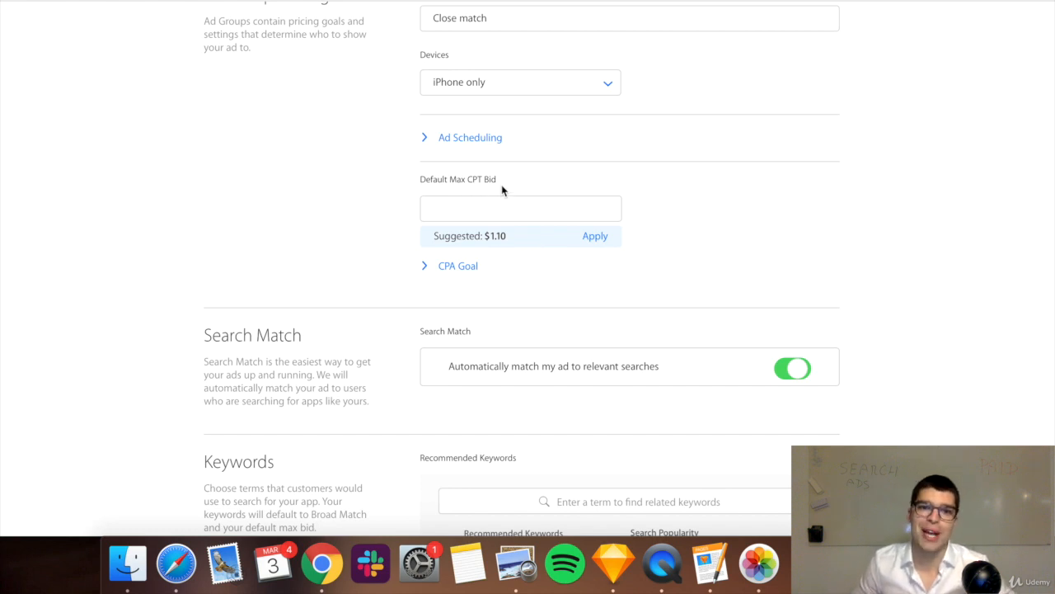
mouse_move(453, 179)
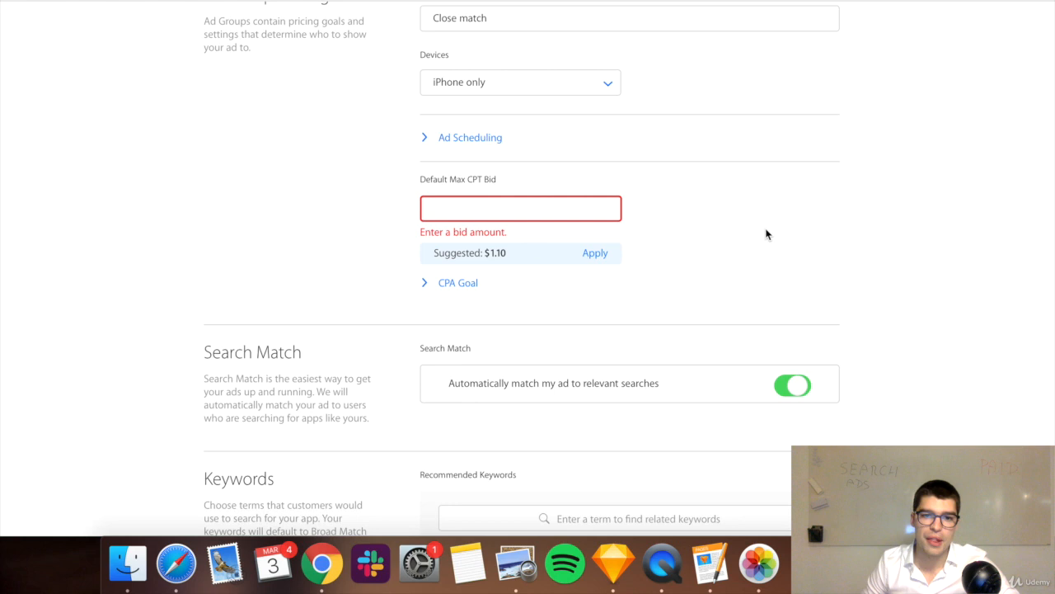
click(457, 281)
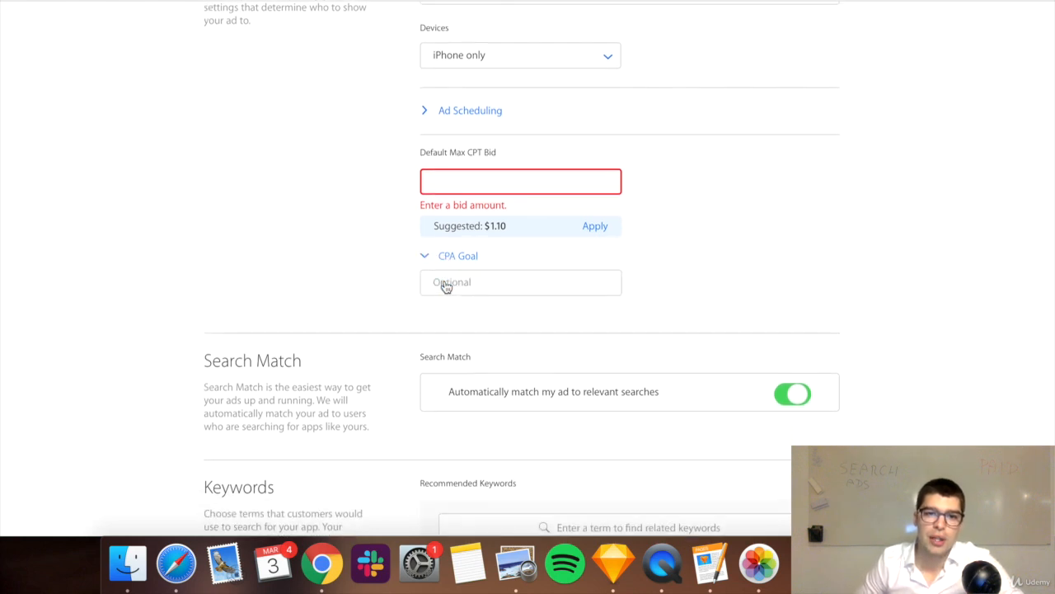
Accept the suggested $1.10 max CPT bid and enter a $2 CPA goal
scroll(down, 3)
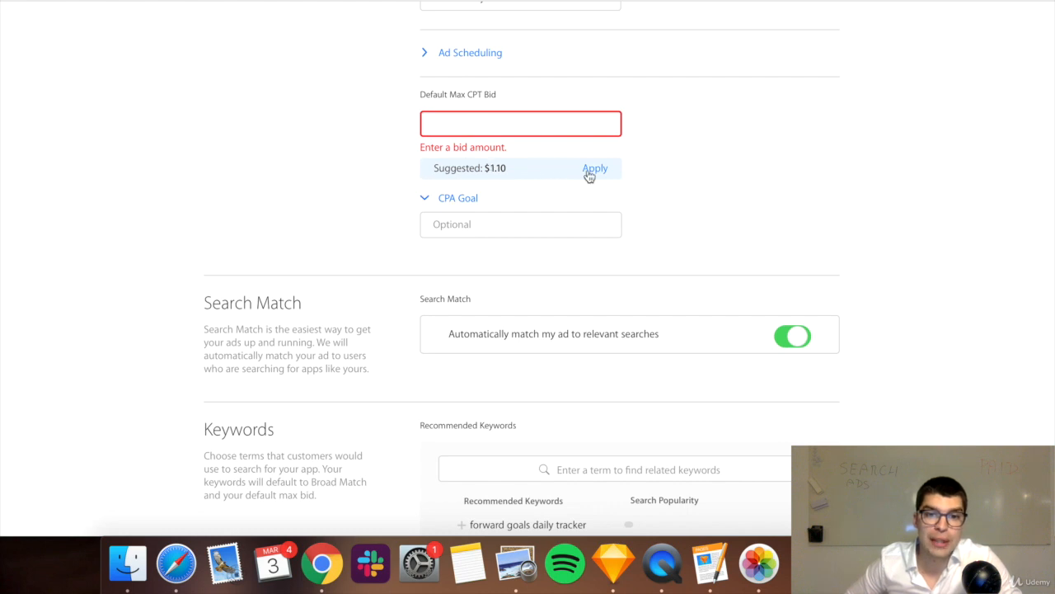
mouse_move(511, 175)
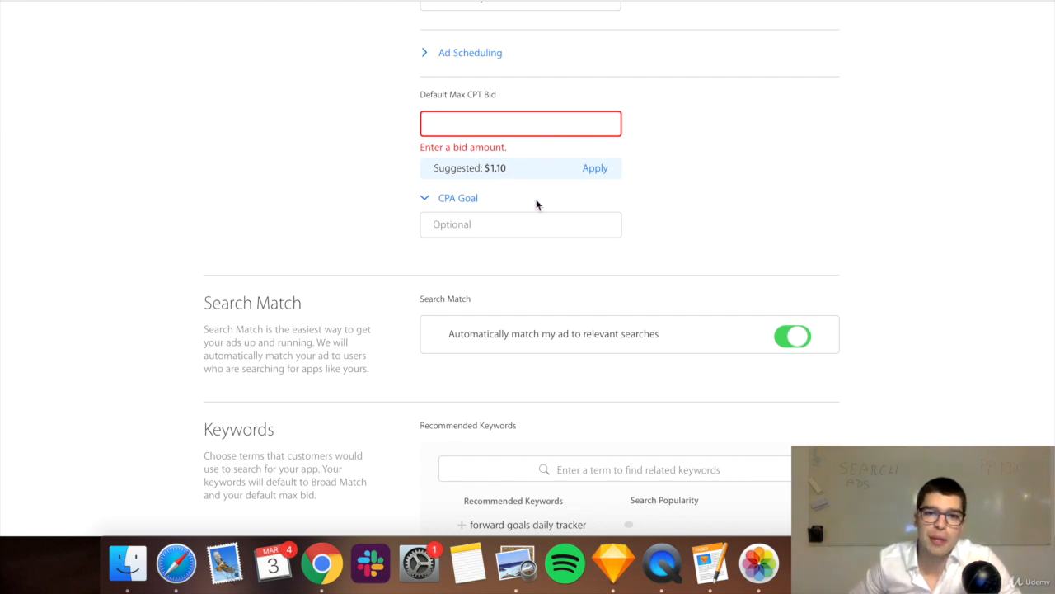
click(595, 168)
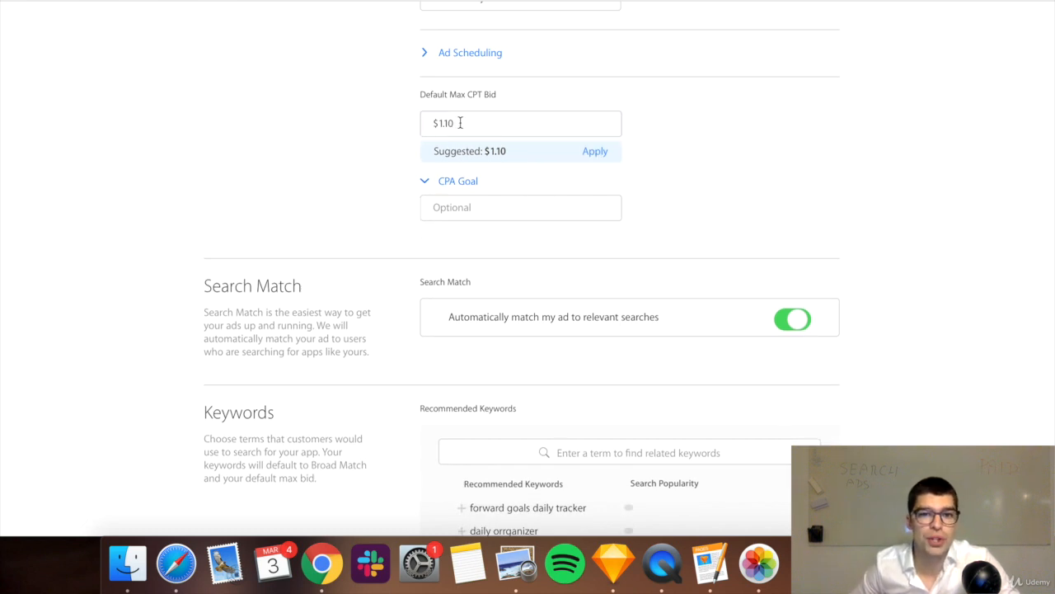
click(521, 207)
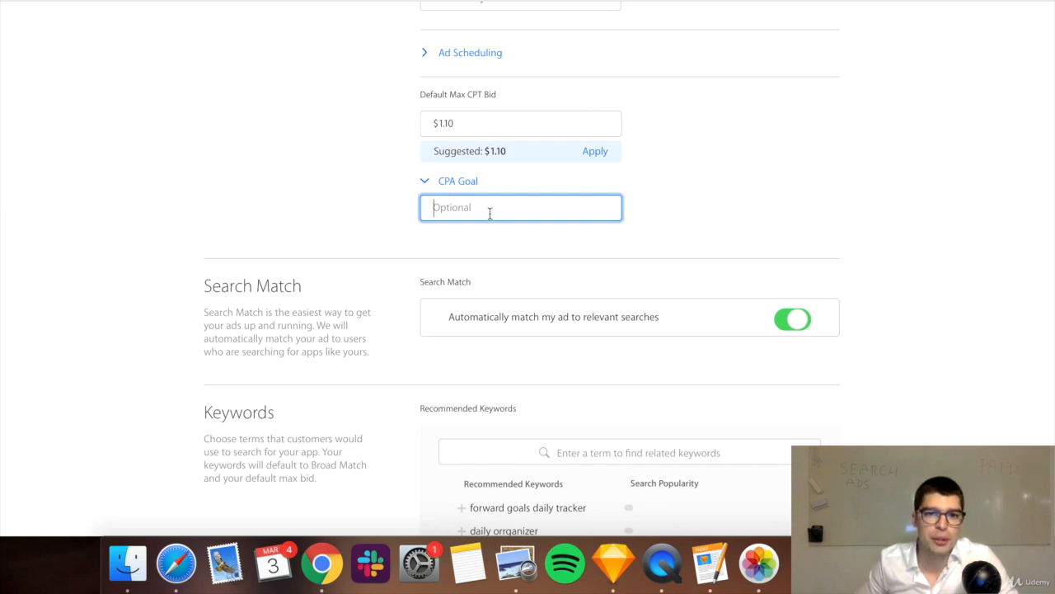
mouse_move(404, 152)
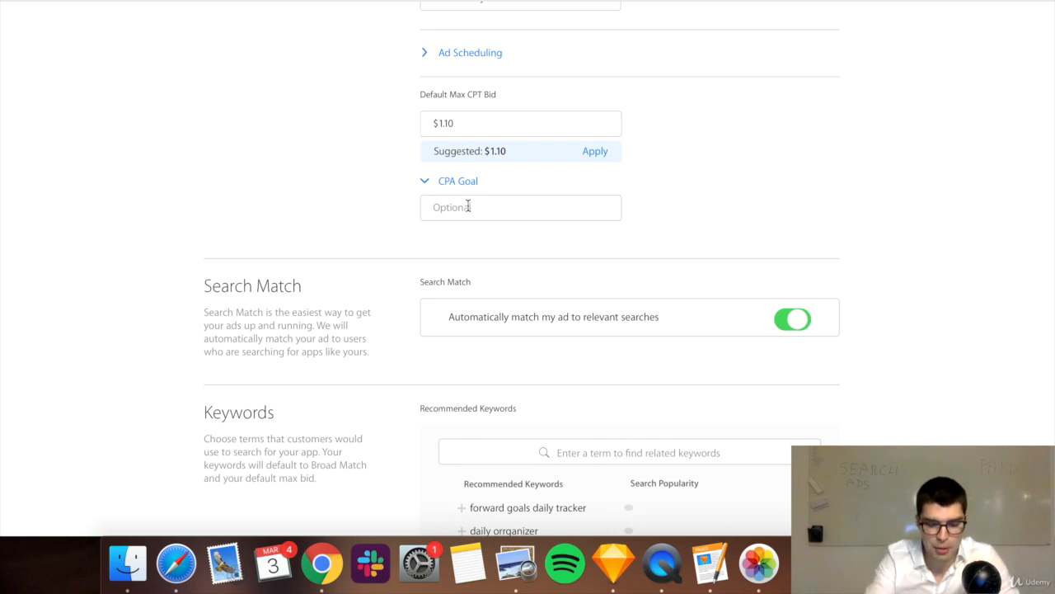
text(2)
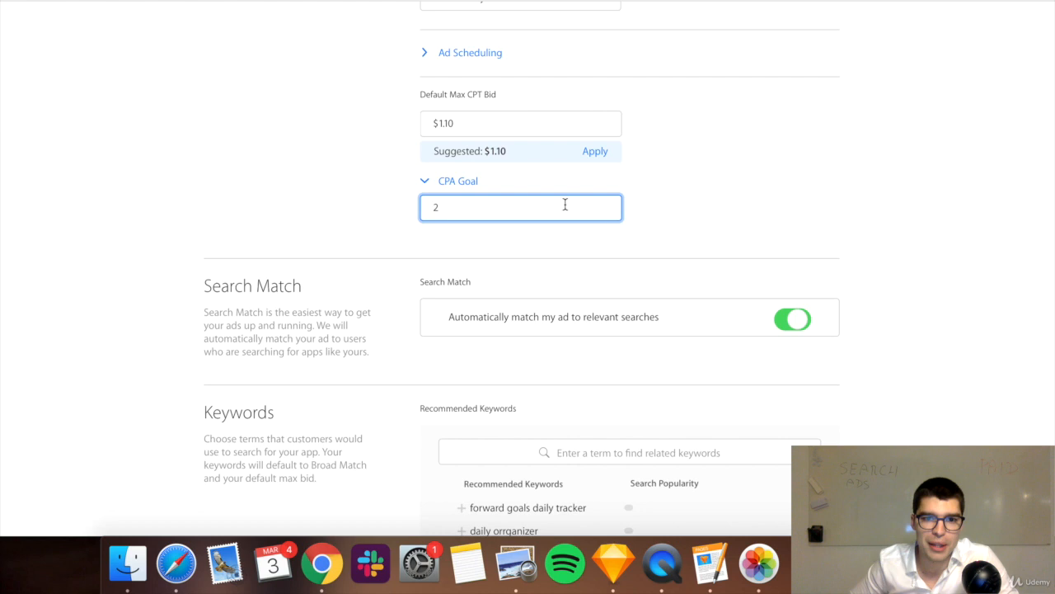
Change the max CPT bid to $0.50 and the CPA goal to $1.00
click(520, 123)
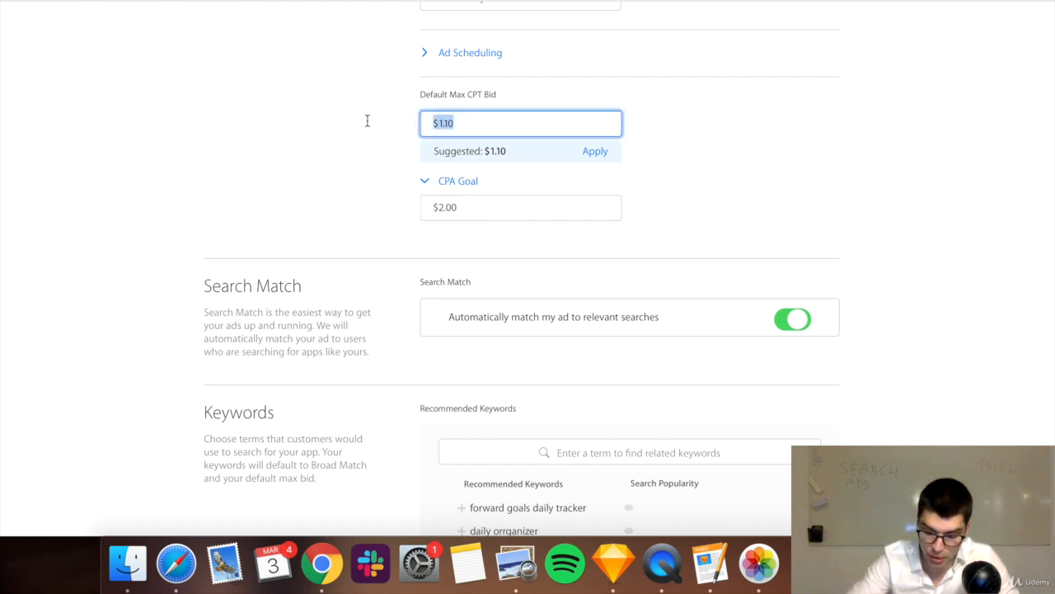
text(0.5)
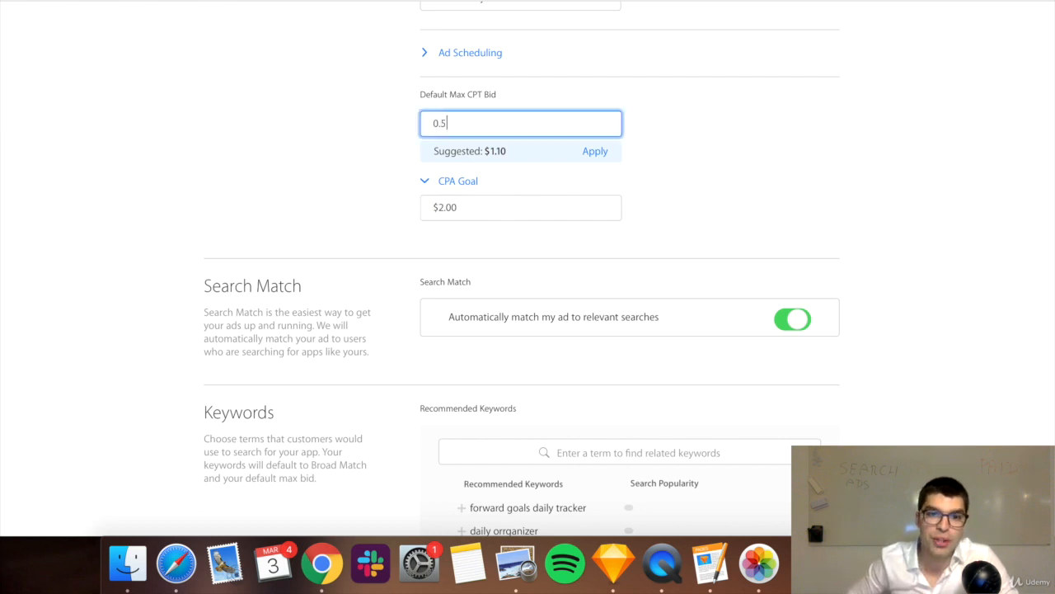
click(520, 207)
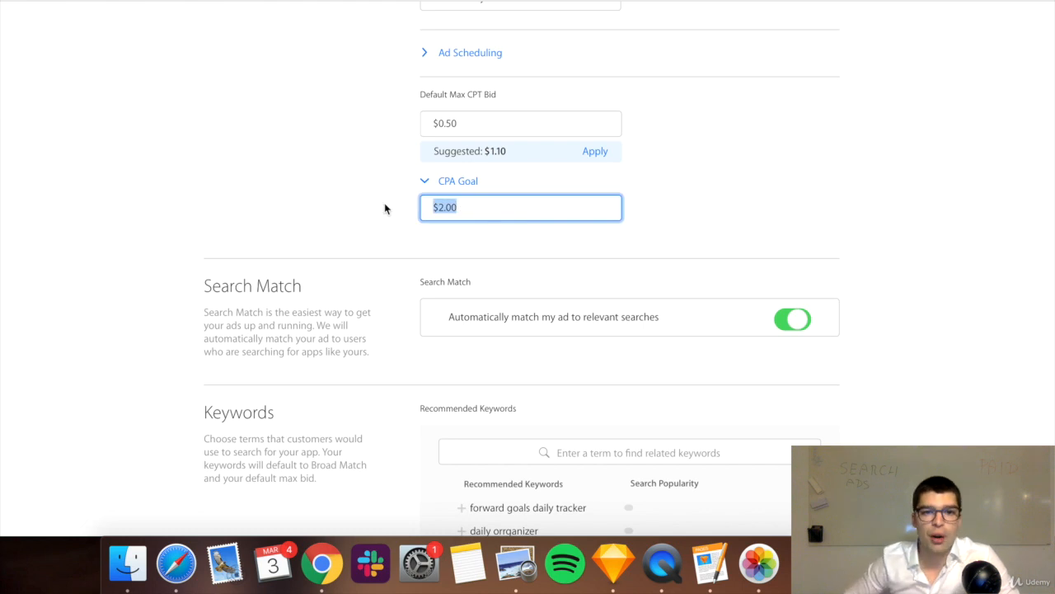
text(1.00)
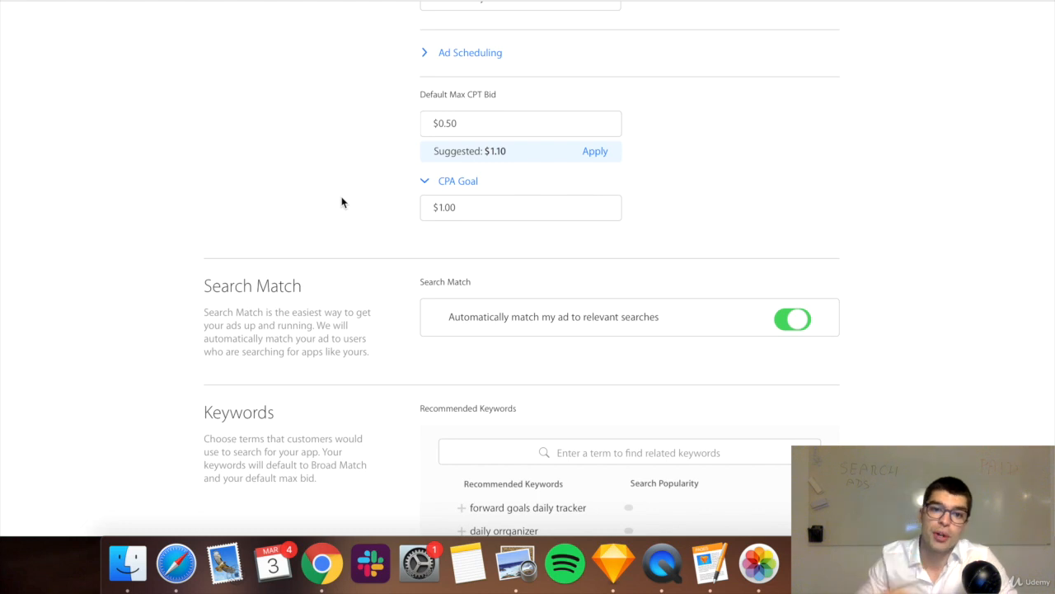
mouse_move(508, 249)
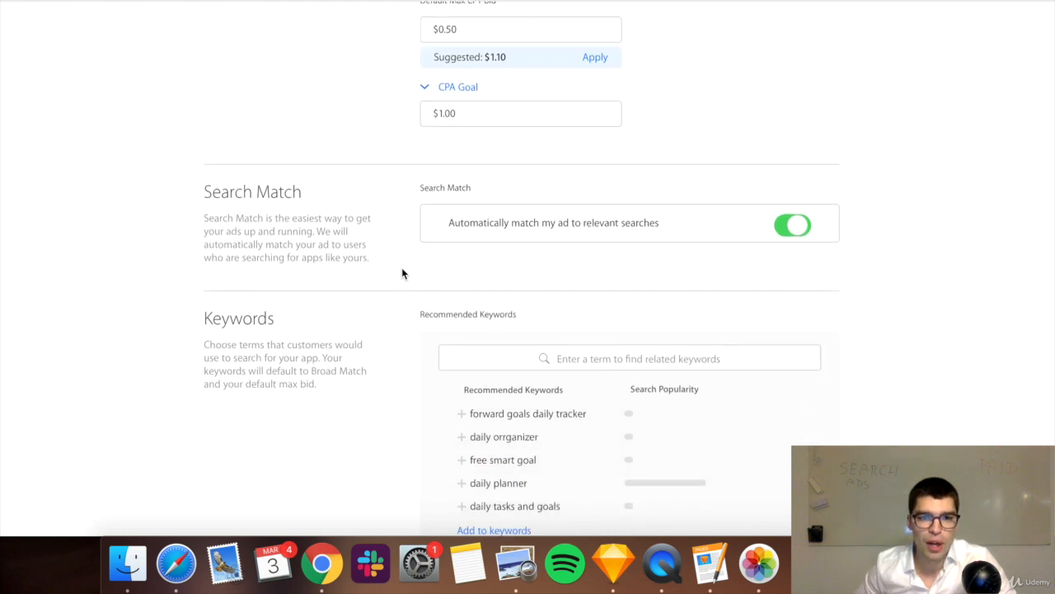
scroll(down, 3)
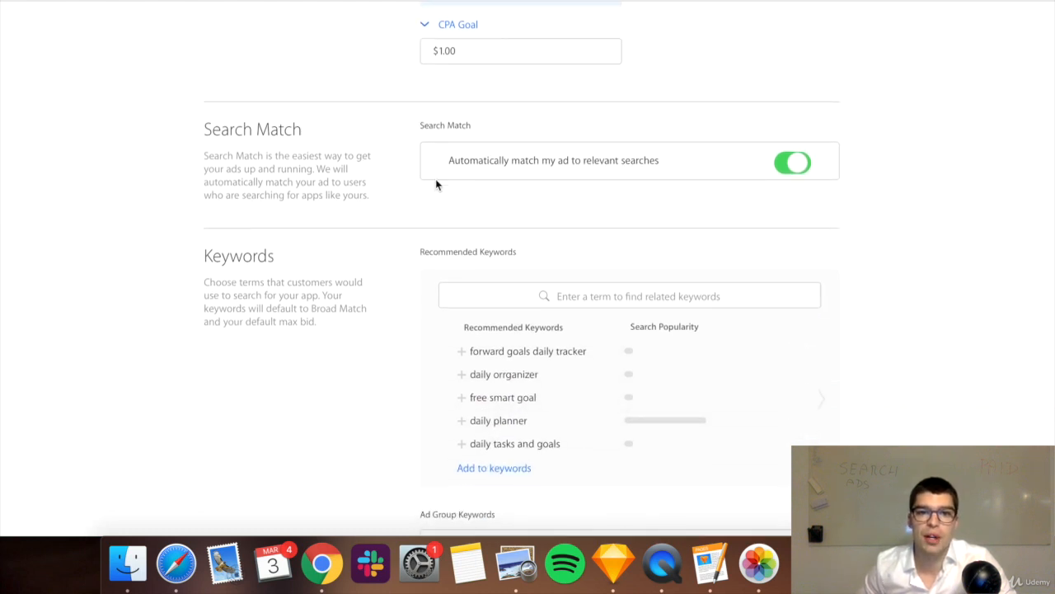
mouse_move(658, 200)
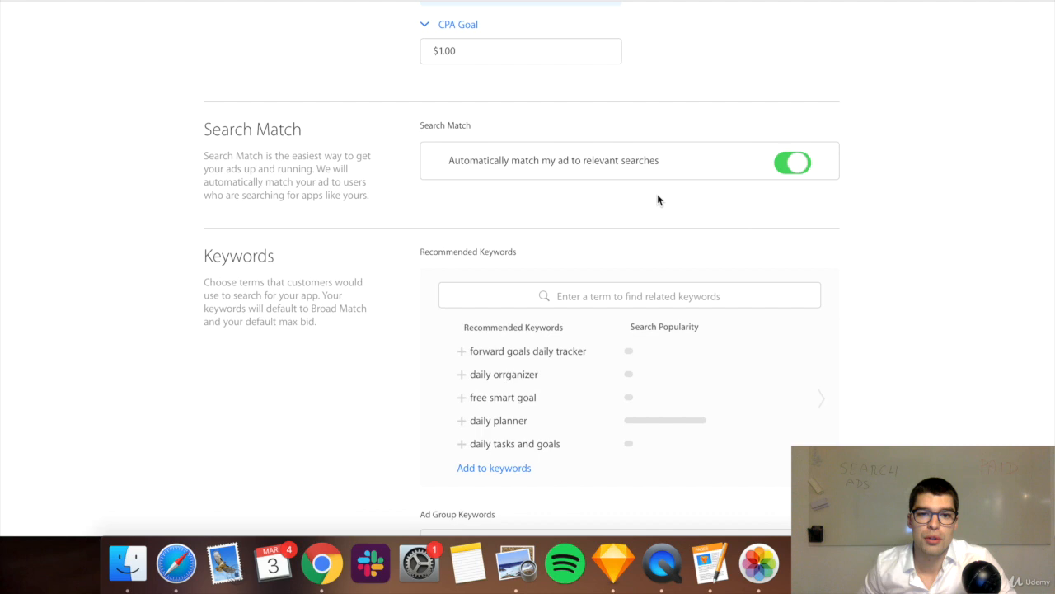
scroll(down, 3)
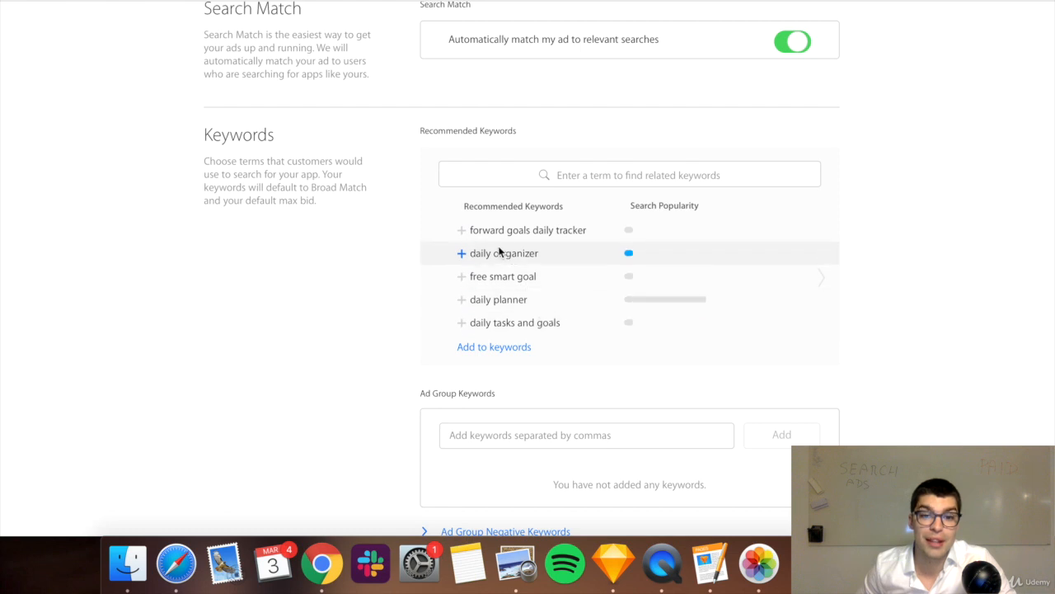
scroll(down, 3)
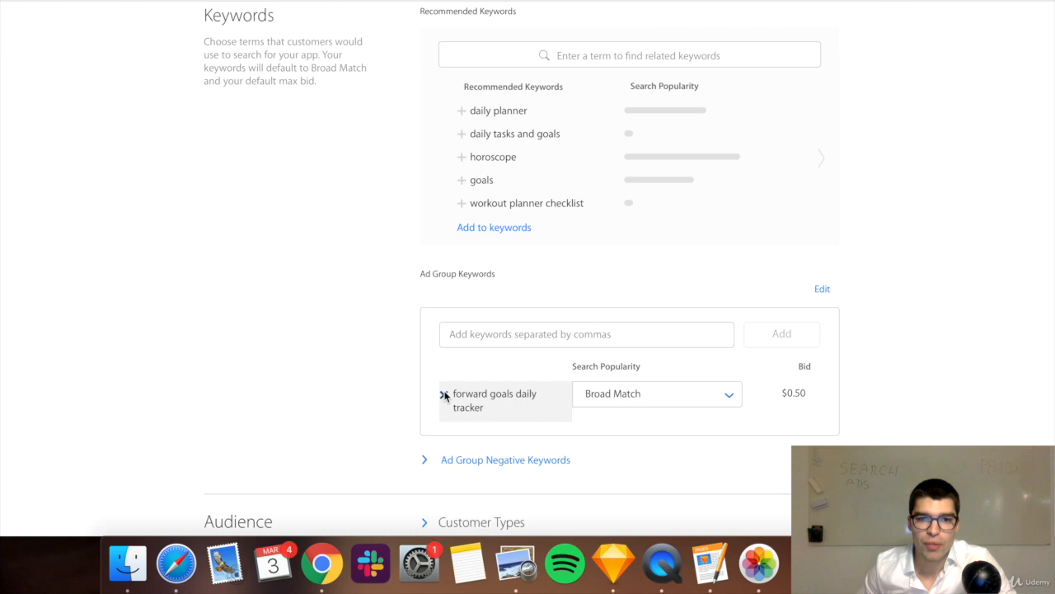
click(444, 393)
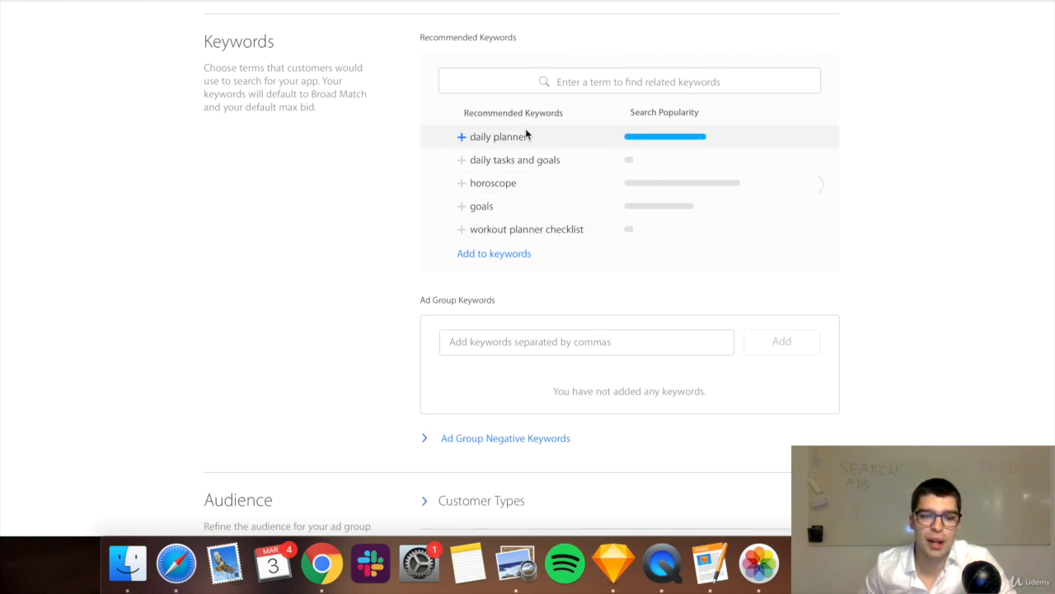
mouse_move(321, 256)
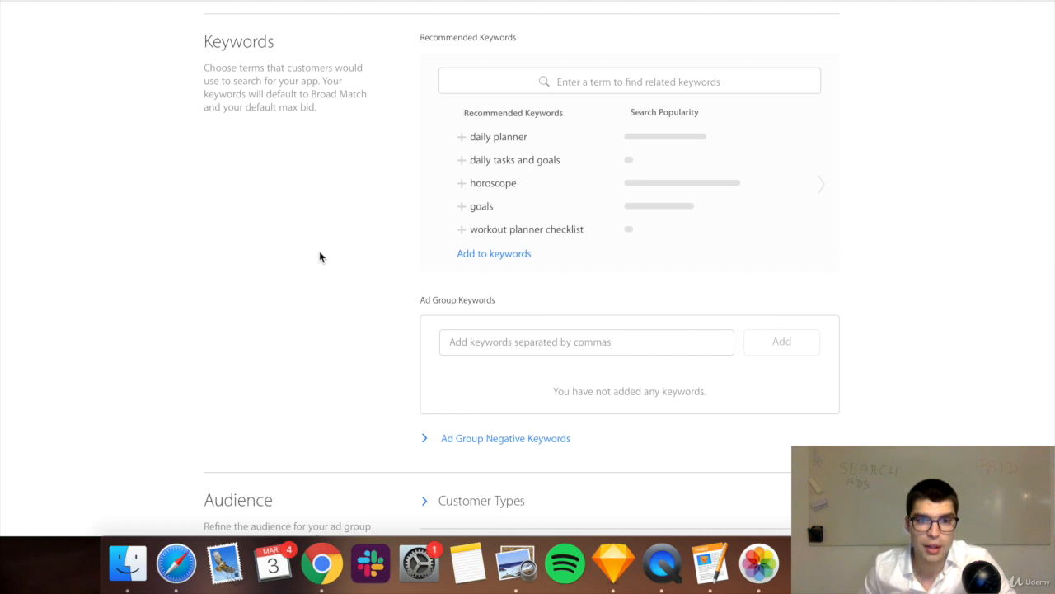
mouse_move(345, 254)
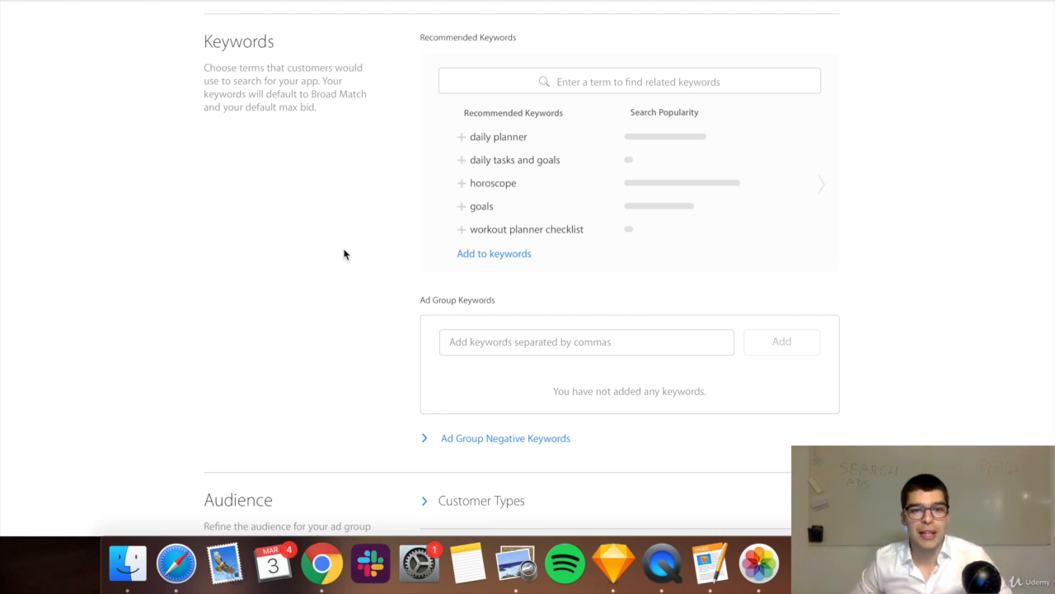
click(586, 341)
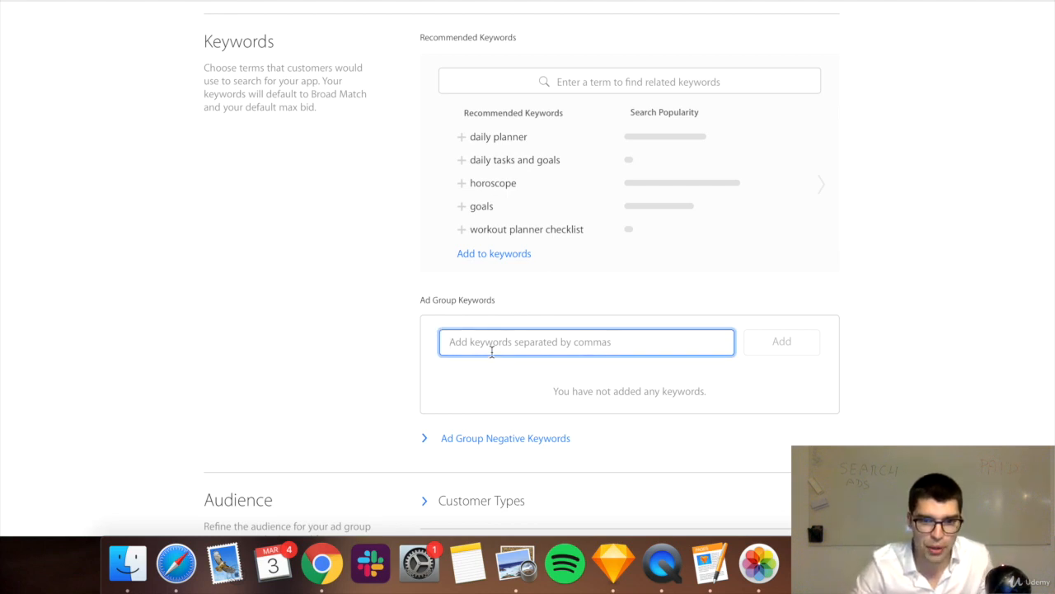
Add the keywords goal setting, goal and goals, keeping goal on broad match
text(goal setting)
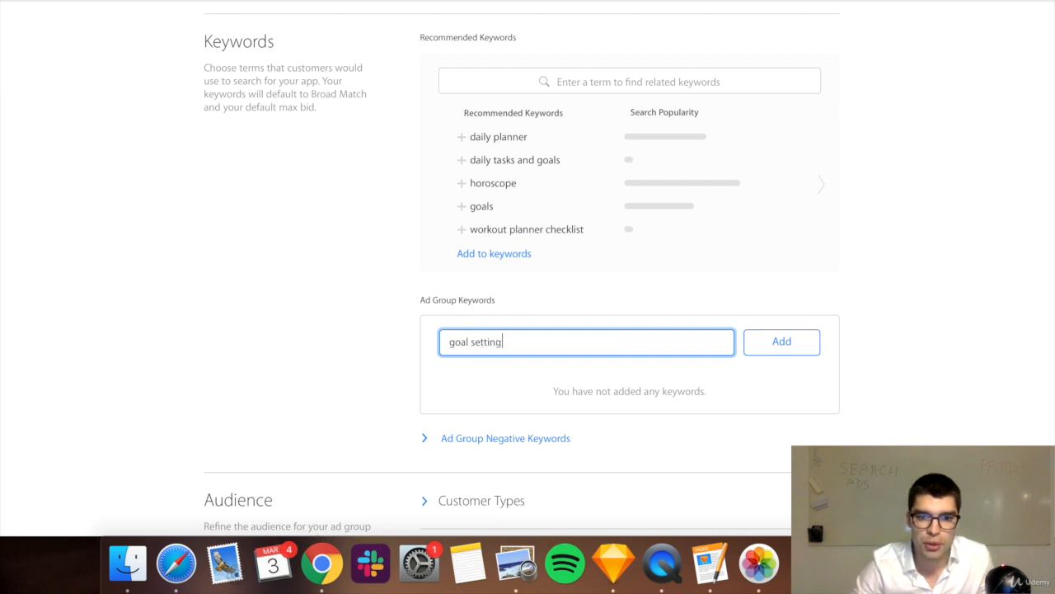
click(780, 342)
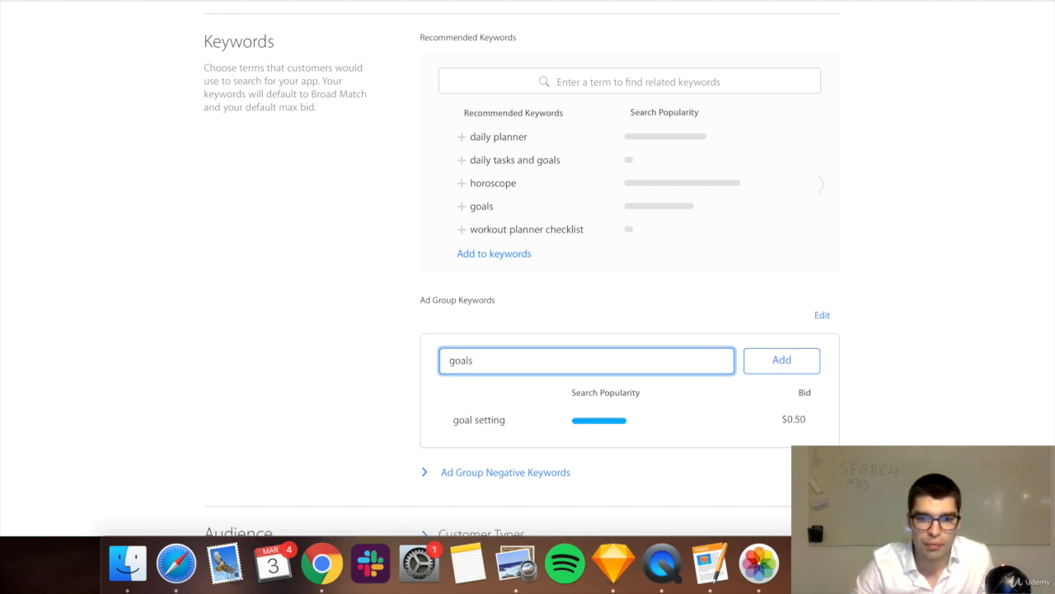
click(781, 360)
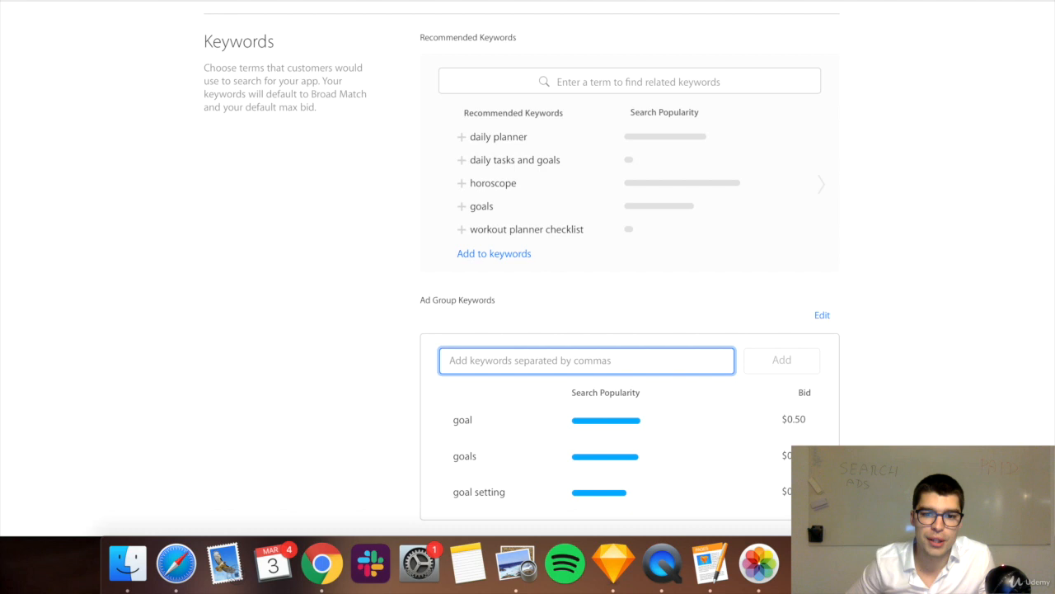
click(606, 420)
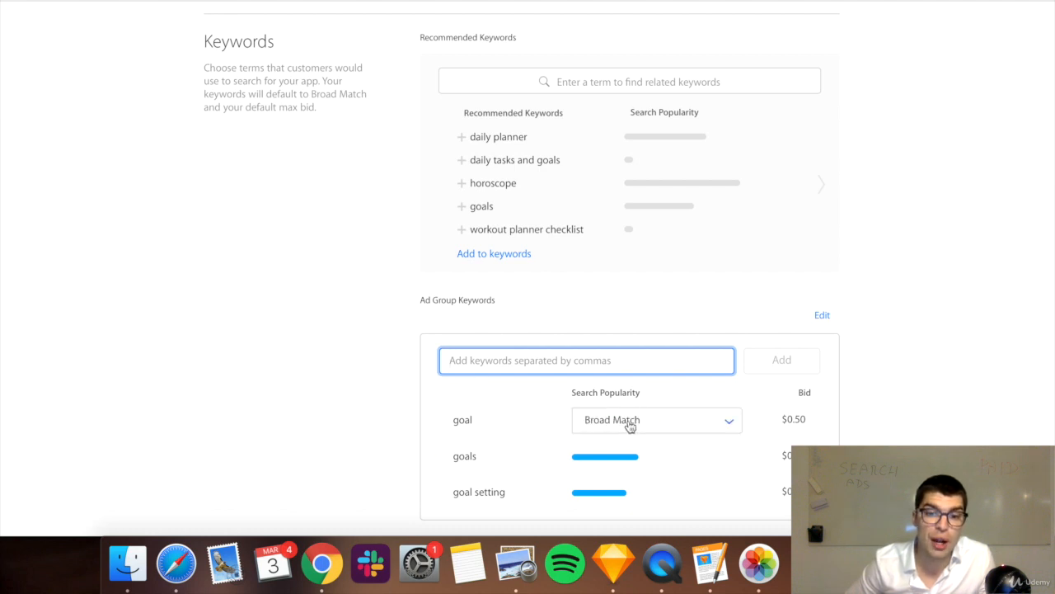
click(657, 419)
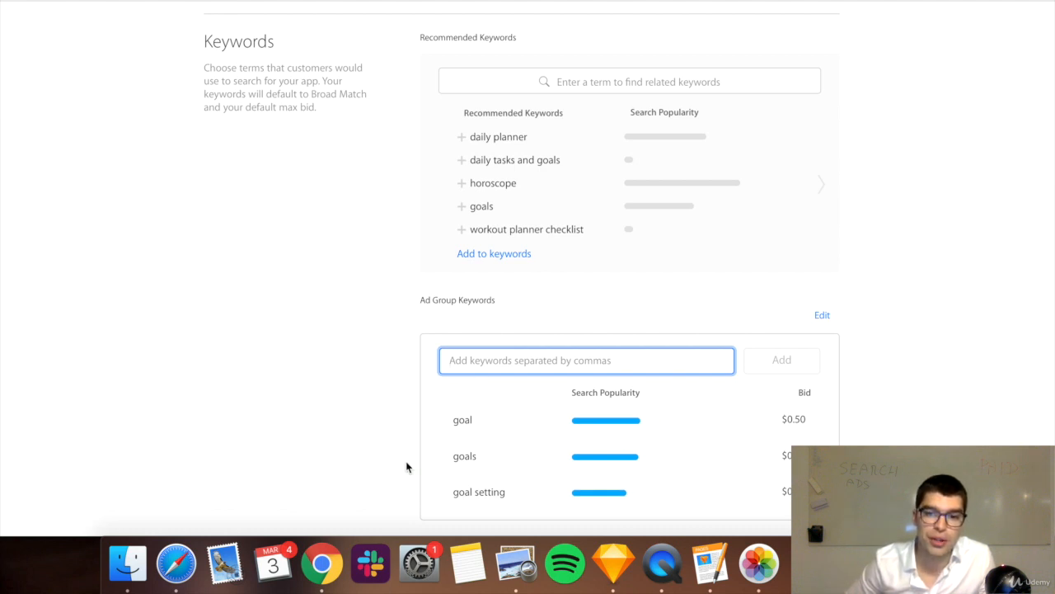
Add the recommended keywords daily planner, fitness goals and fitness
scroll(down, 3)
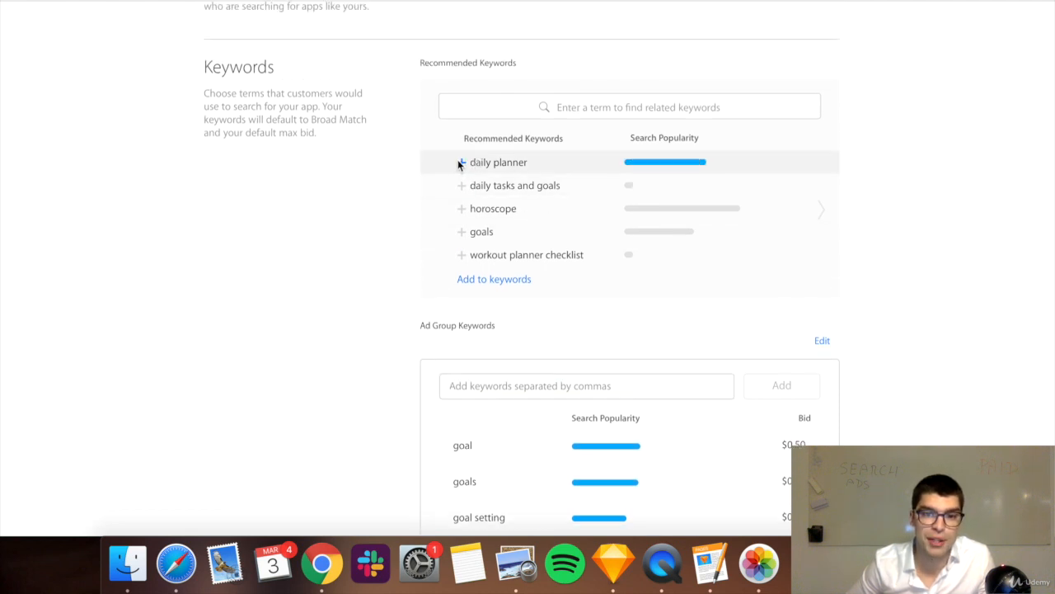
click(462, 163)
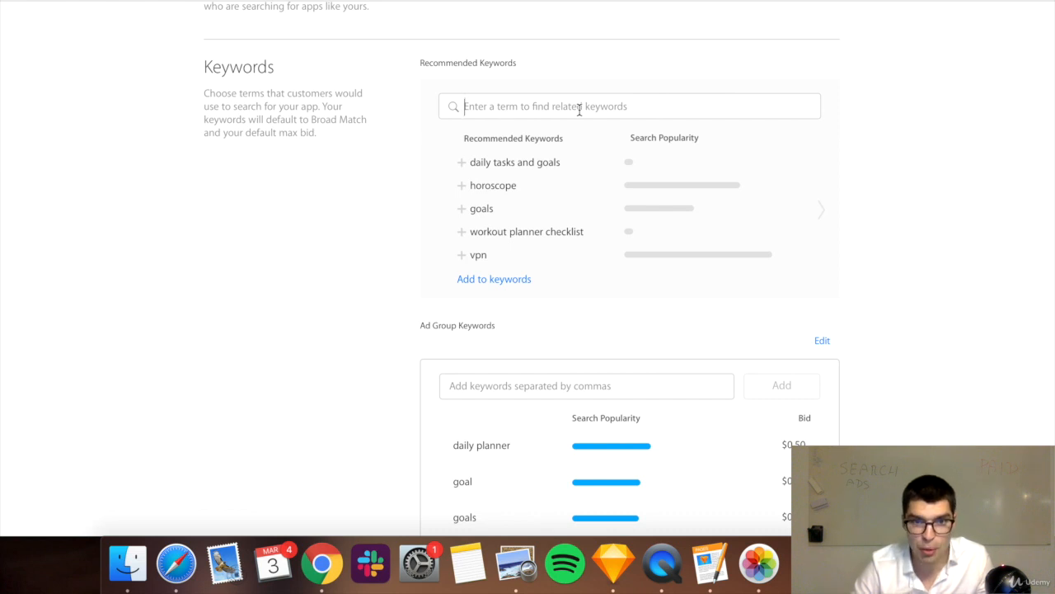
text(fitness goals)
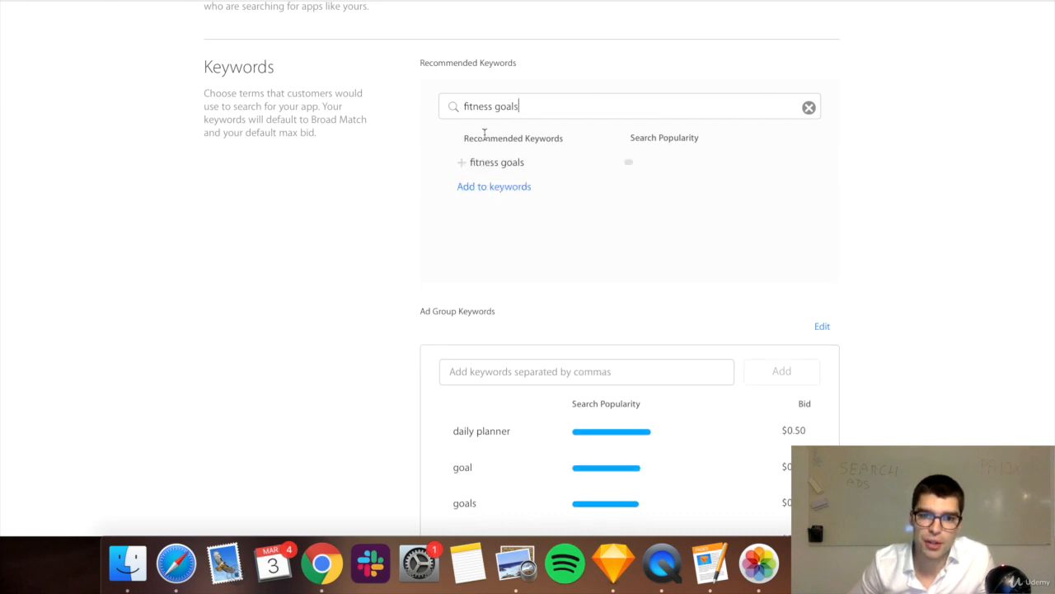
click(494, 185)
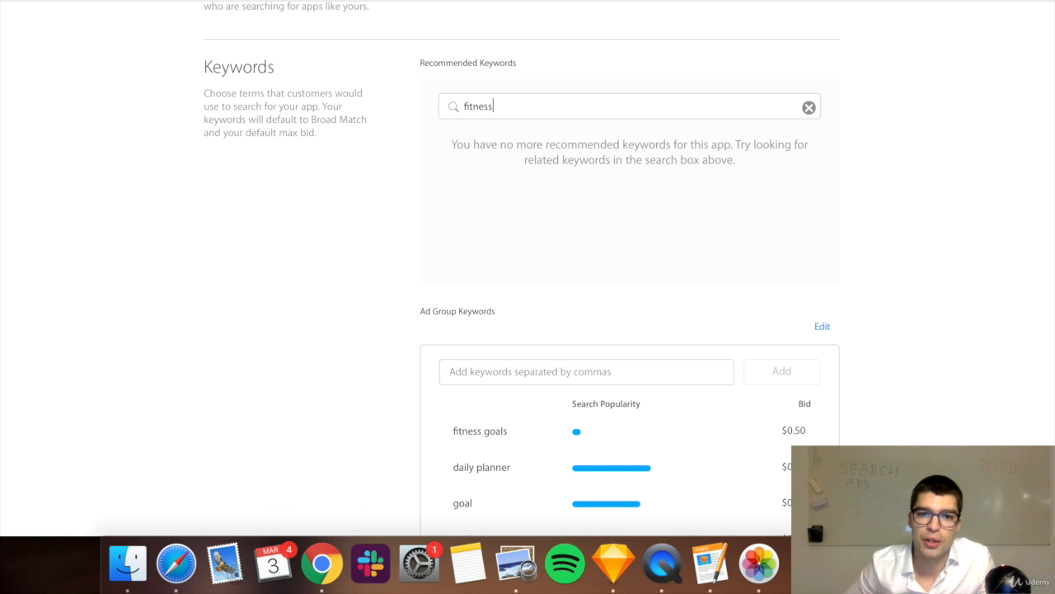
click(629, 105)
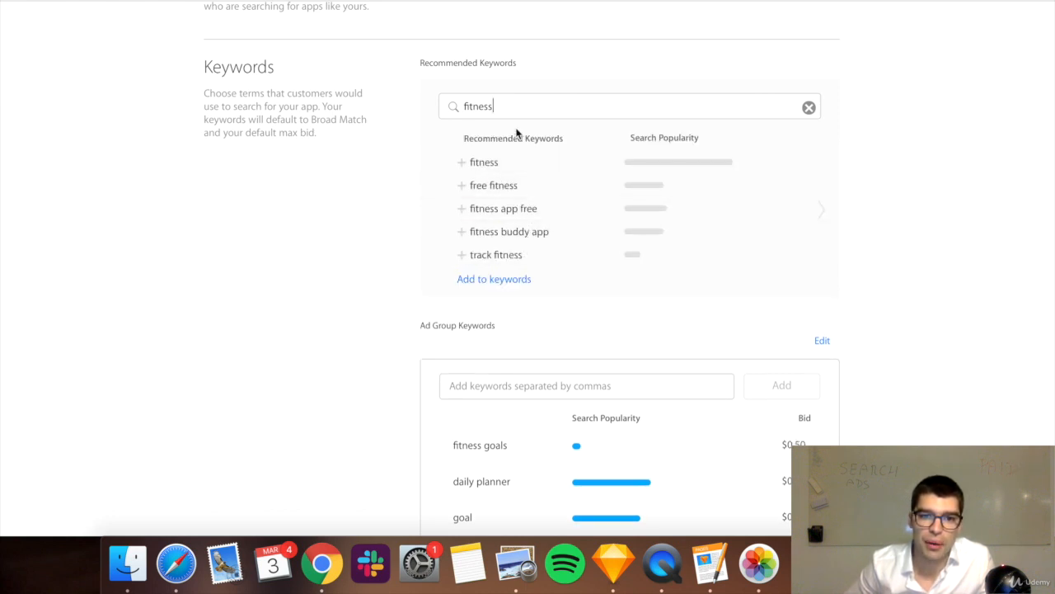
mouse_move(494, 184)
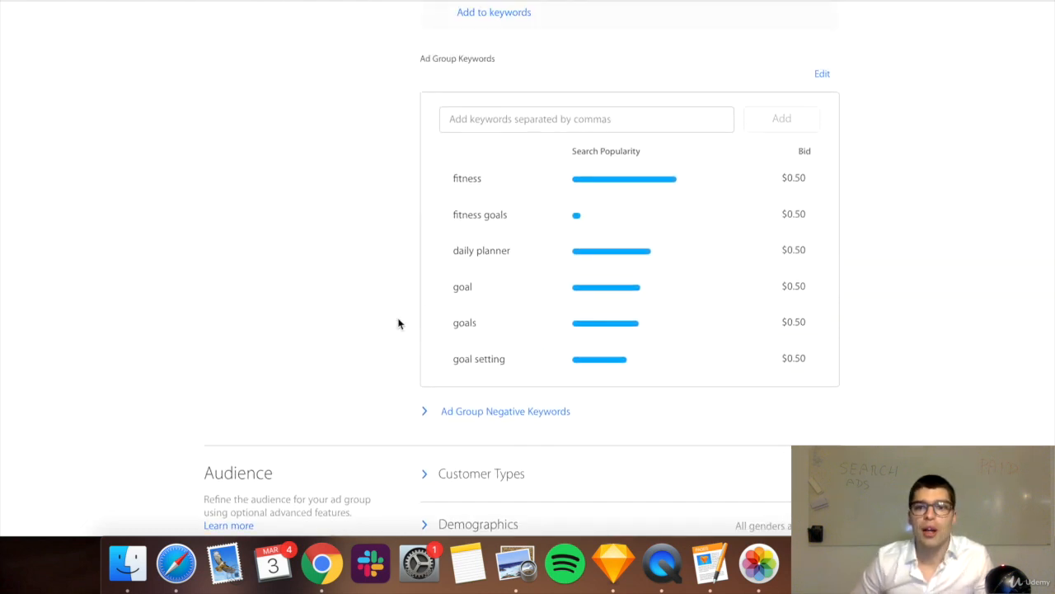
mouse_move(924, 351)
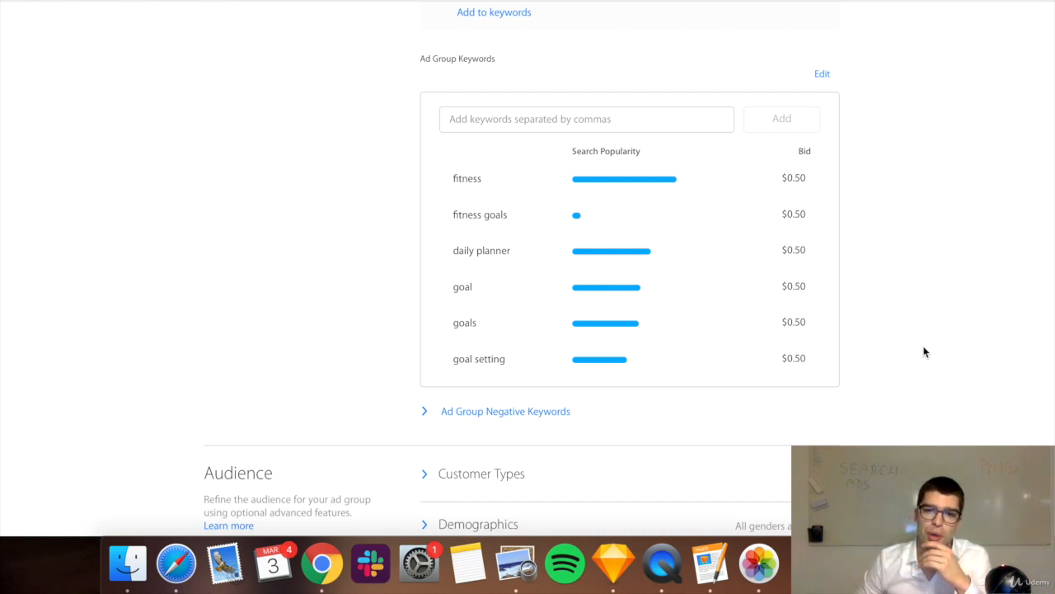
scroll(down, 3)
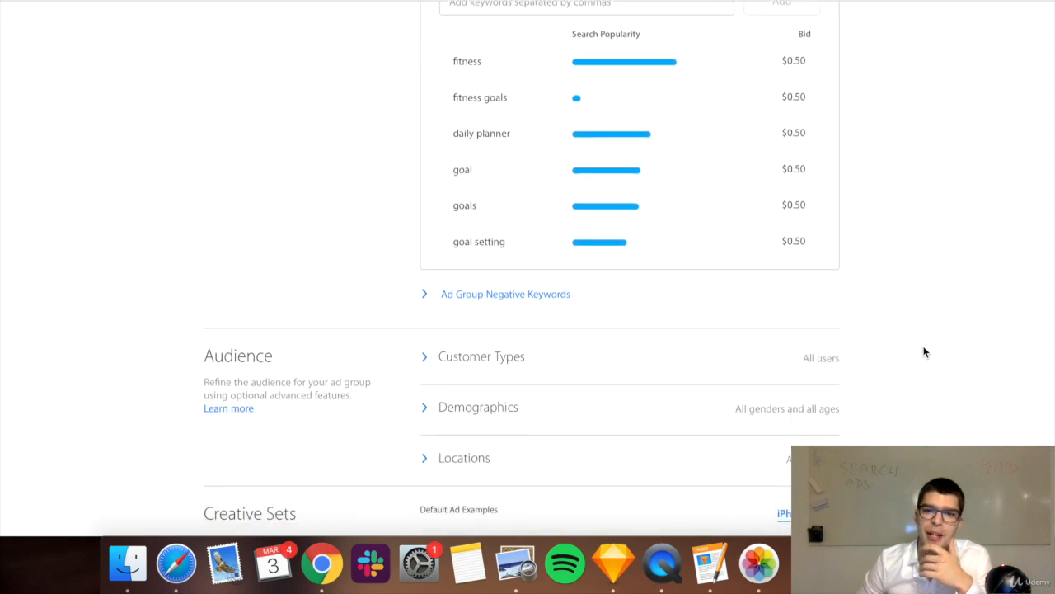
scroll(down, 3)
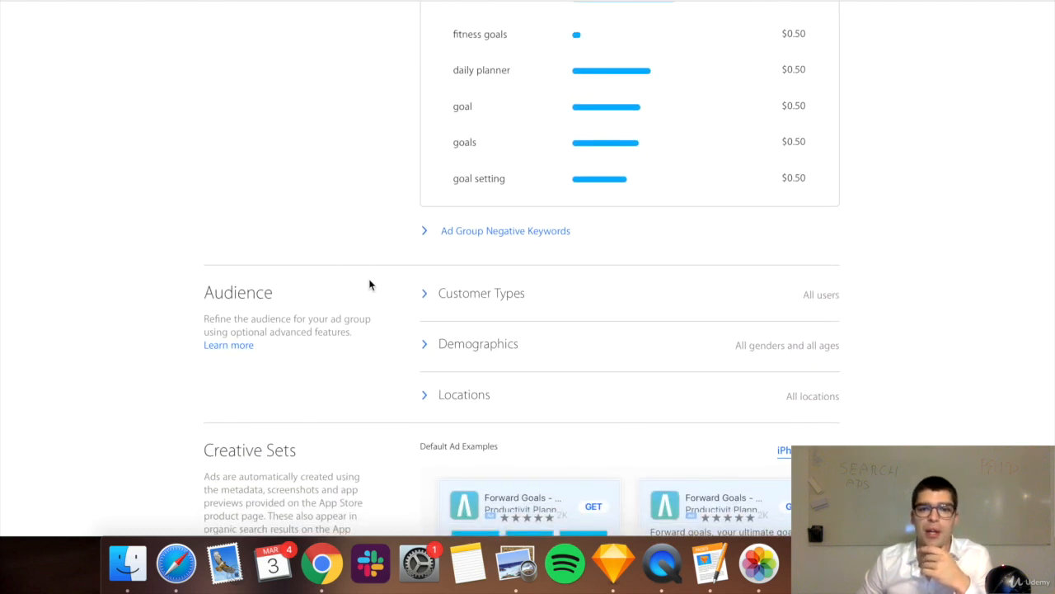
scroll(down, 3)
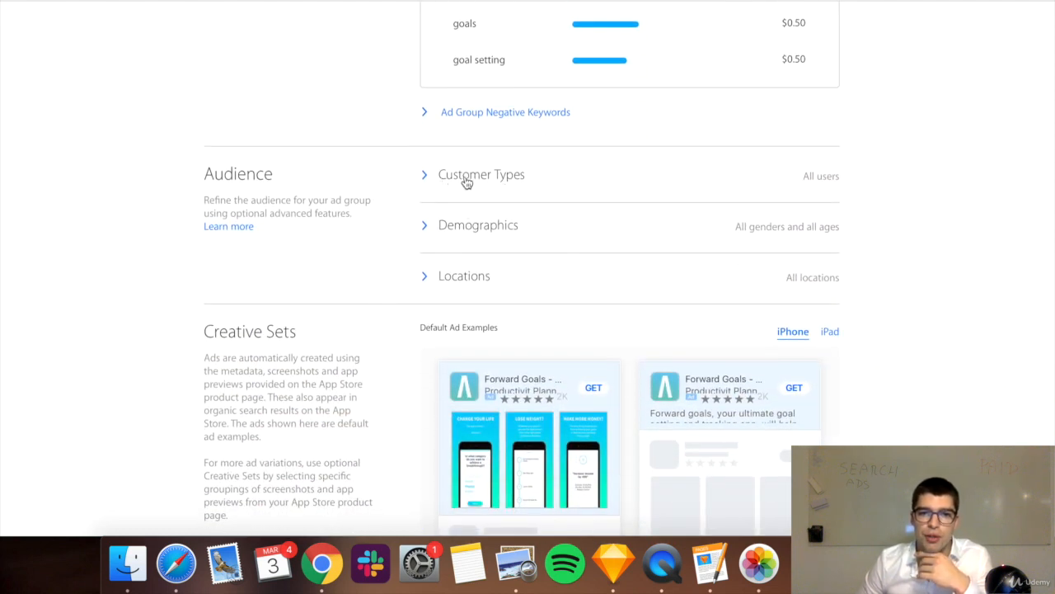
mouse_move(437, 262)
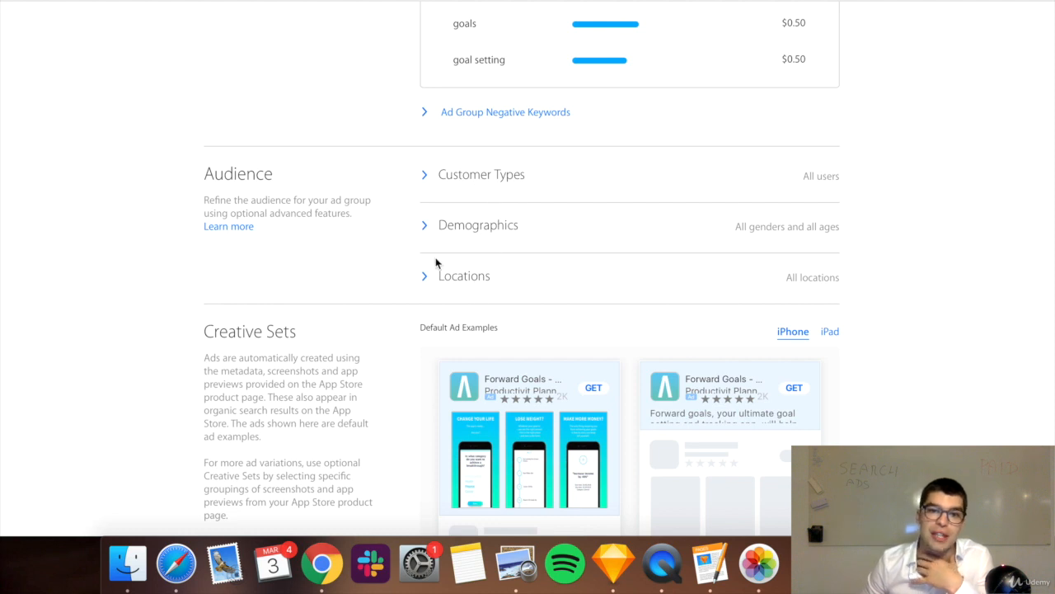
mouse_move(981, 311)
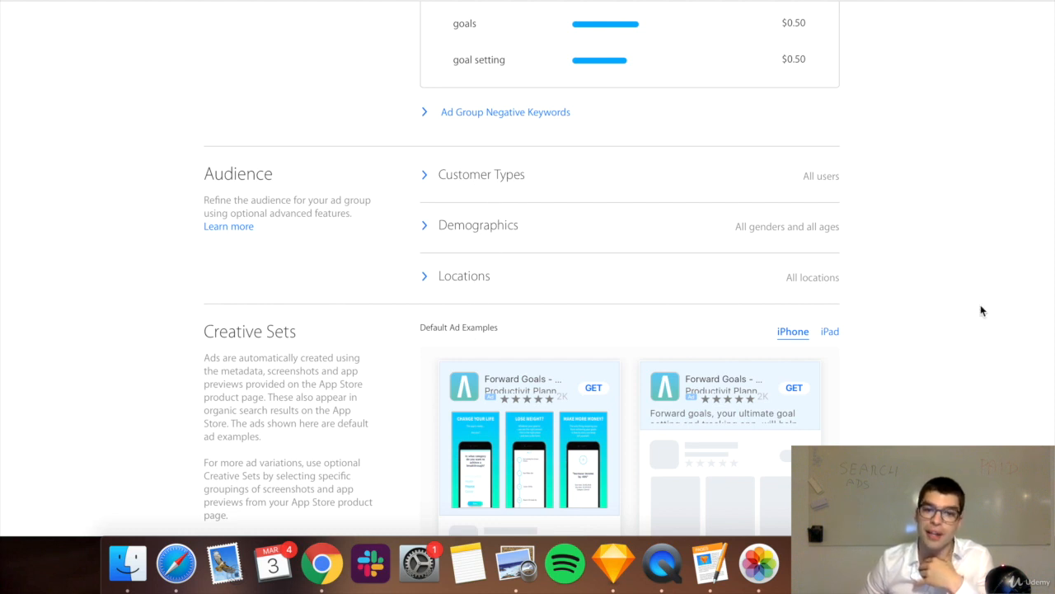
scroll(down, 3)
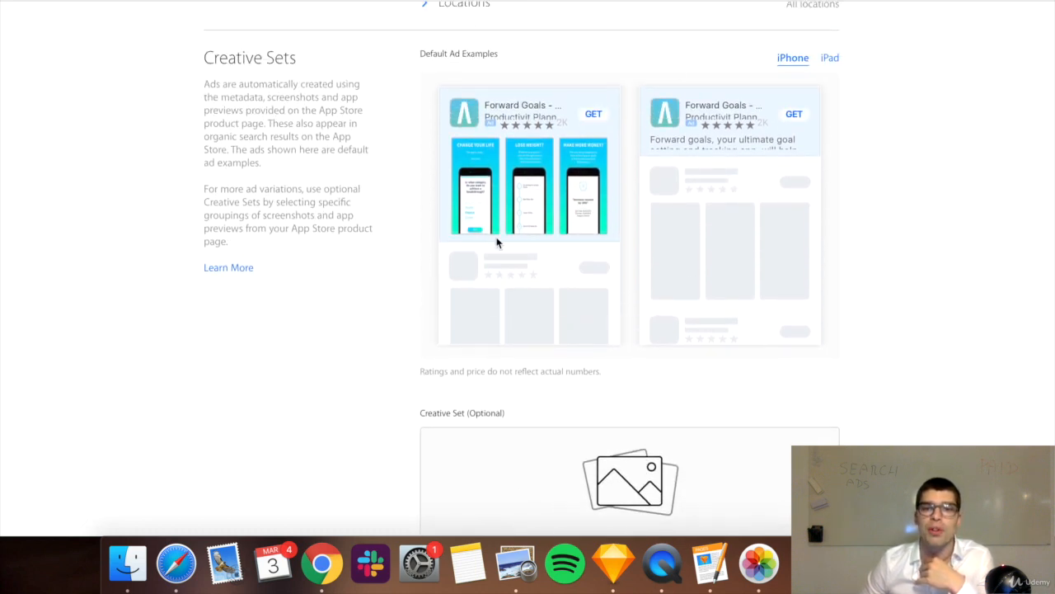
mouse_move(899, 282)
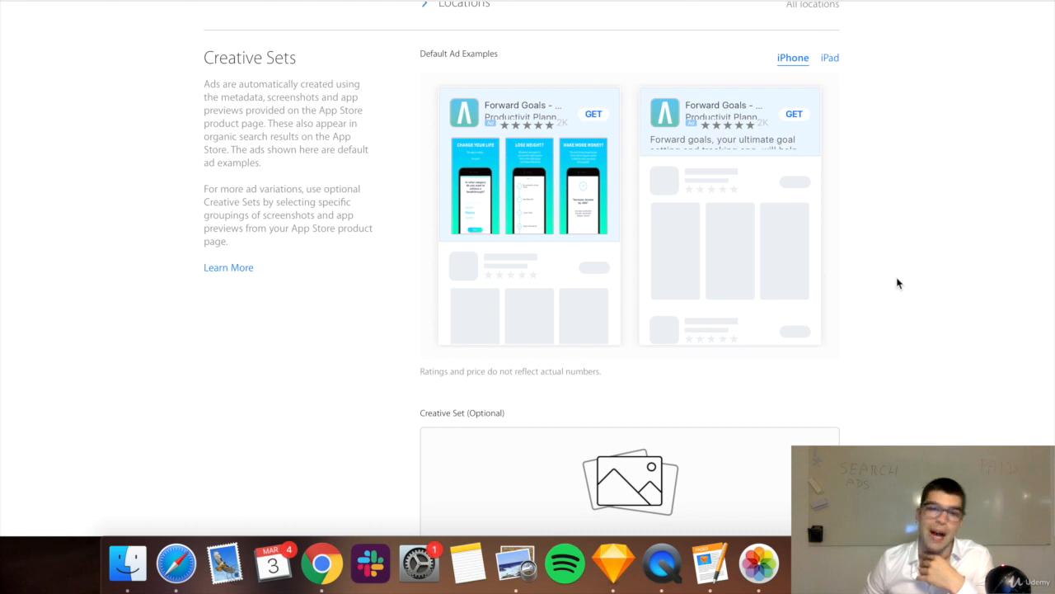
scroll(down, 3)
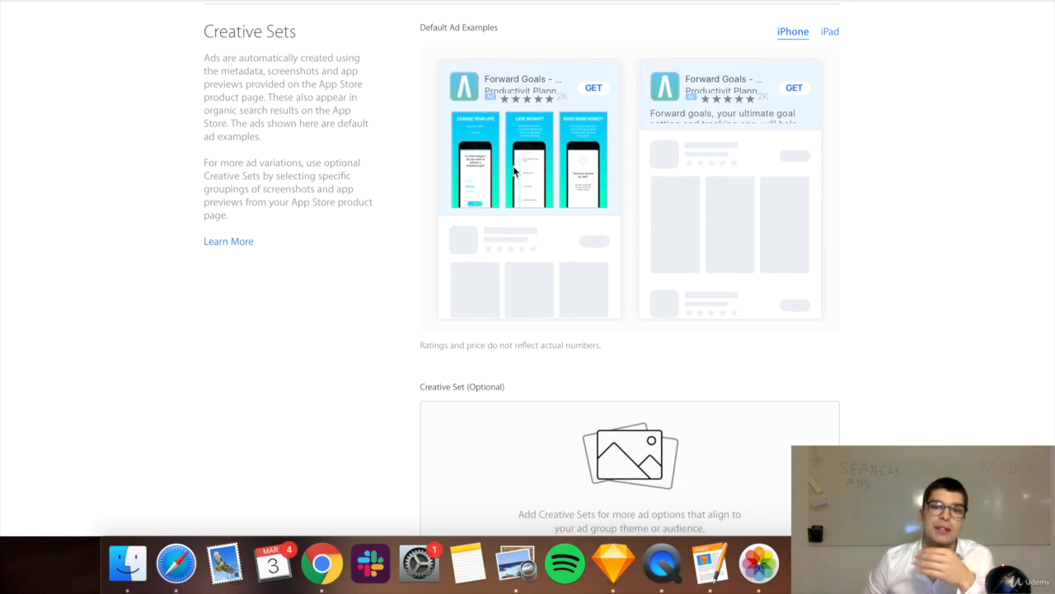
scroll(down, 3)
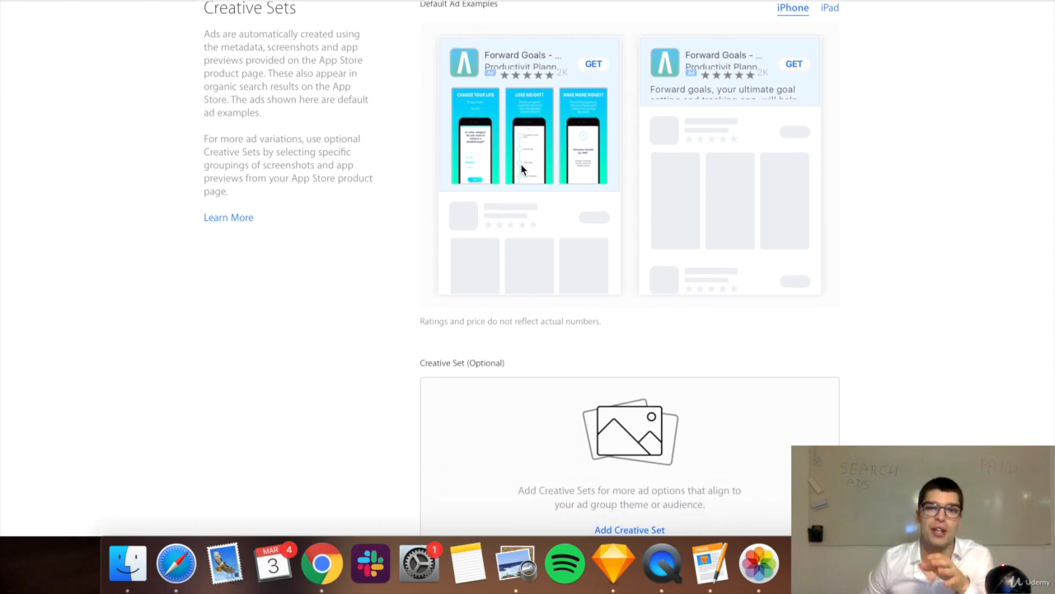
mouse_move(843, 177)
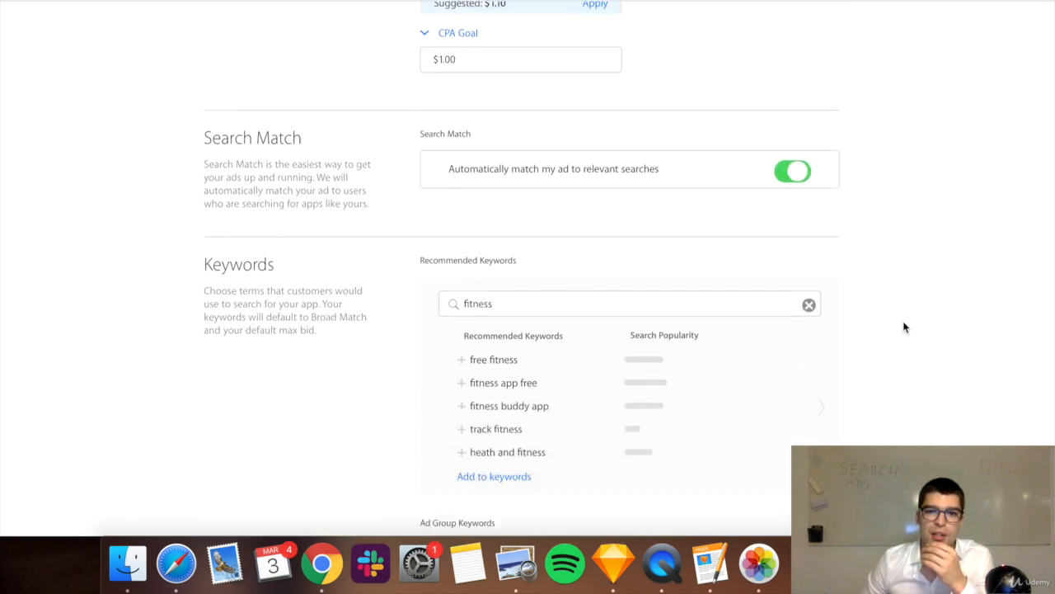
Add [fitness] as an Exact Match keyword beside the broad-match fitness keyword
scroll(down, 3)
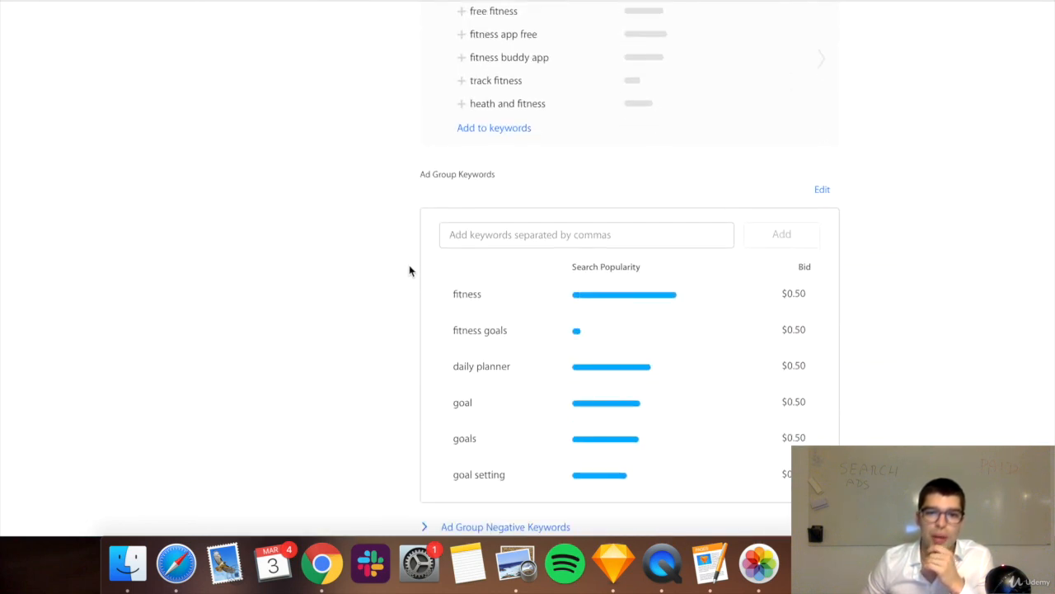
click(466, 294)
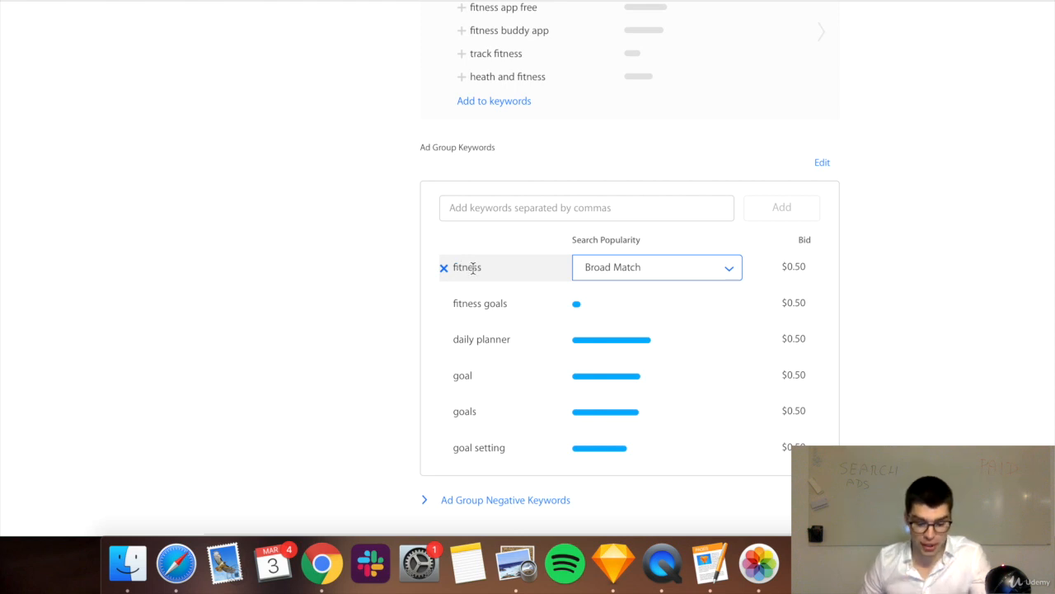
click(586, 207)
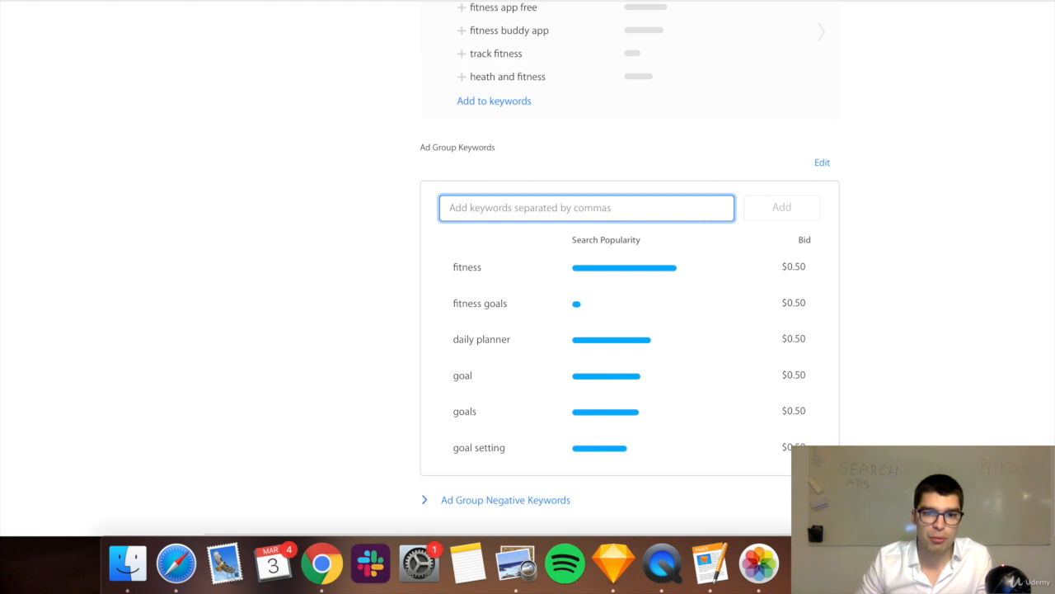
click(586, 207)
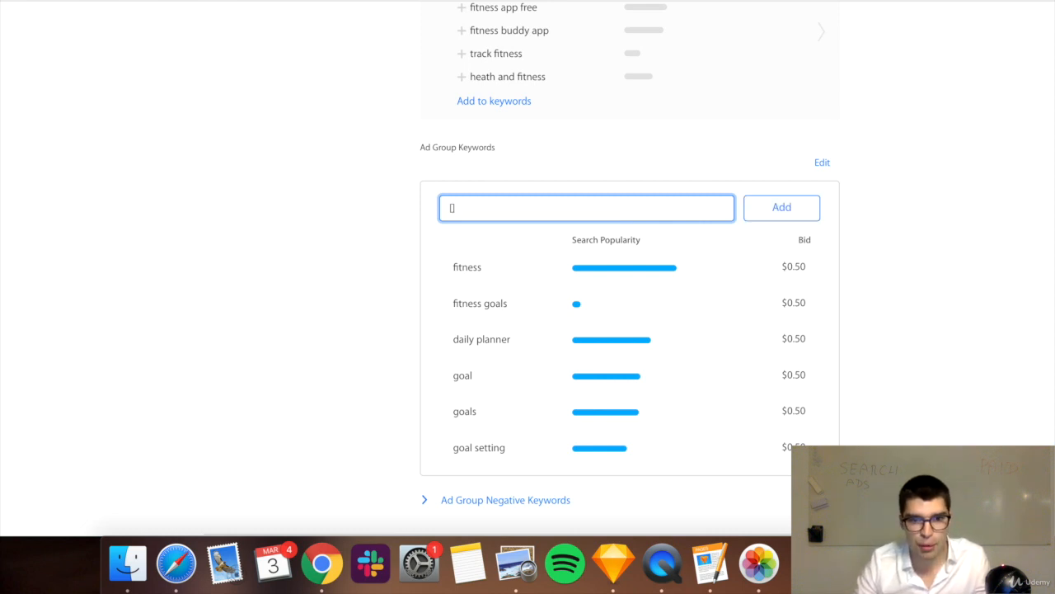
text(f)
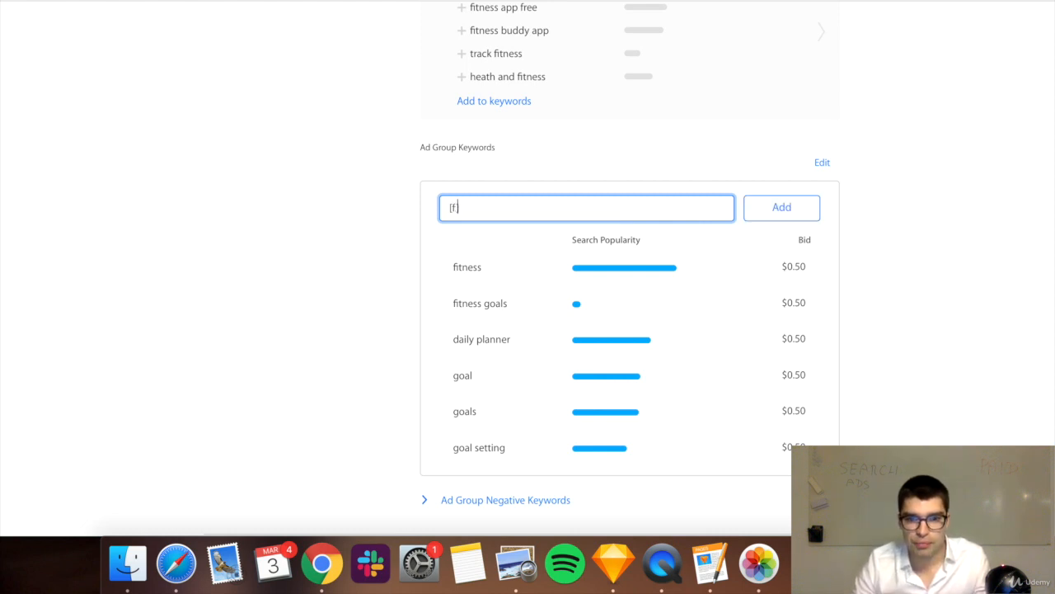
click(780, 207)
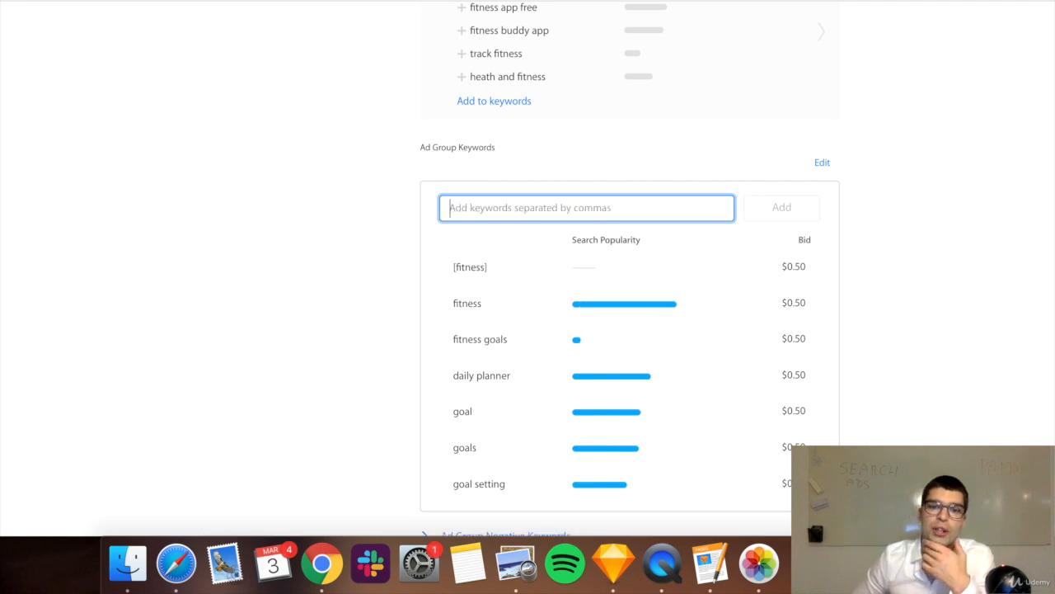
click(655, 267)
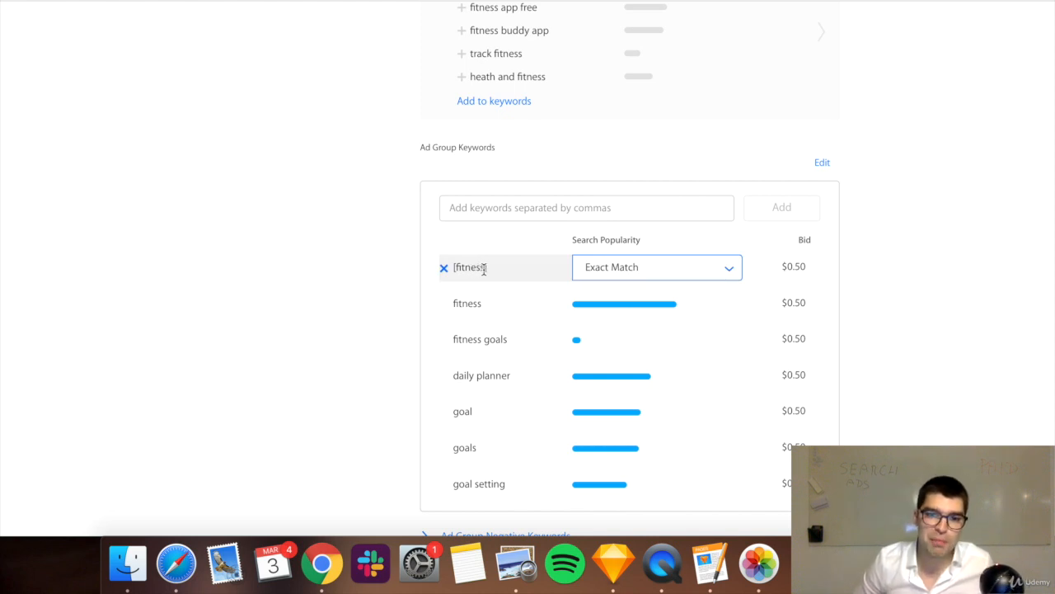
mouse_move(519, 266)
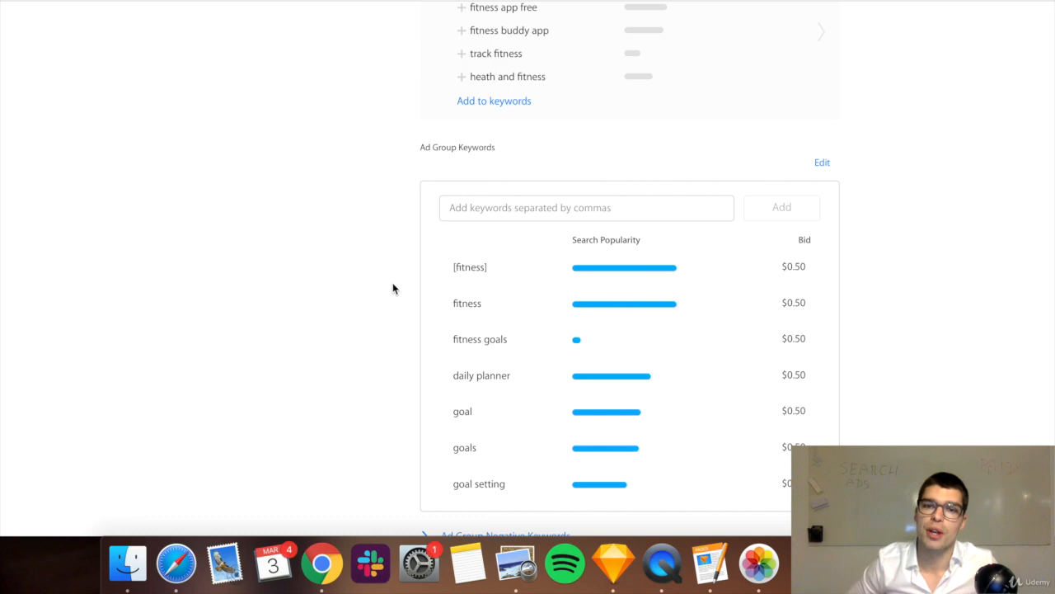
Submit the form and enter the flagged campaign name, starting 'US broad mat'
scroll(down, 3)
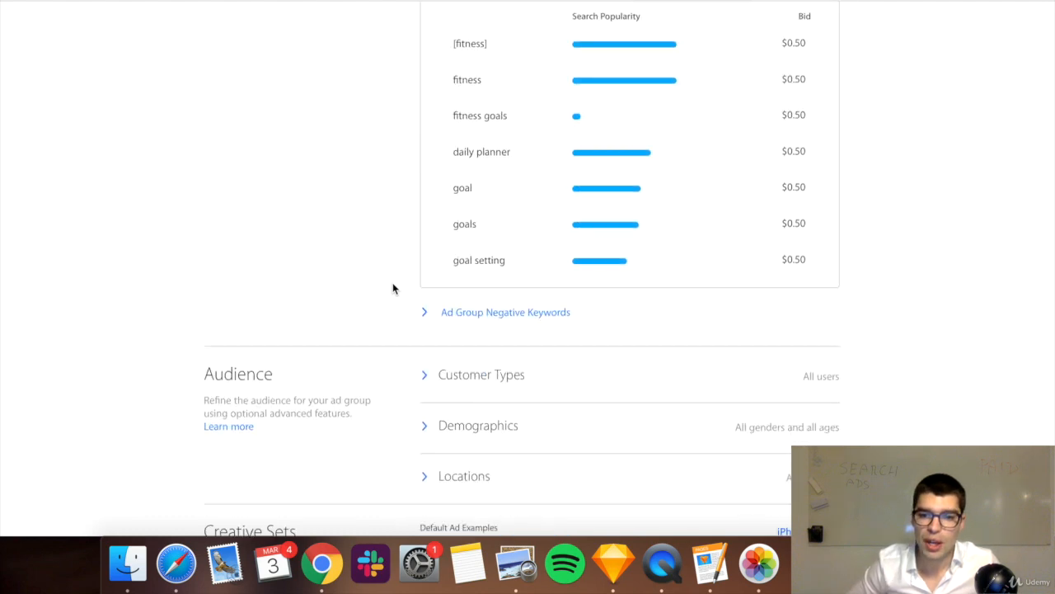
scroll(down, 3)
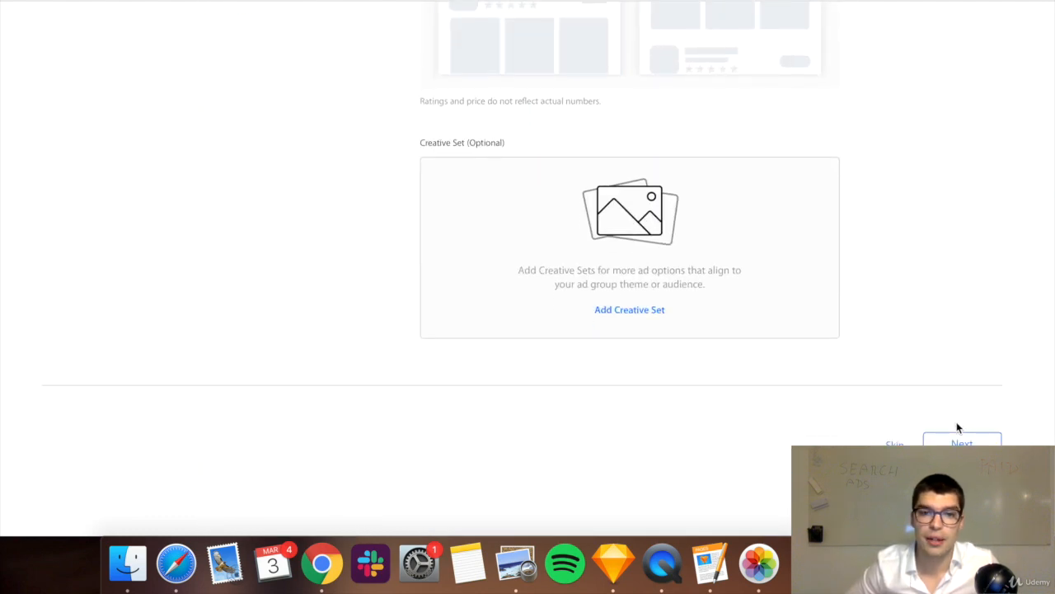
click(962, 443)
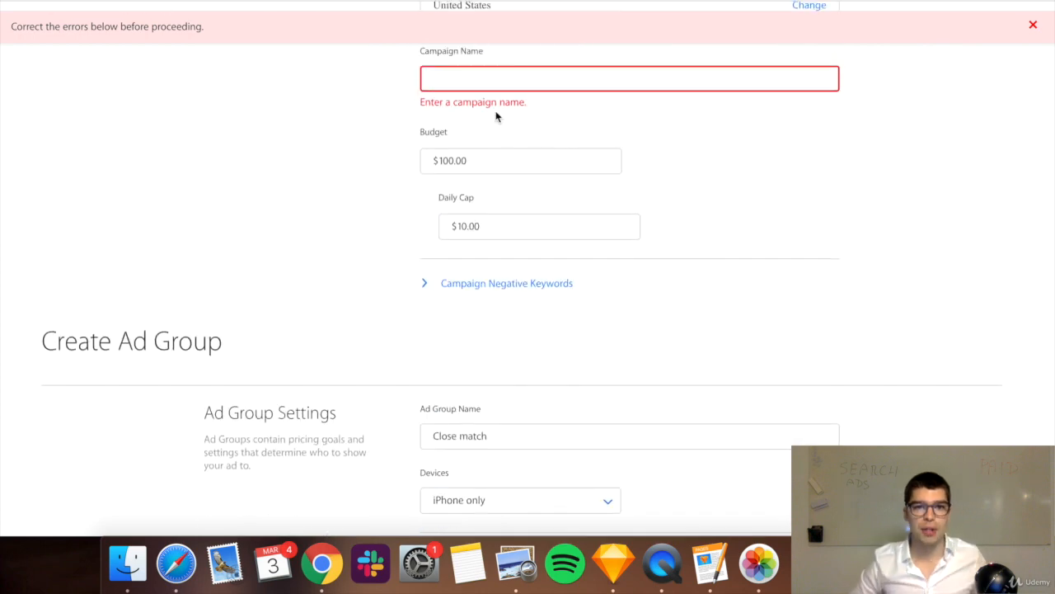
click(630, 79)
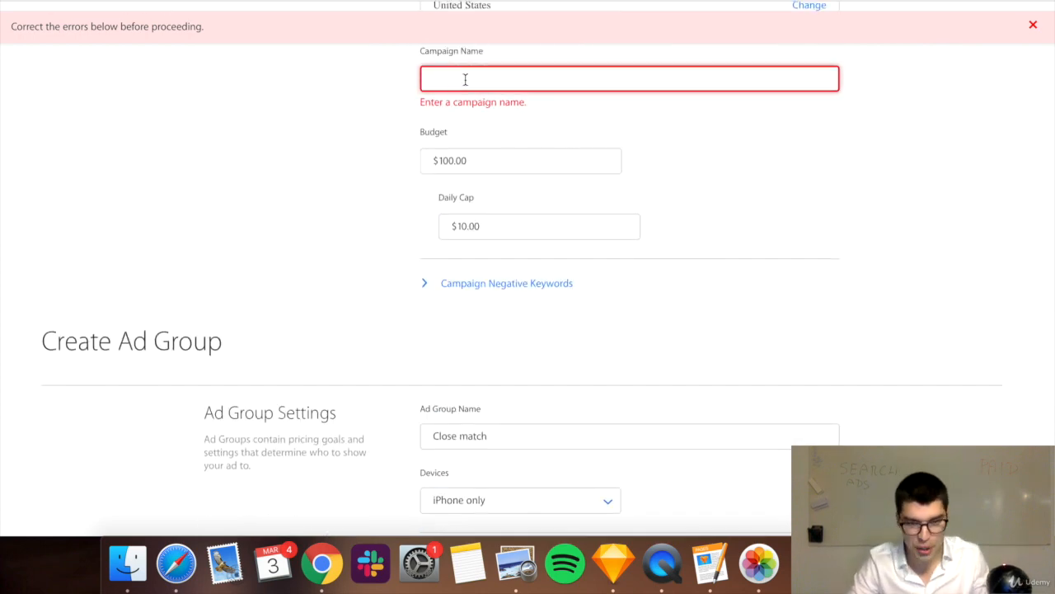
text(UD)
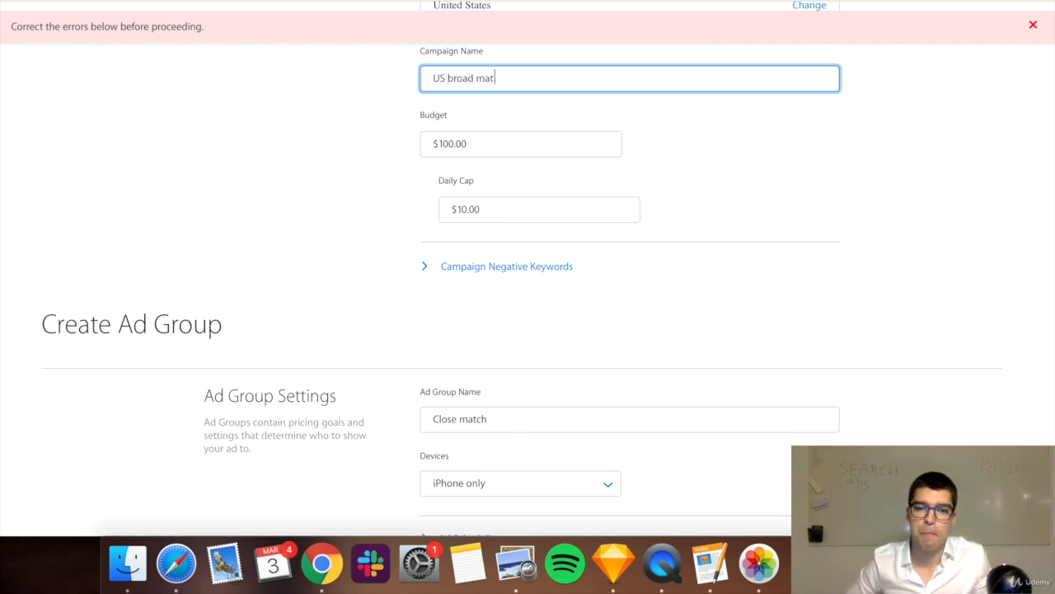
scroll(down, 3)
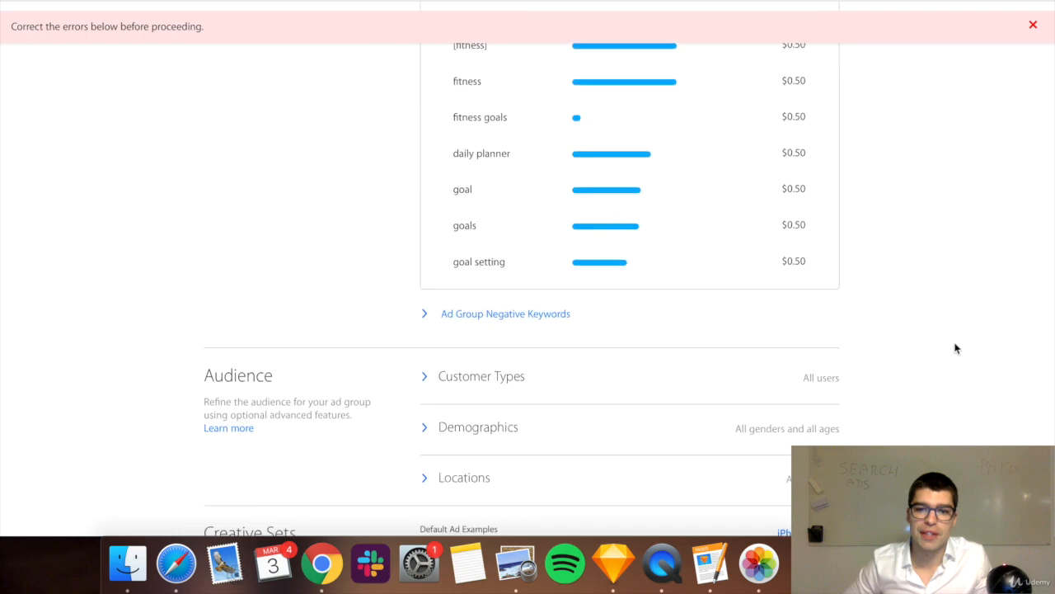
scroll(down, 3)
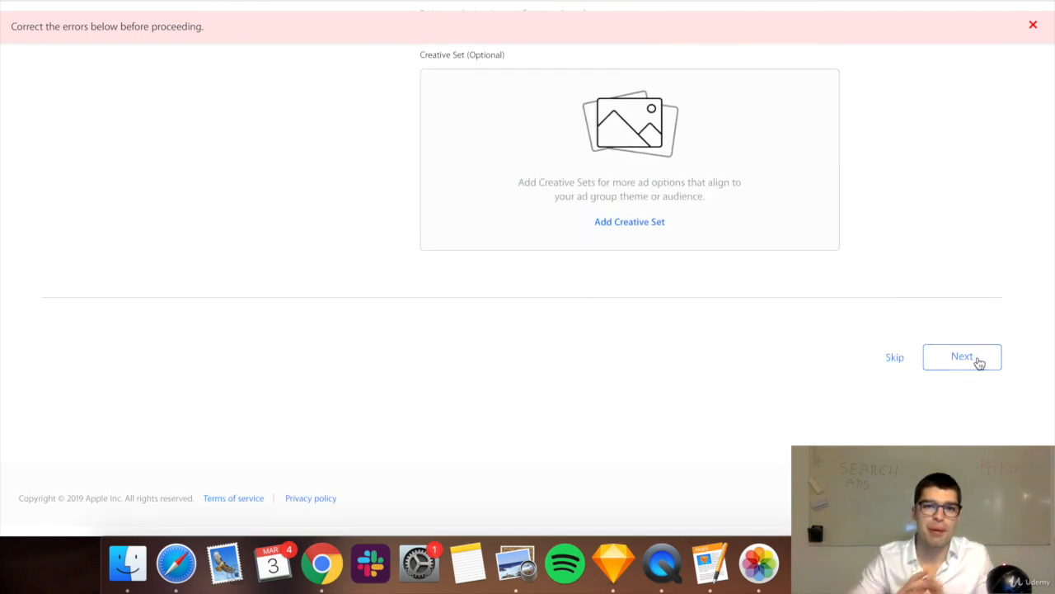
Submit the campaign, review the promo-credit payment page, and reach the Campaigns list
click(962, 356)
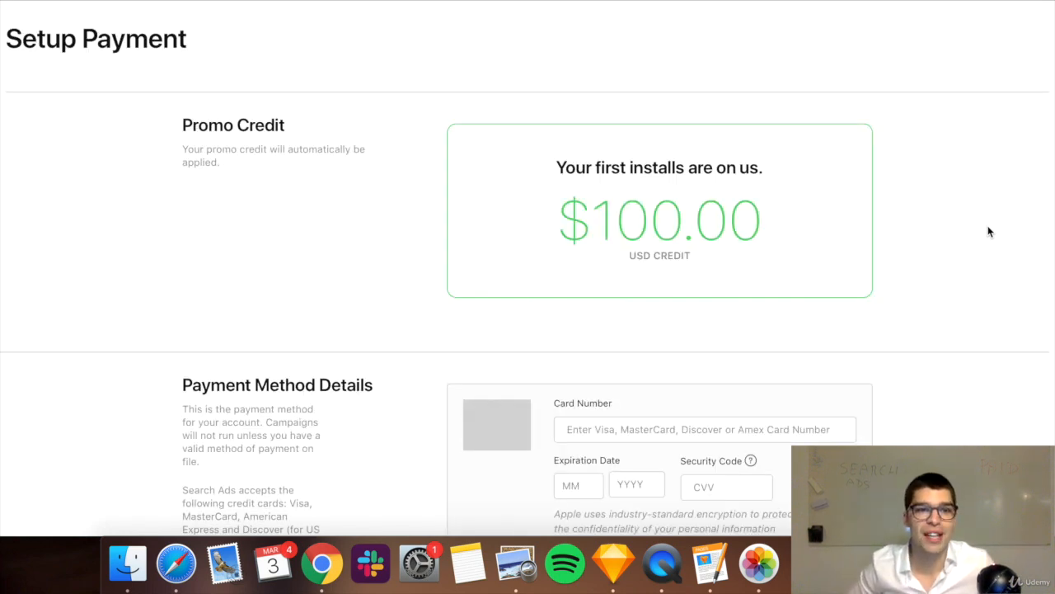
mouse_move(408, 268)
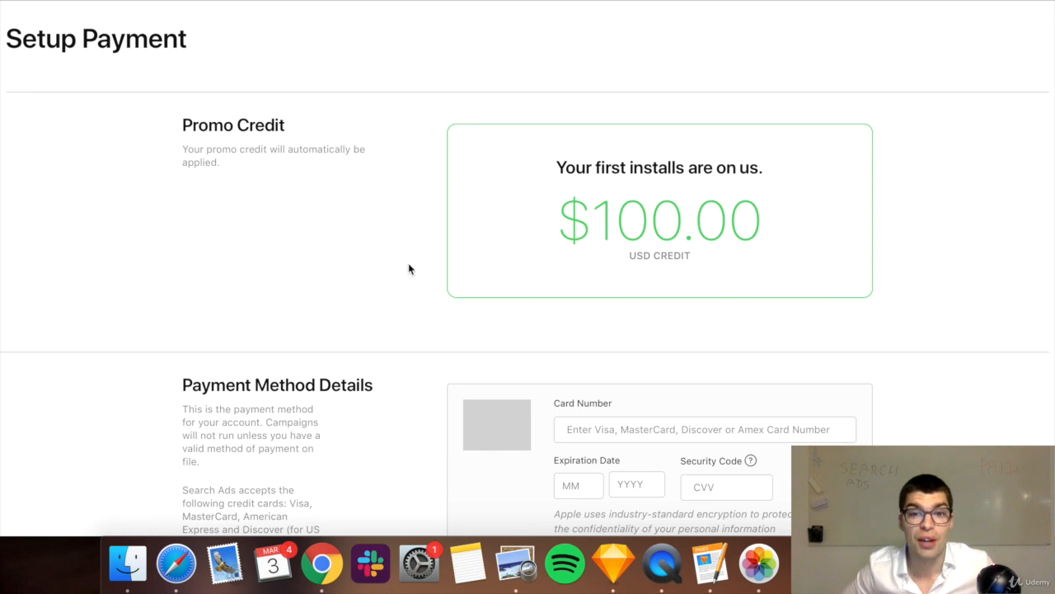
scroll(down, 3)
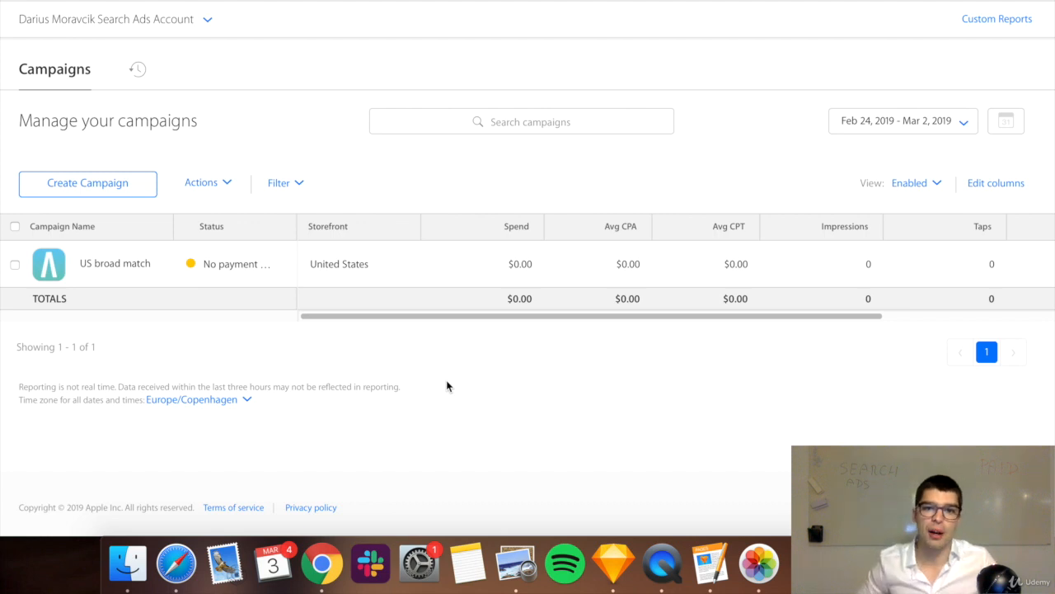
mouse_move(200, 294)
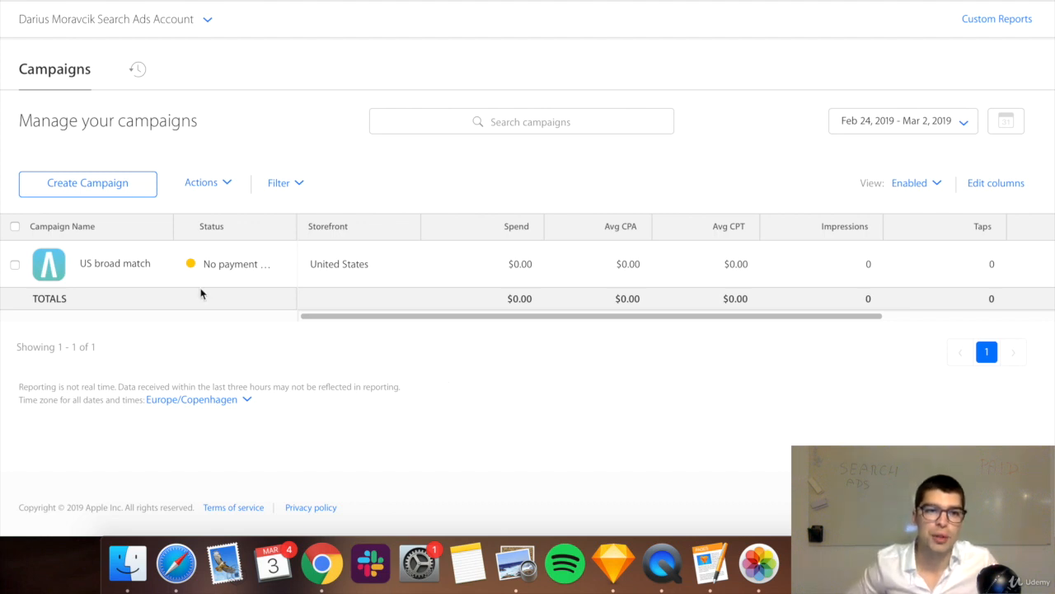
In the US broad match campaign, create ad group 'Broad match (hack)' for iPhone only
click(114, 263)
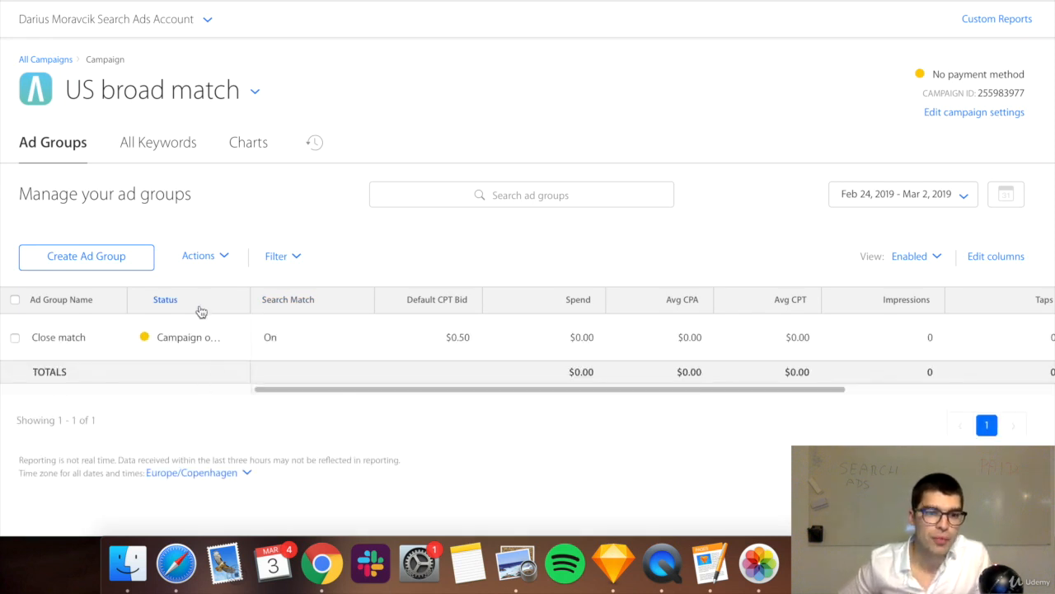
click(86, 256)
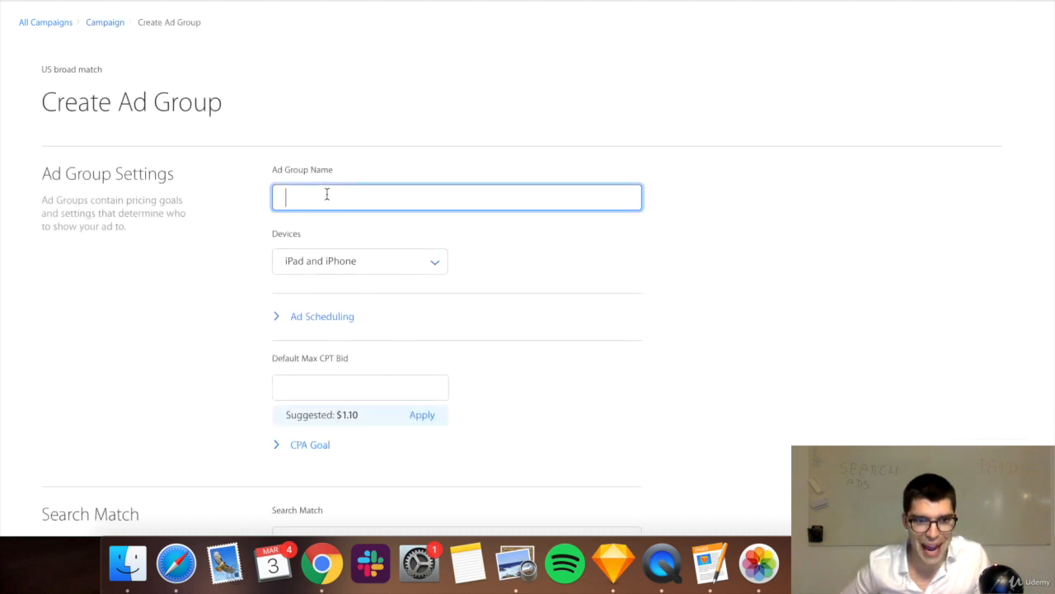
mouse_move(211, 226)
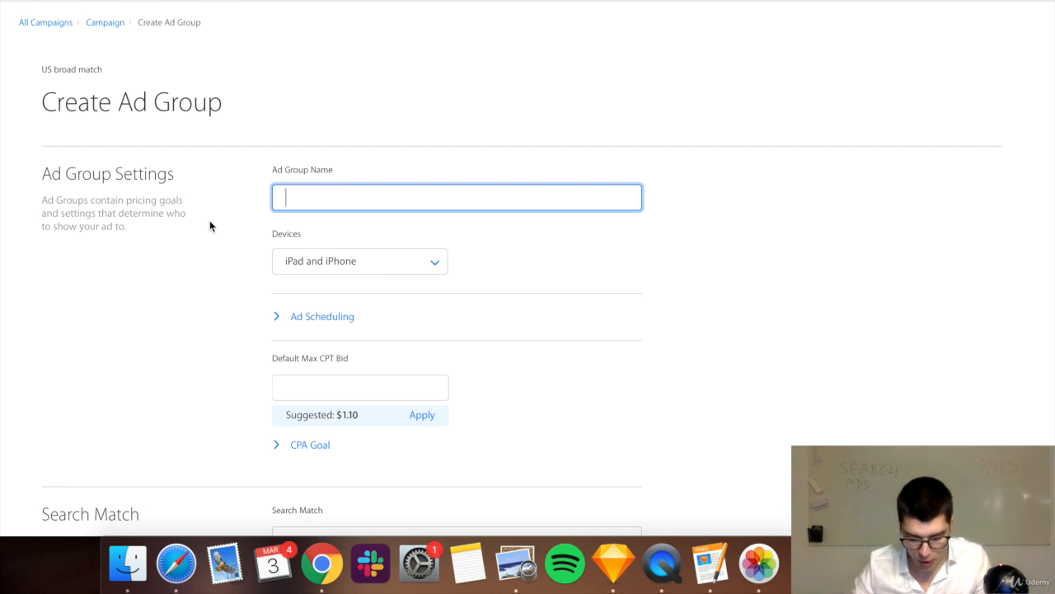
text(Broad match ()
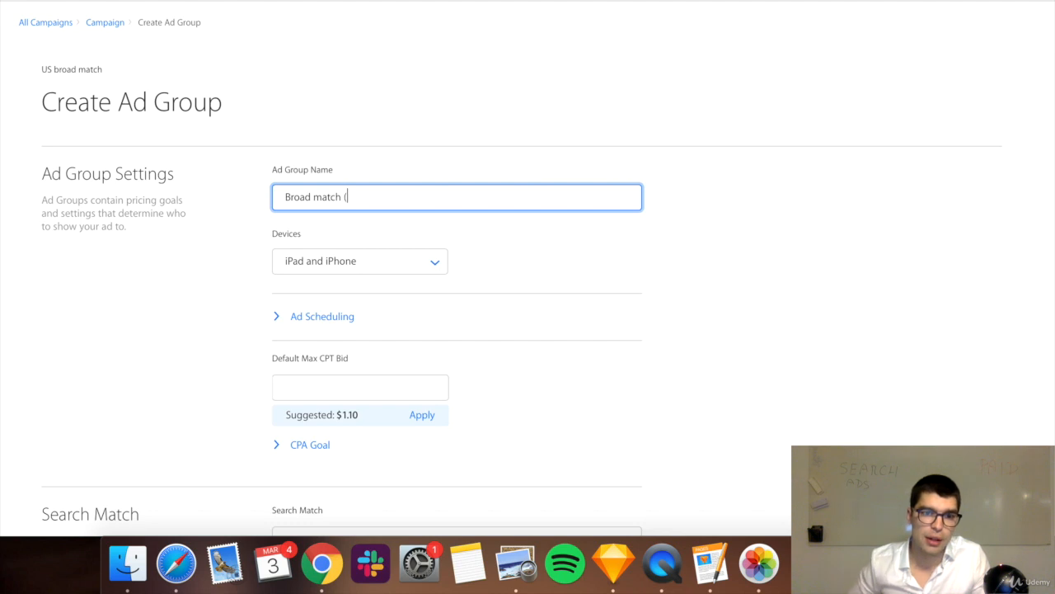
text(hack))
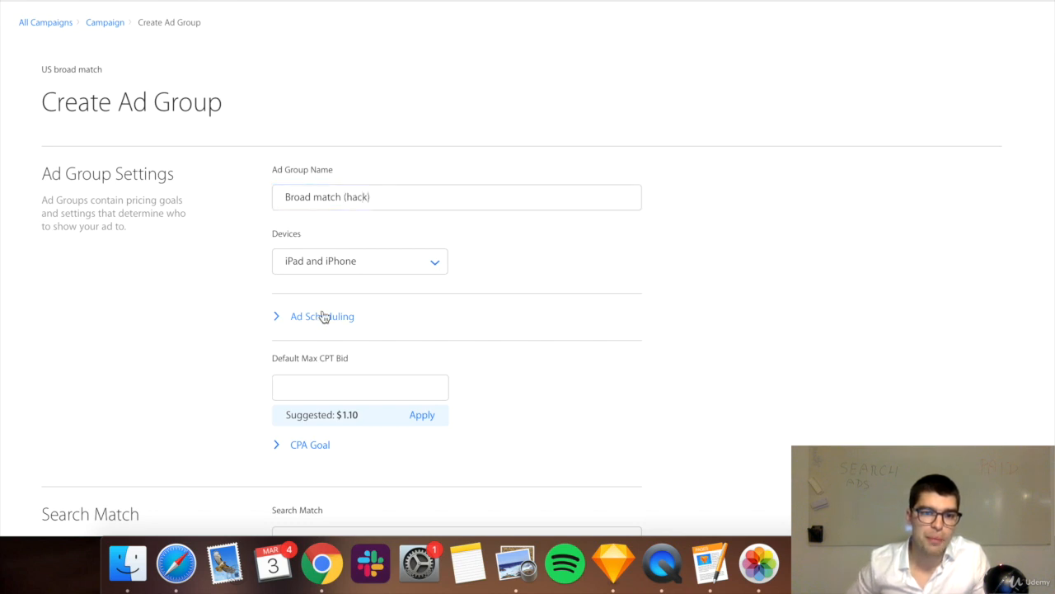
click(359, 260)
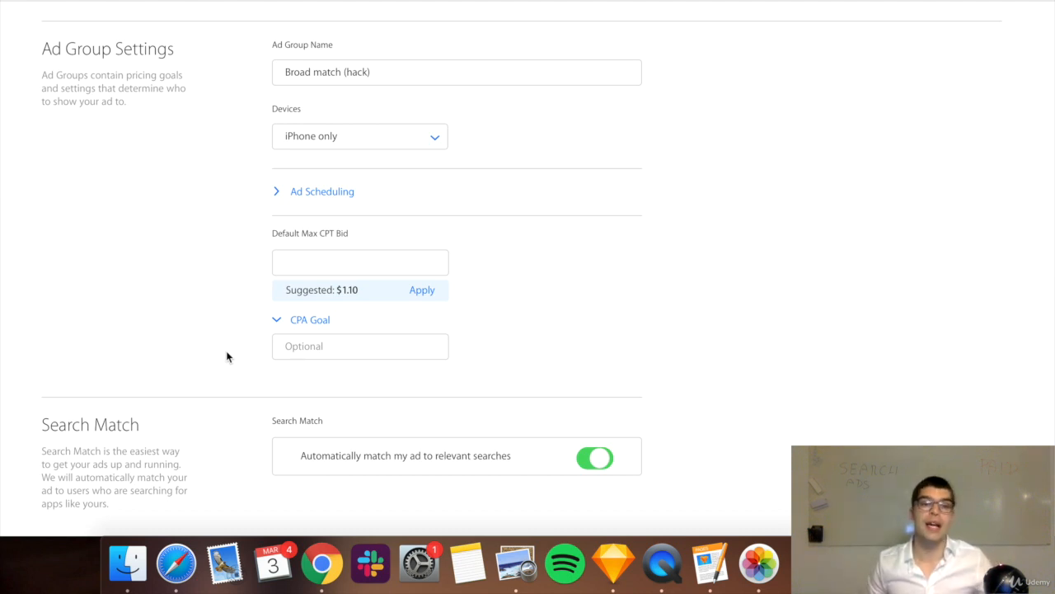
scroll(up, 3)
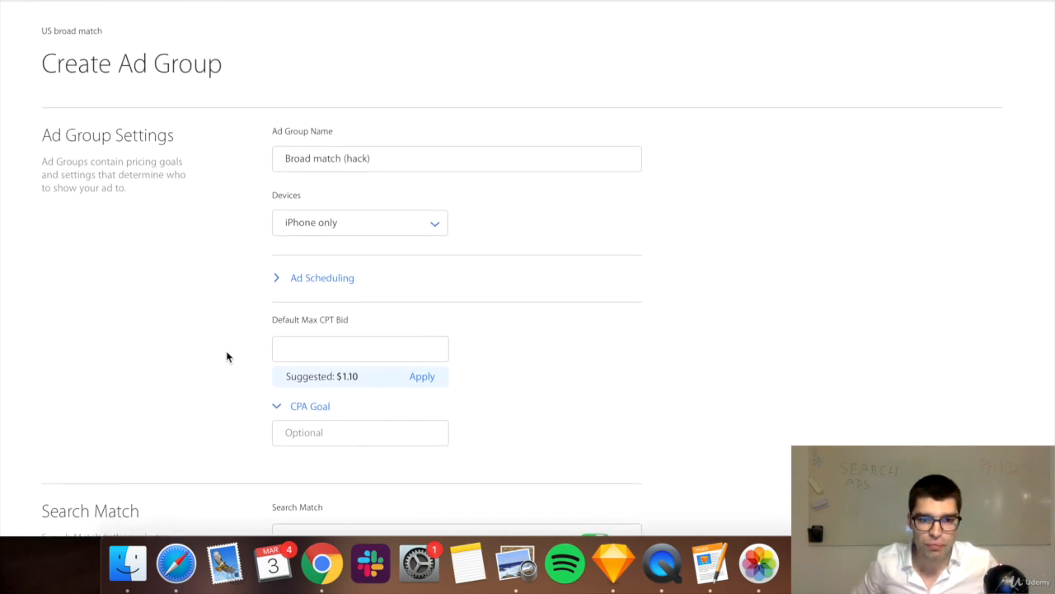
scroll(down, 3)
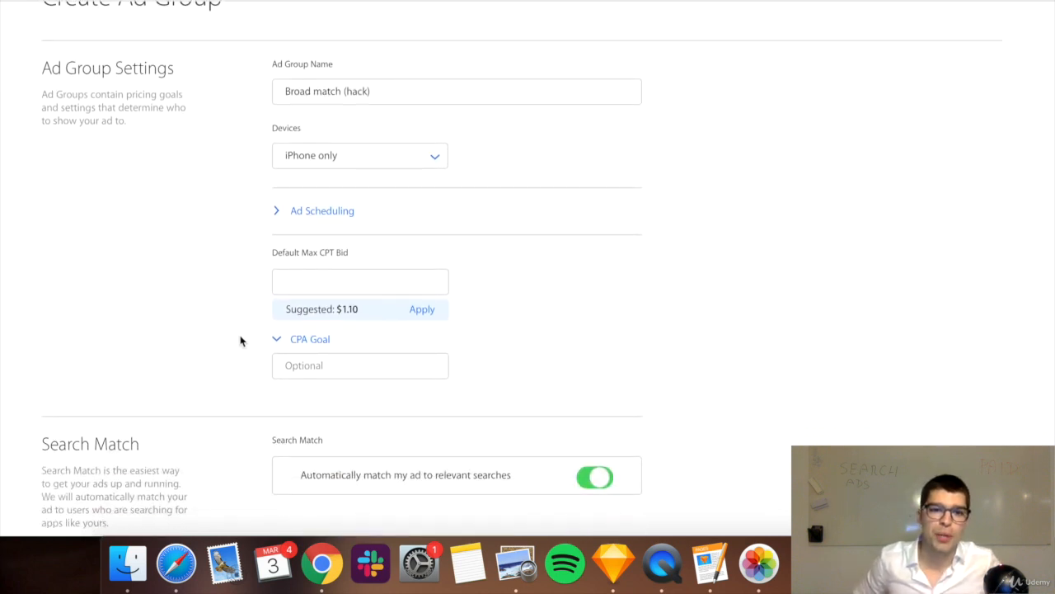
click(361, 281)
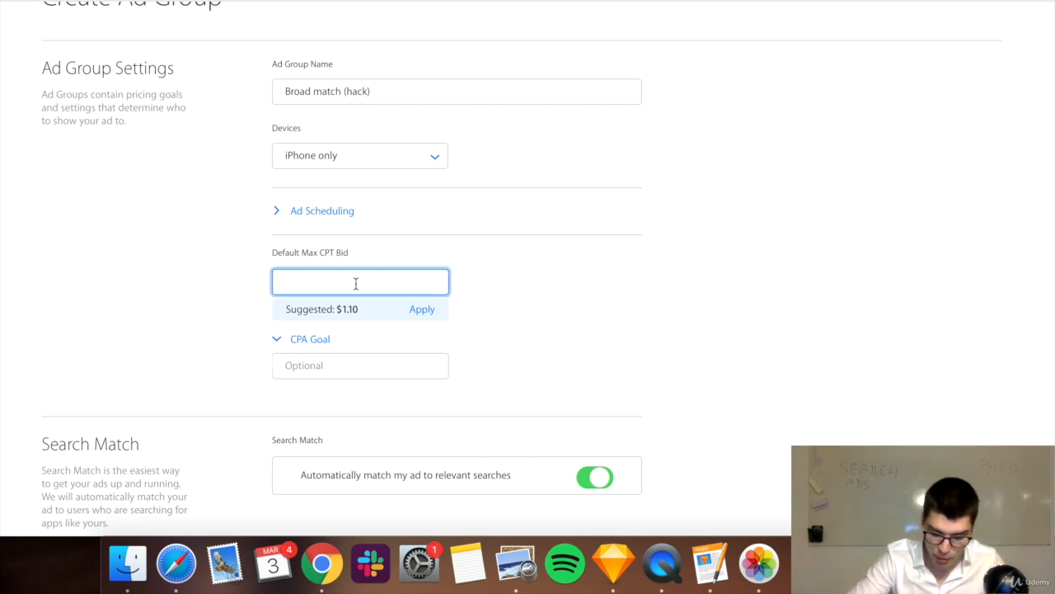
text(0.5)
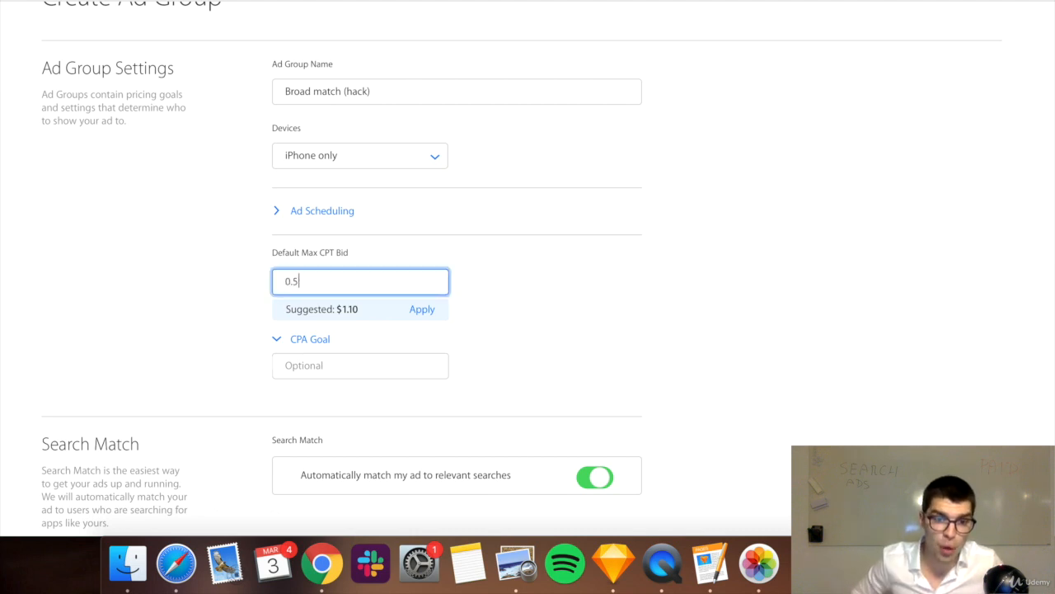
click(360, 365)
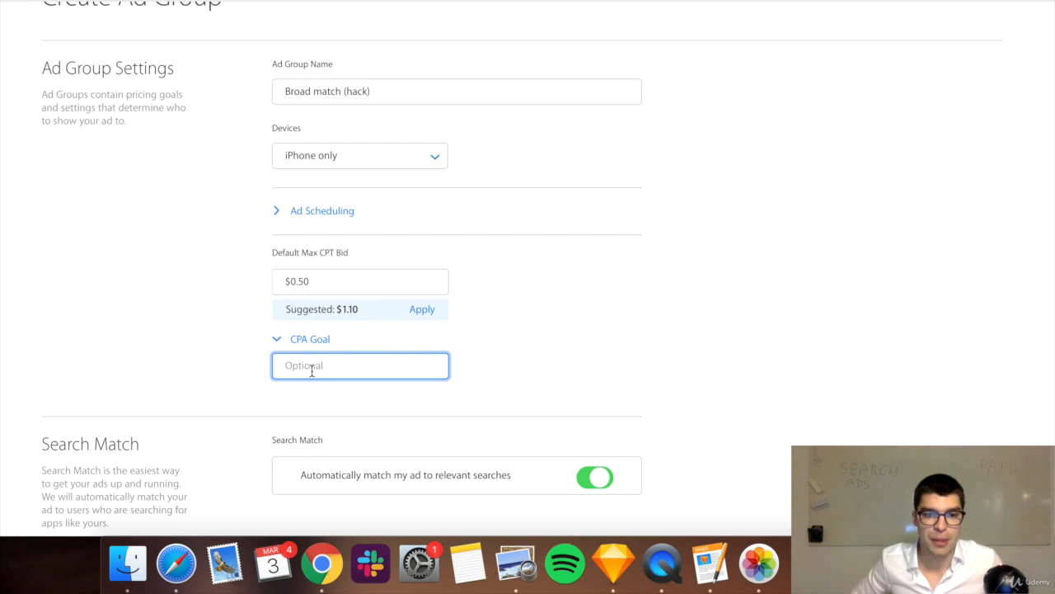
text($1.00)
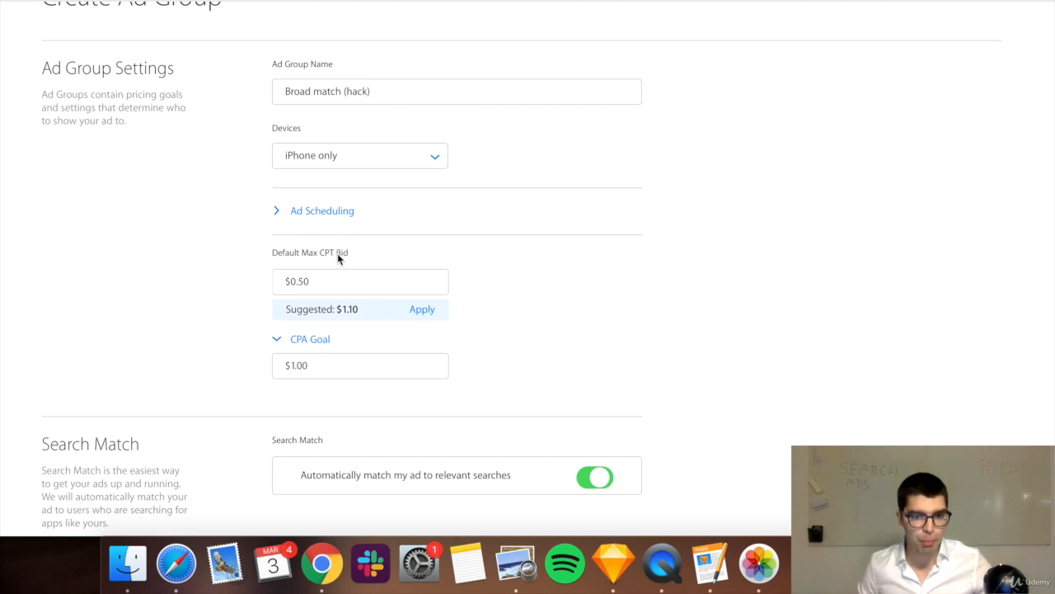
mouse_move(328, 265)
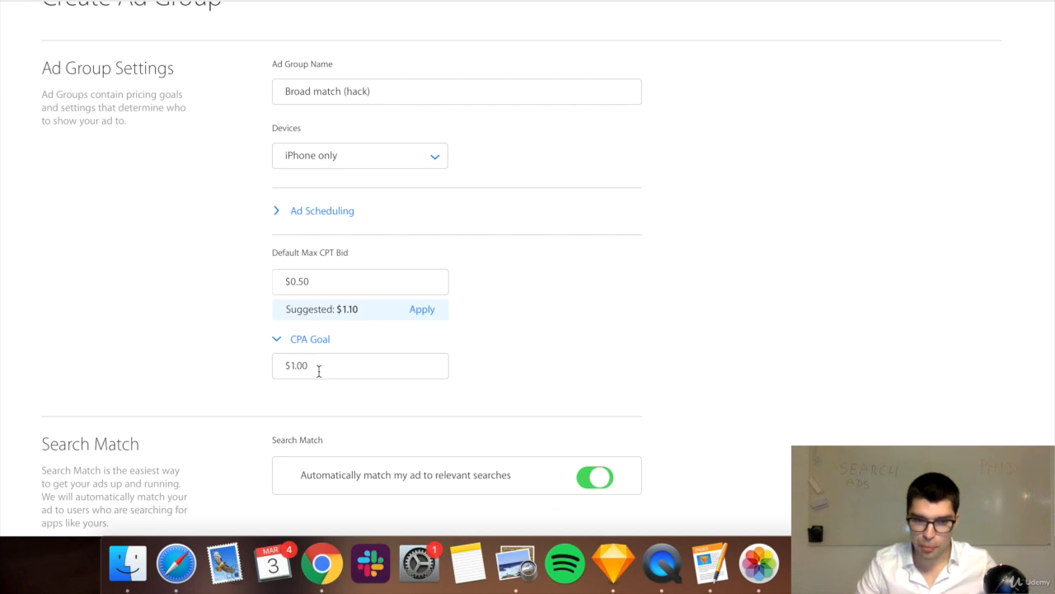
click(361, 365)
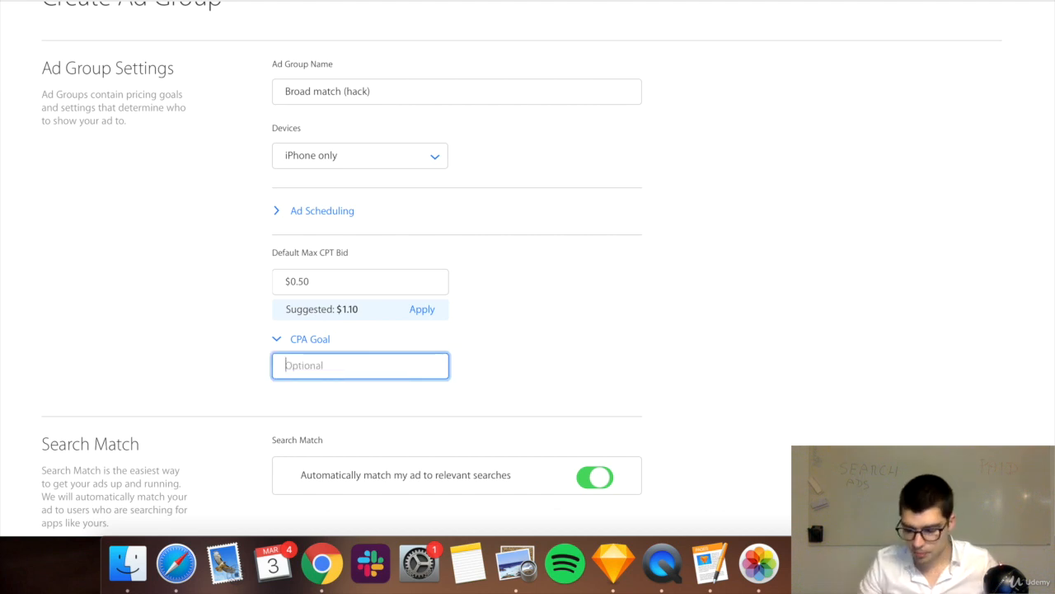
click(360, 281)
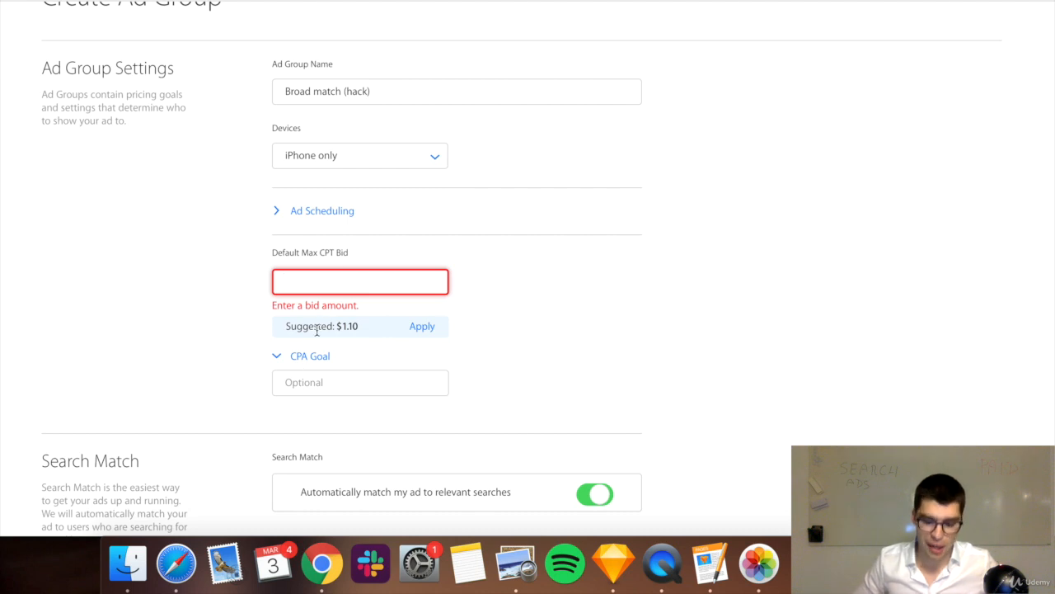
Enter a $4.00 default max CPT bid and a $0.50 CPA goal for Broad match (hack)
click(360, 281)
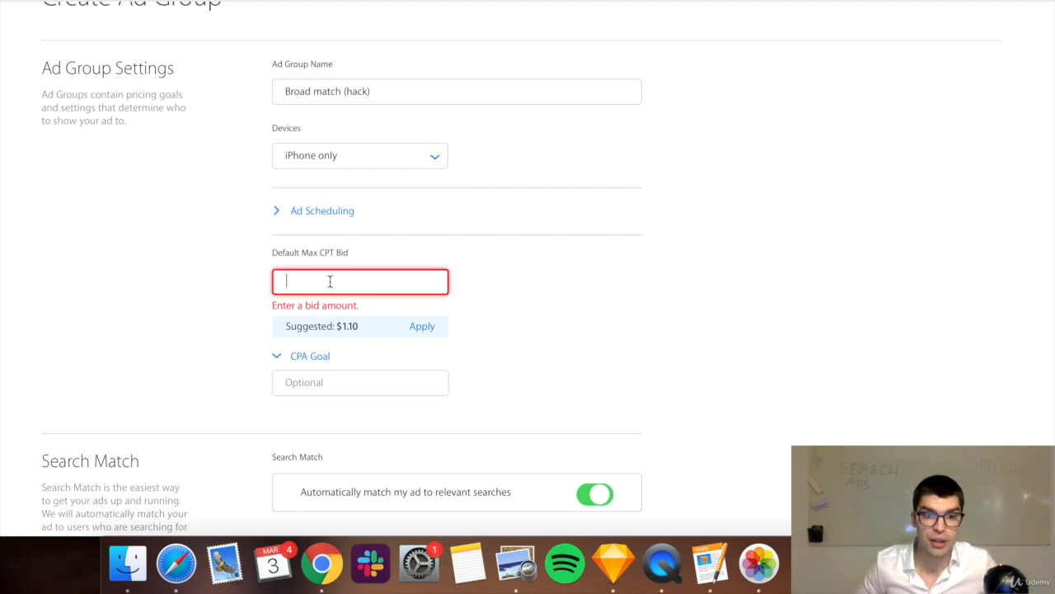
text($4.00)
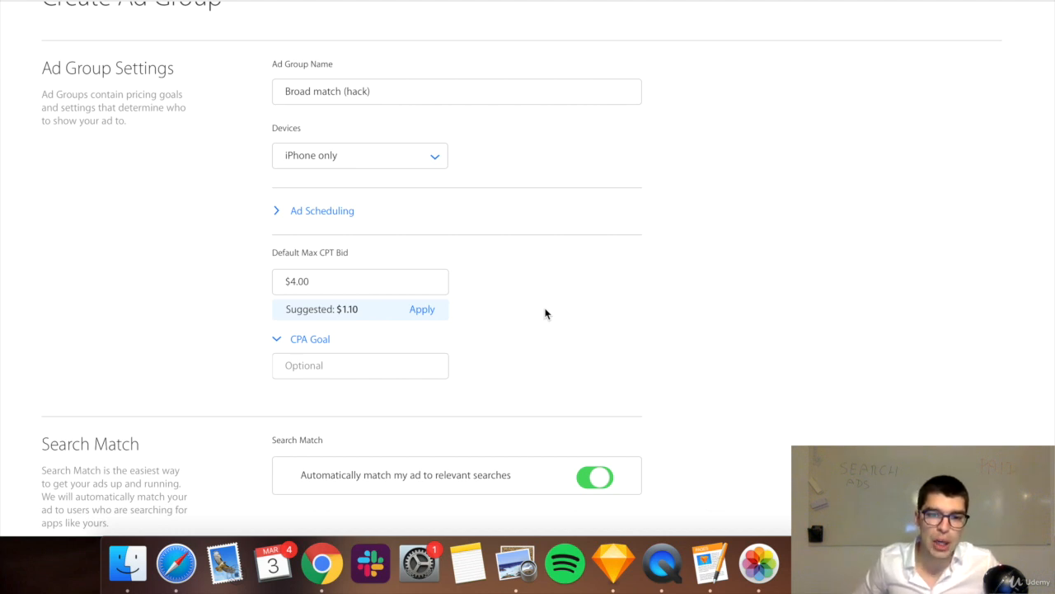
click(360, 365)
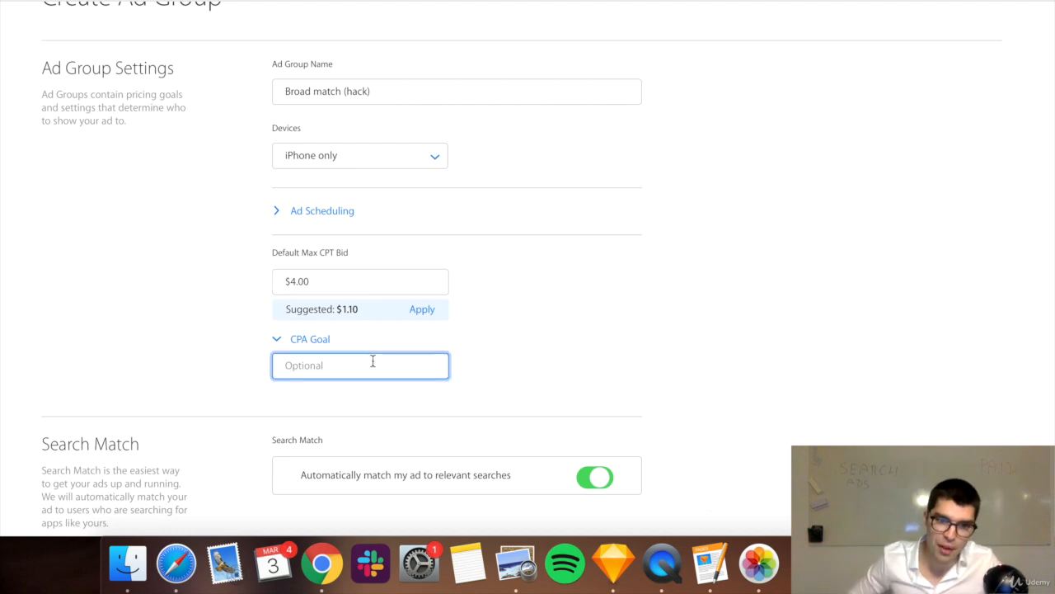
text($0.50)
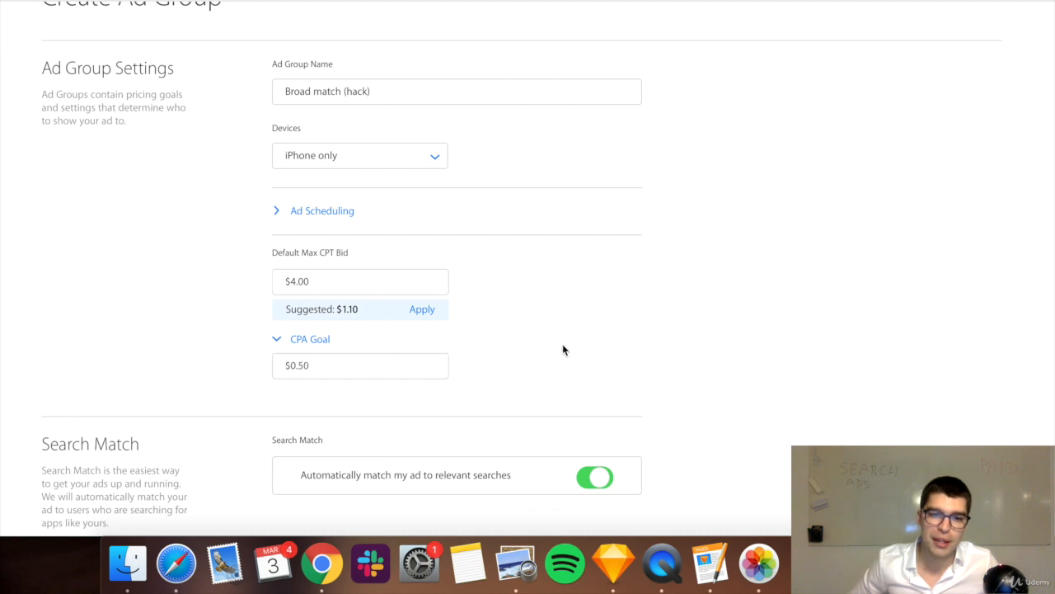
mouse_move(348, 289)
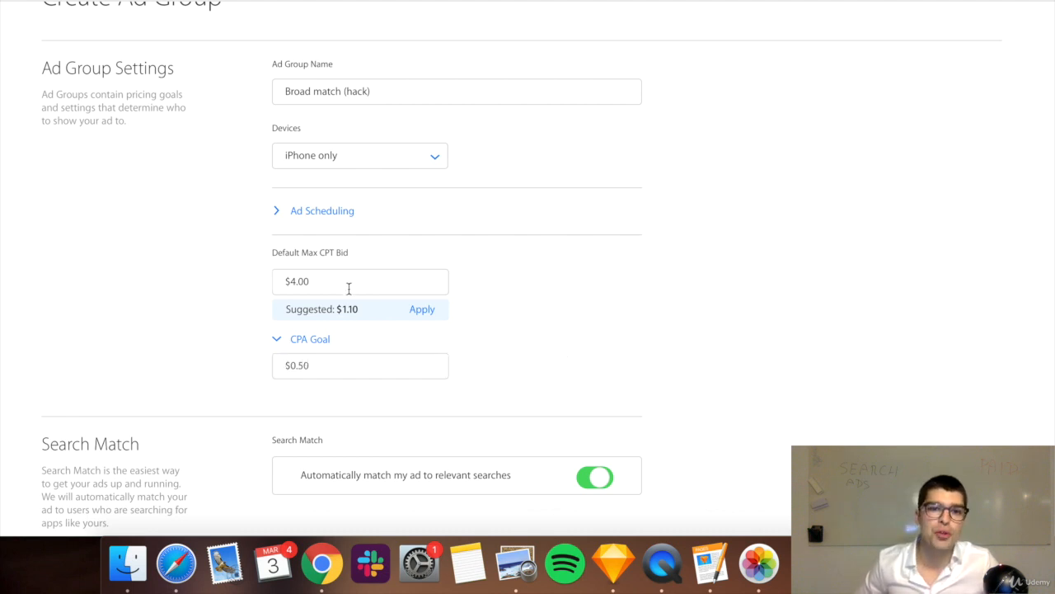
mouse_move(318, 284)
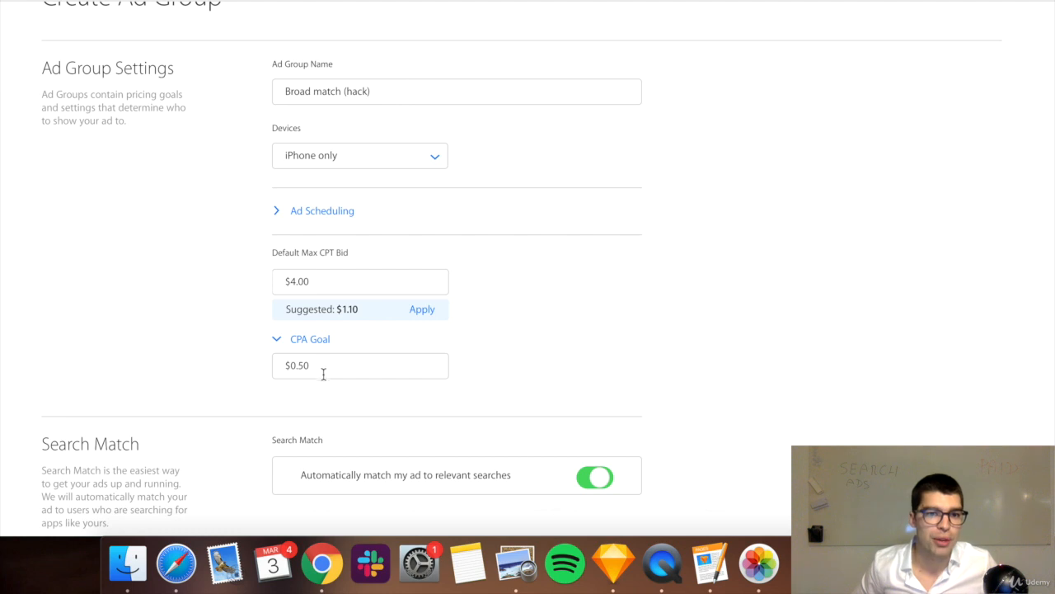
mouse_move(301, 291)
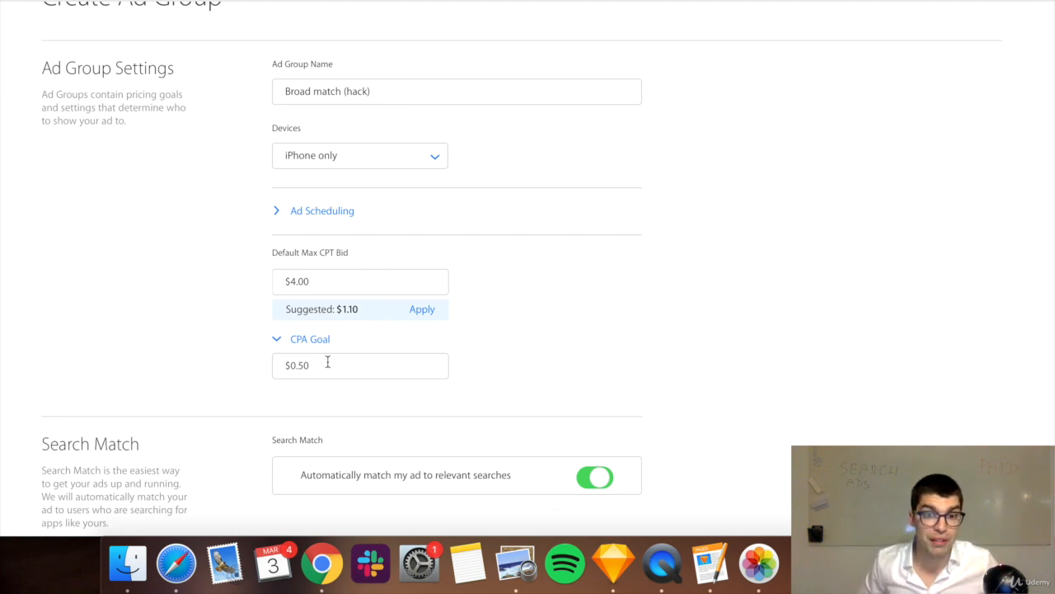
mouse_move(515, 333)
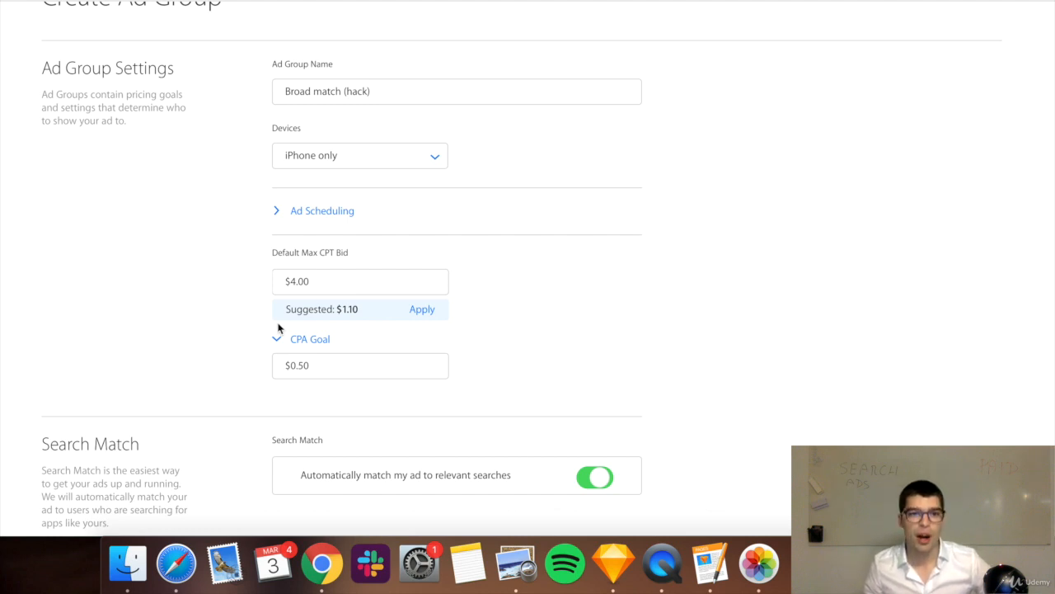
scroll(down, 3)
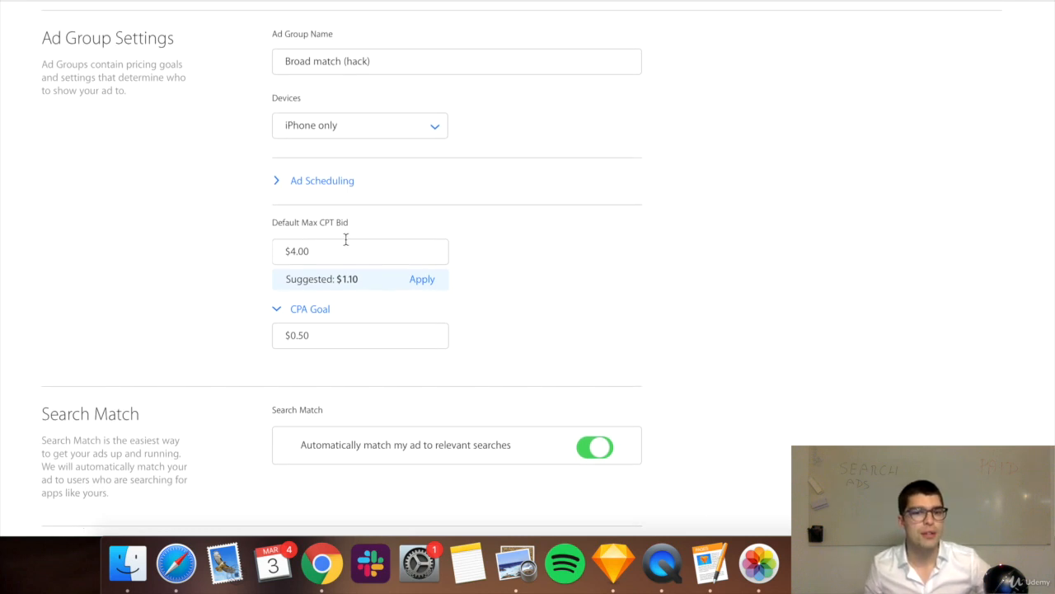
mouse_move(221, 241)
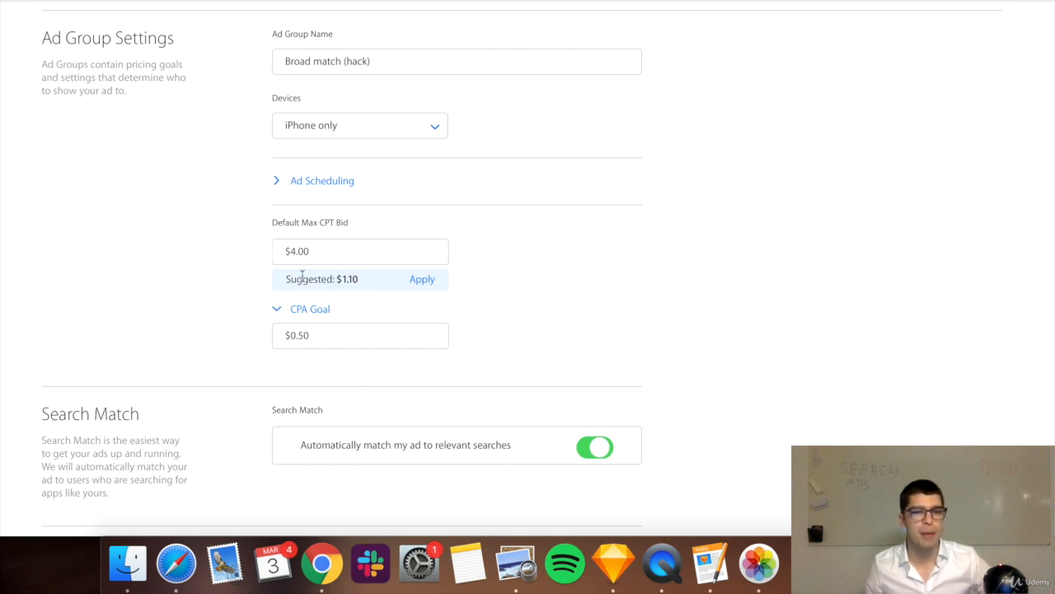
mouse_move(200, 372)
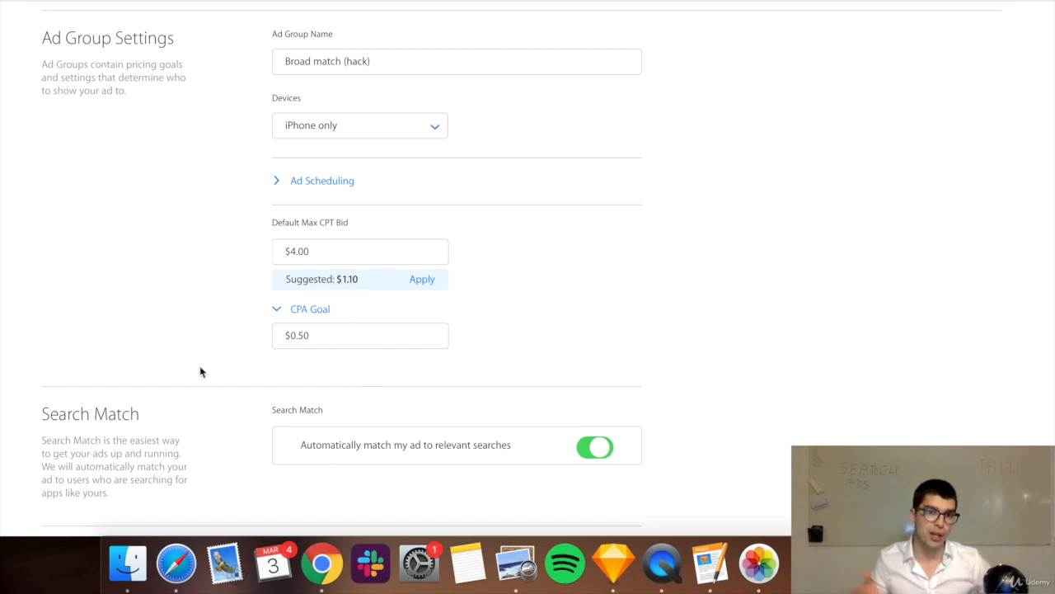
mouse_move(206, 361)
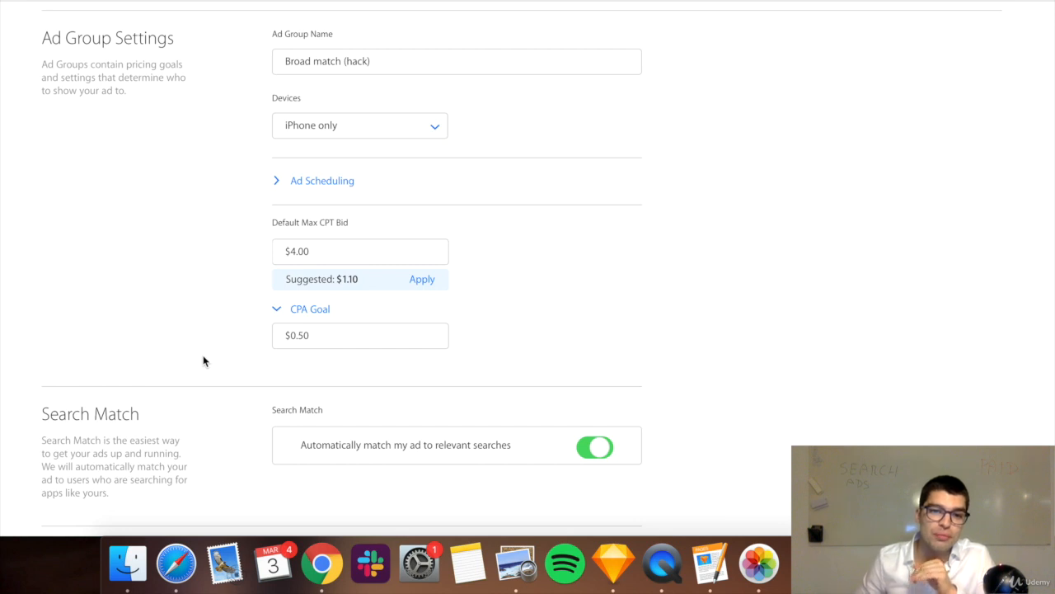
scroll(down, 3)
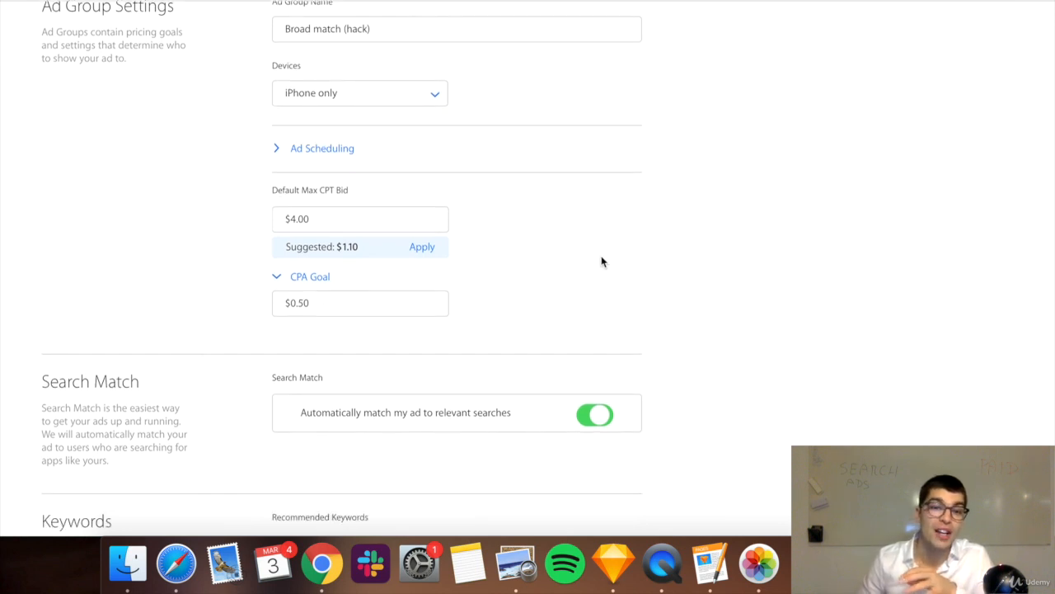
mouse_move(554, 289)
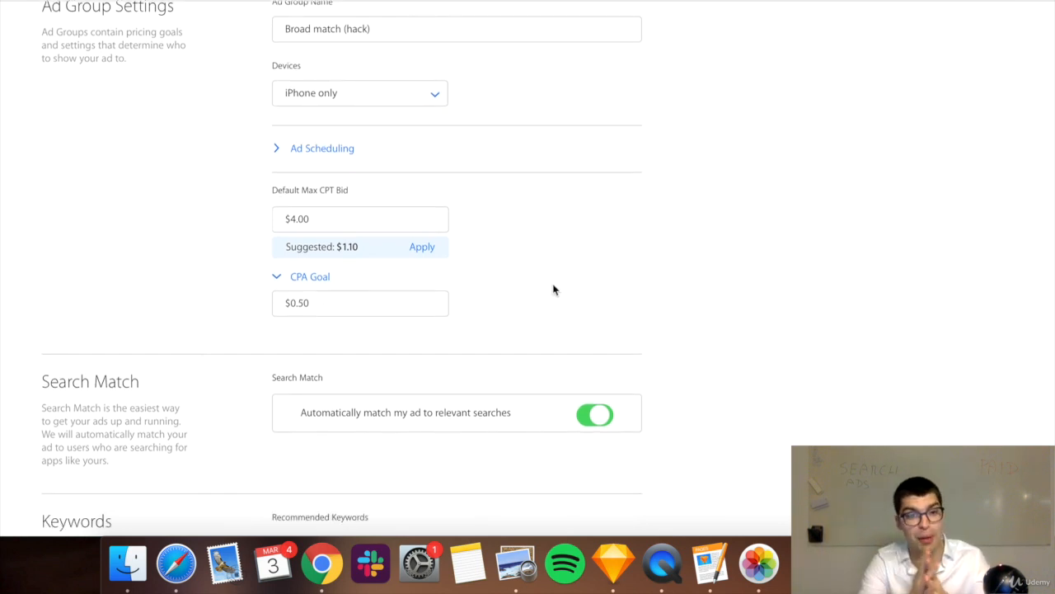